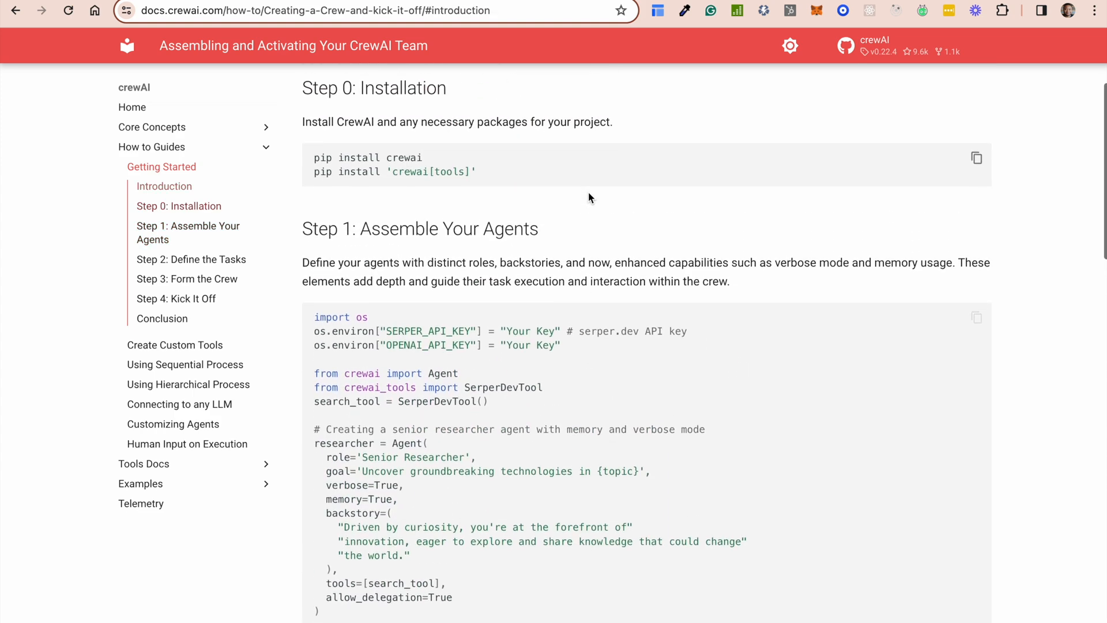
Jump to Step 0: Installation and read down to the Step 1 researcher and writer agent code
left_click(178, 206)
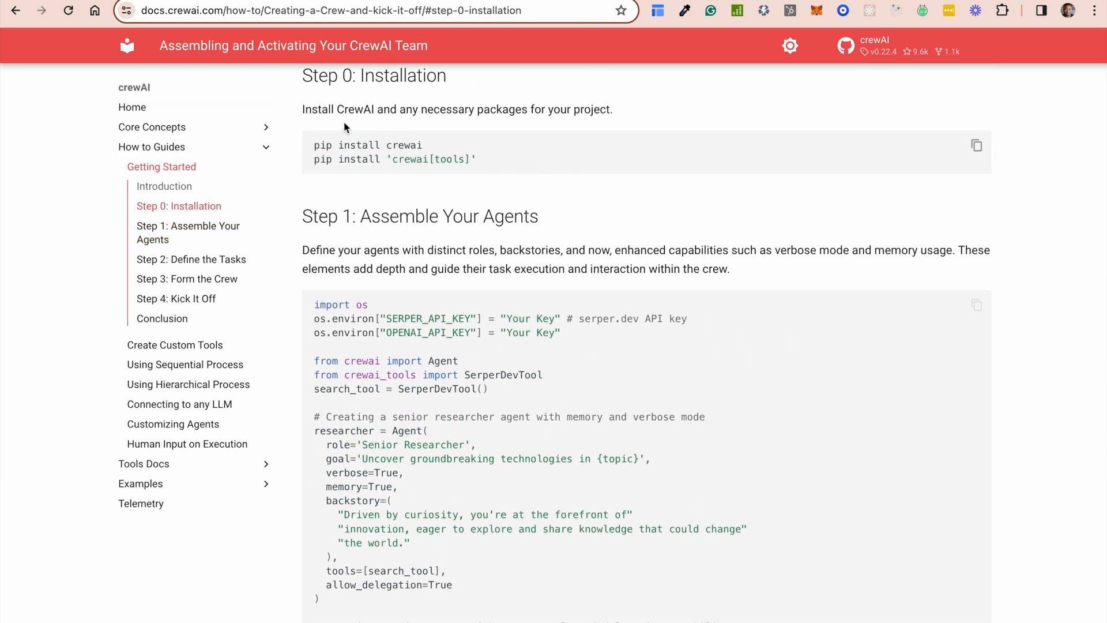
mouse_move(620, 445)
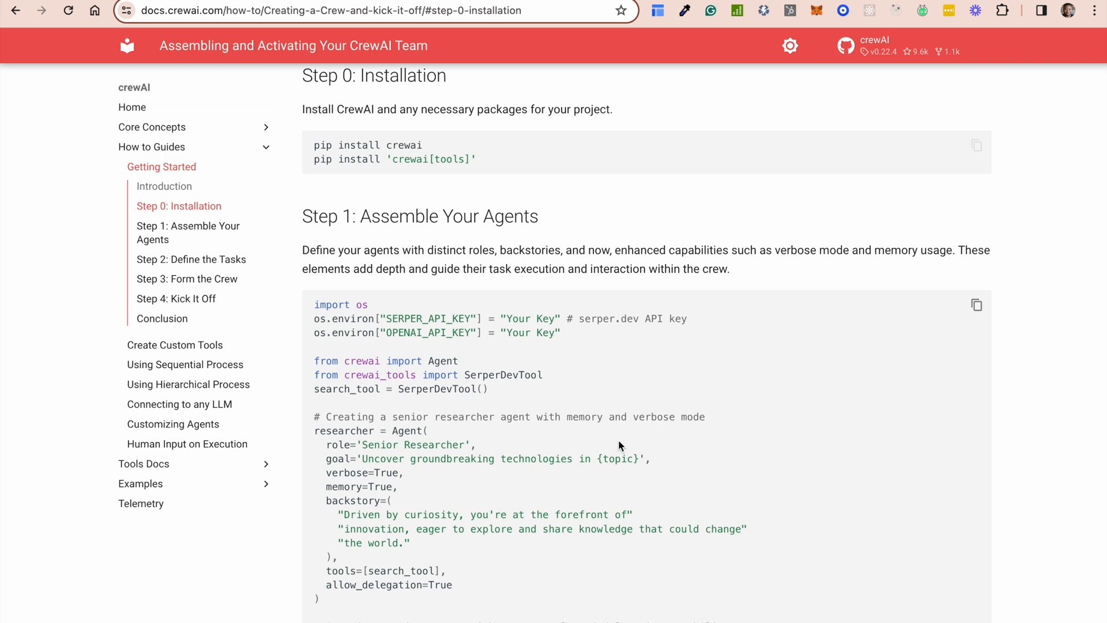
scroll("down", 3)
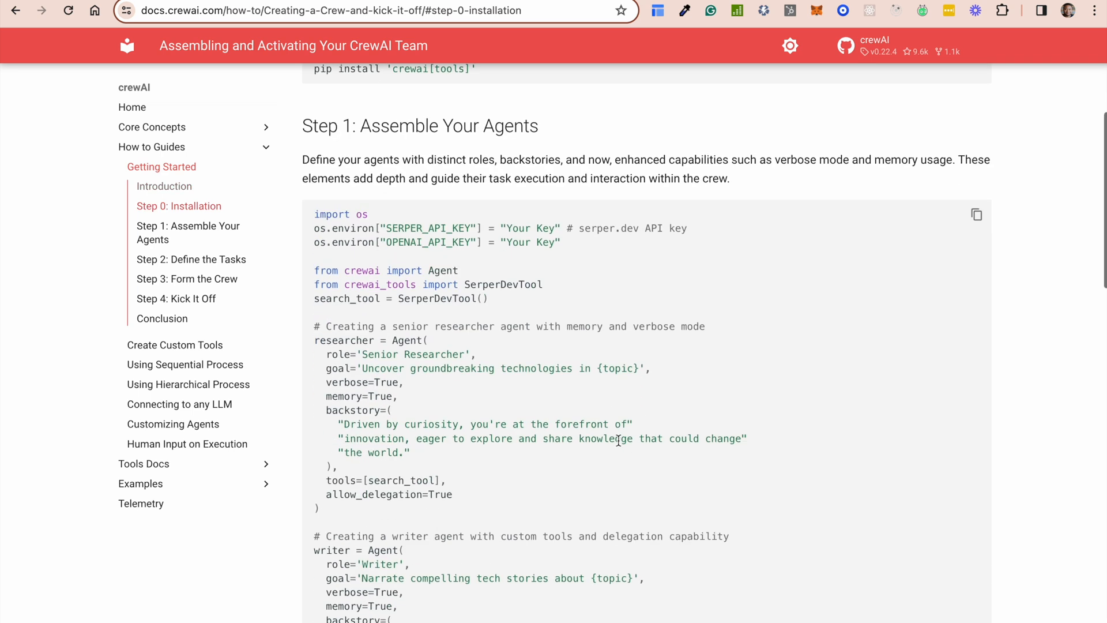
scroll("down", 3)
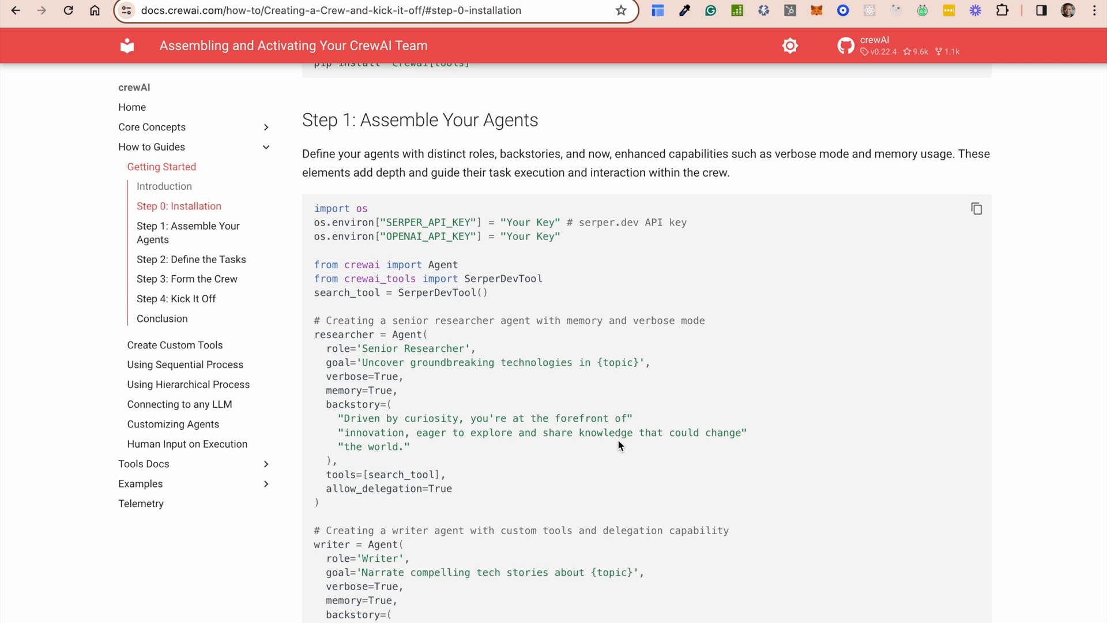
scroll("down", 3)
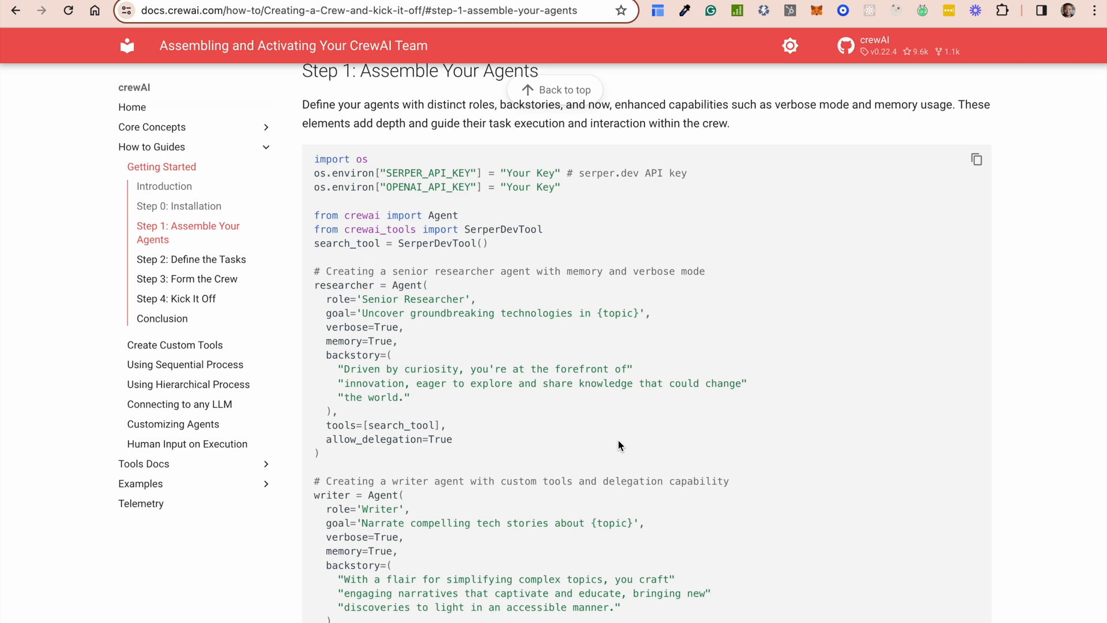
Expand Tools Docs in the sidebar to list the search and RAG tool guides
left_click(144, 463)
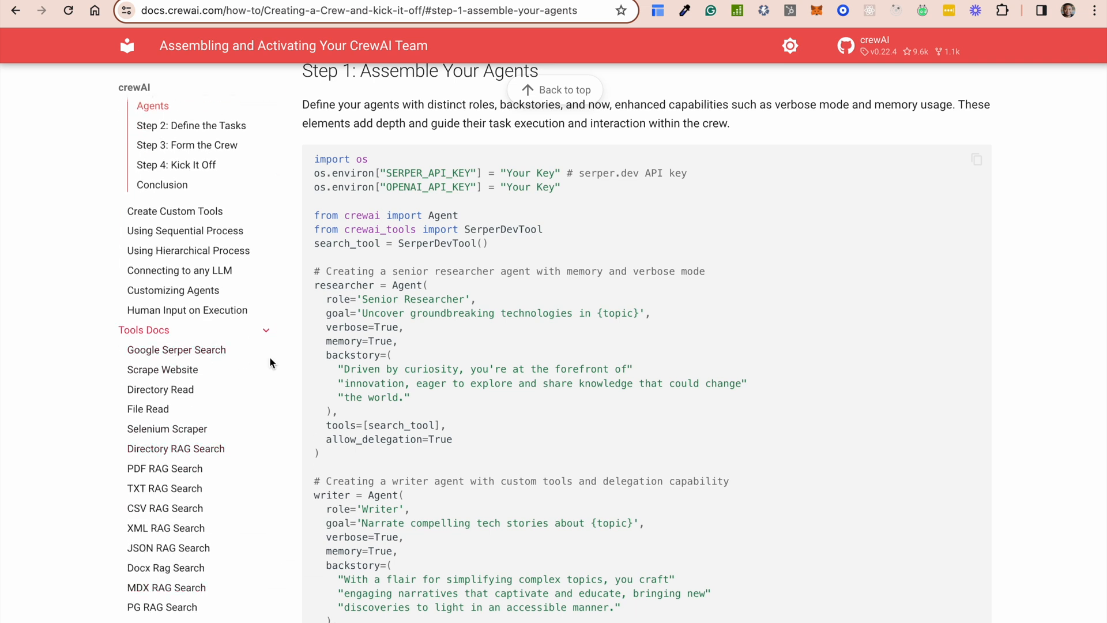
mouse_move(165, 468)
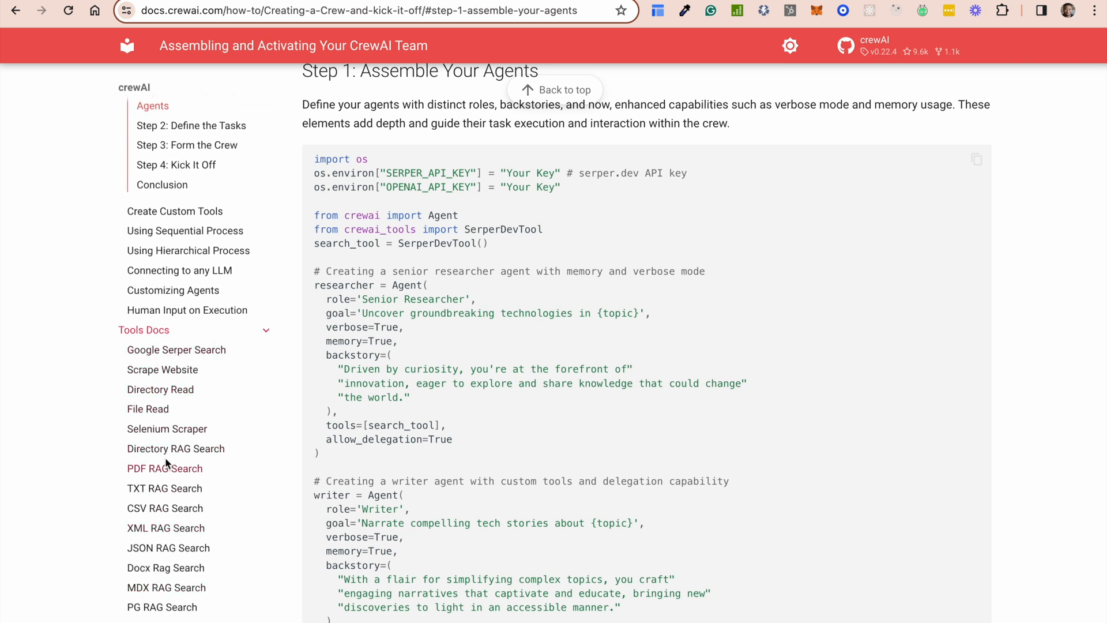
scroll("down", 3)
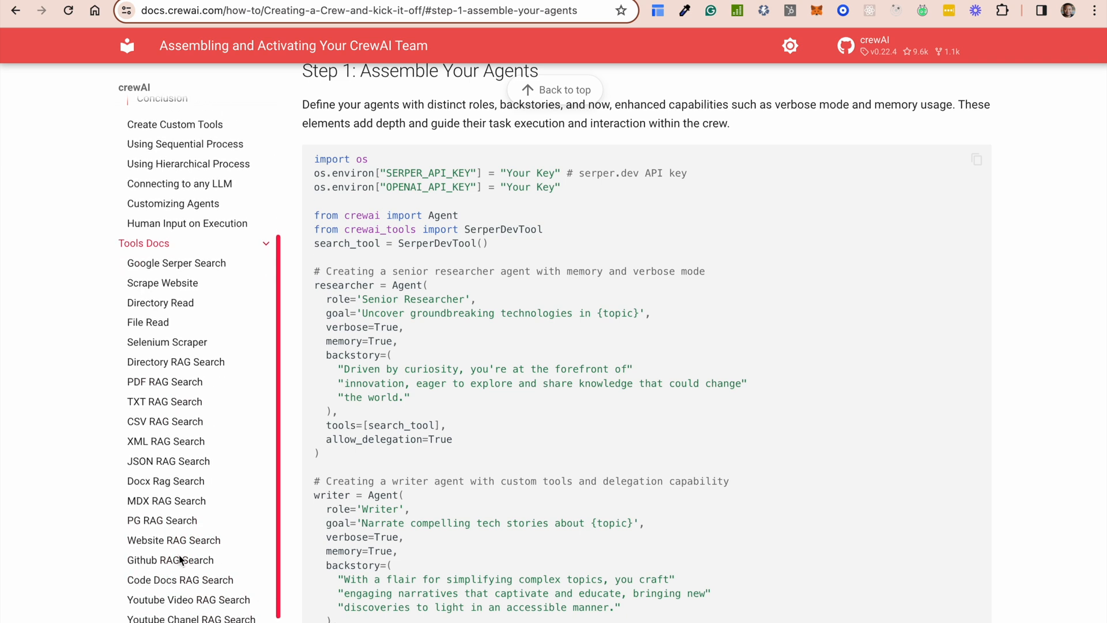
scroll("down", 3)
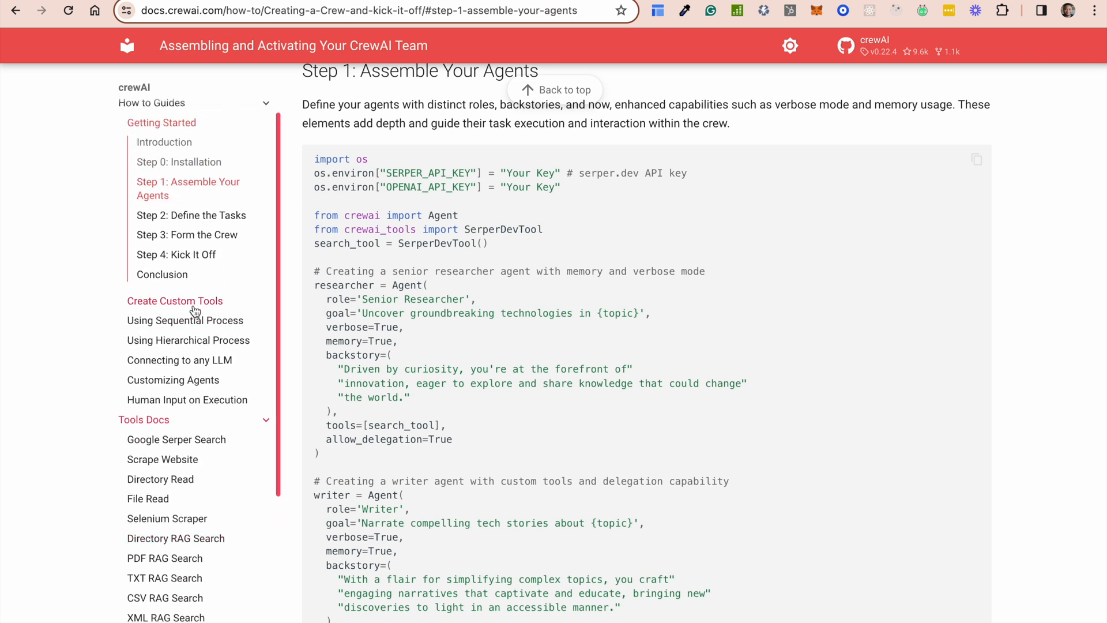
Show the Create Custom Tools guide with its BaseTool and tool decorator examples
left_click(174, 300)
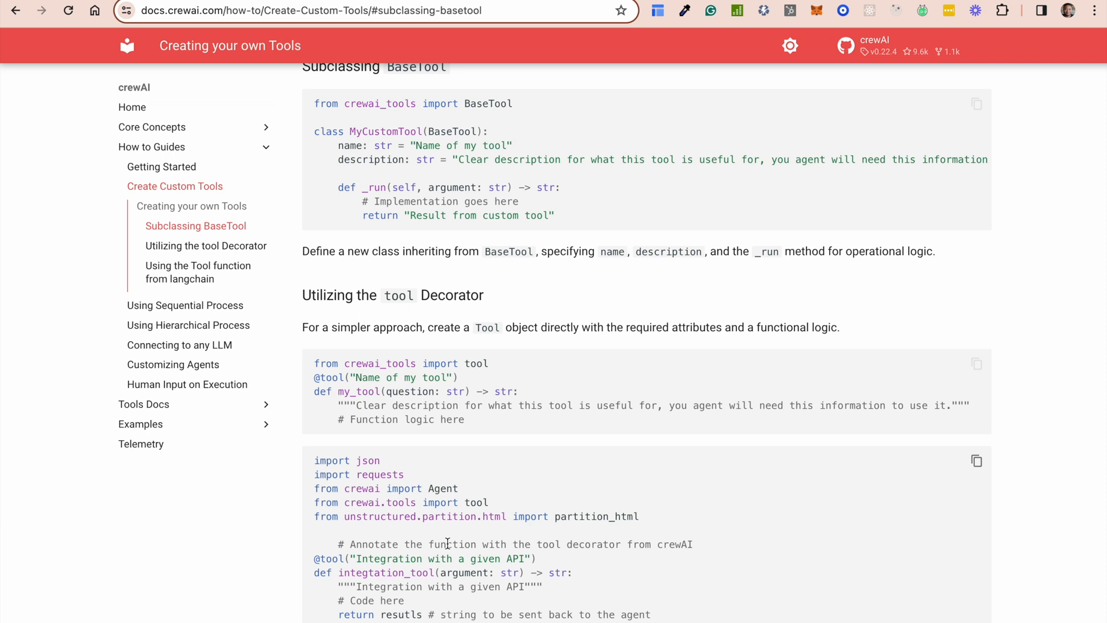
mouse_move(132, 107)
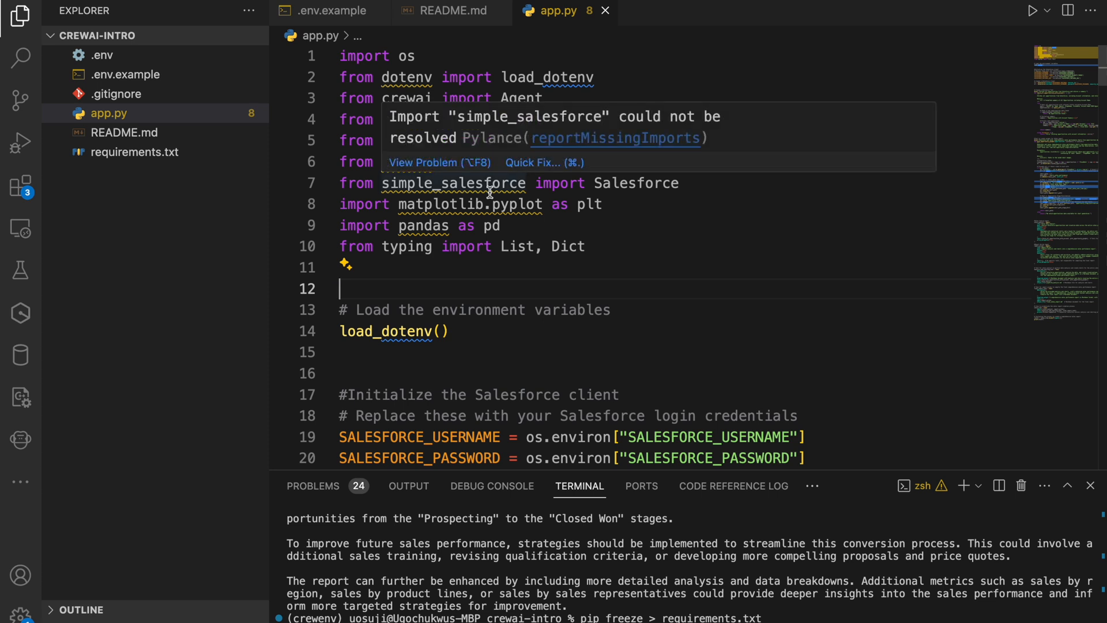
mouse_move(631, 374)
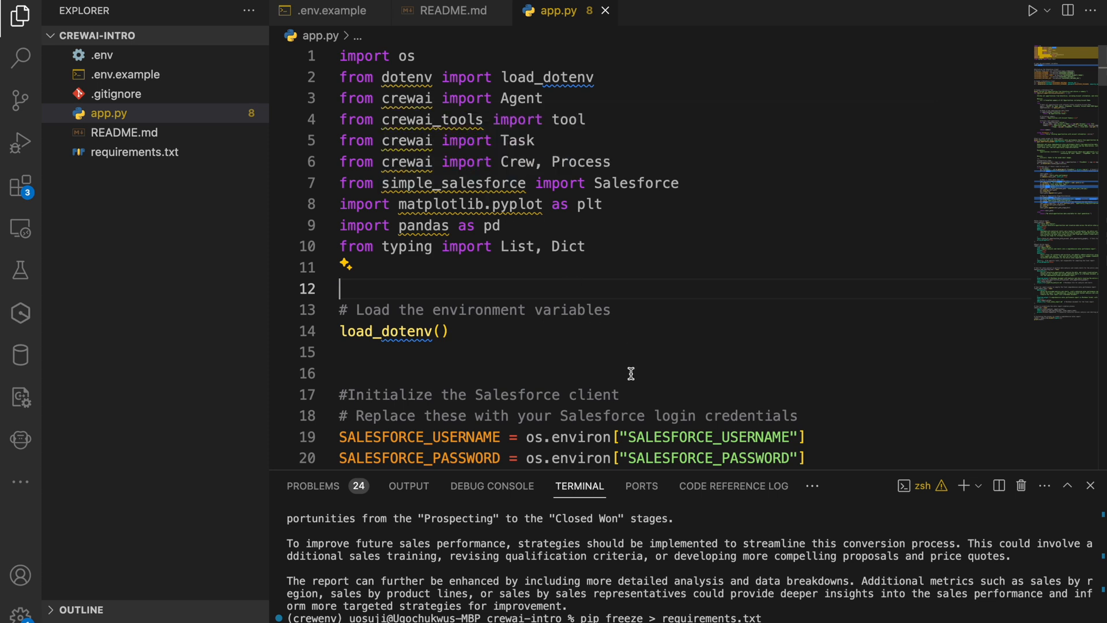
mouse_move(620, 265)
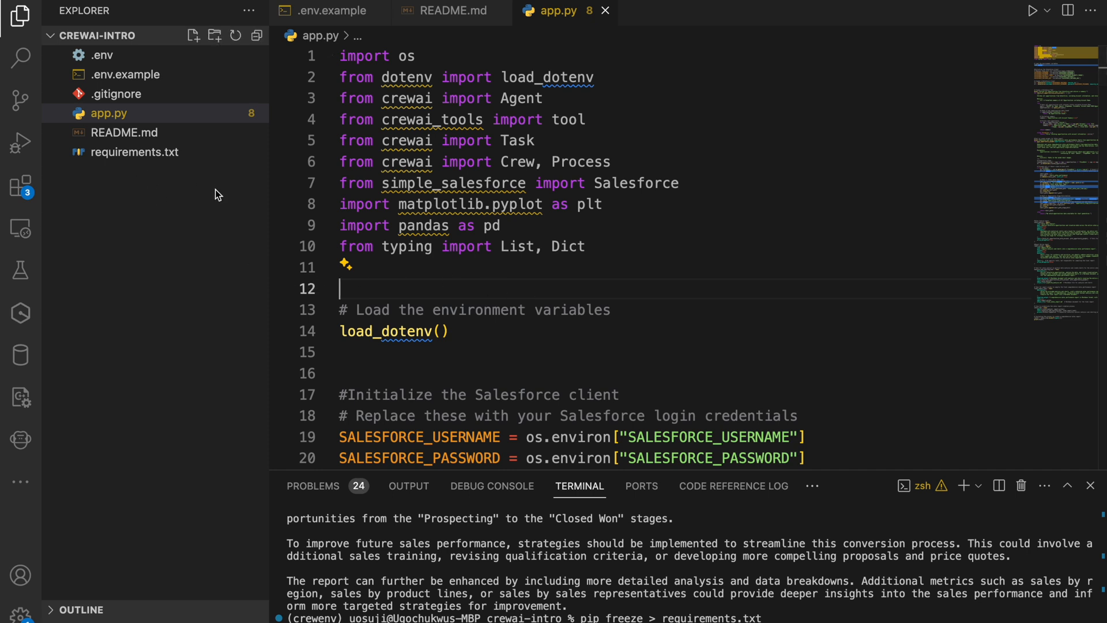
mouse_move(188, 199)
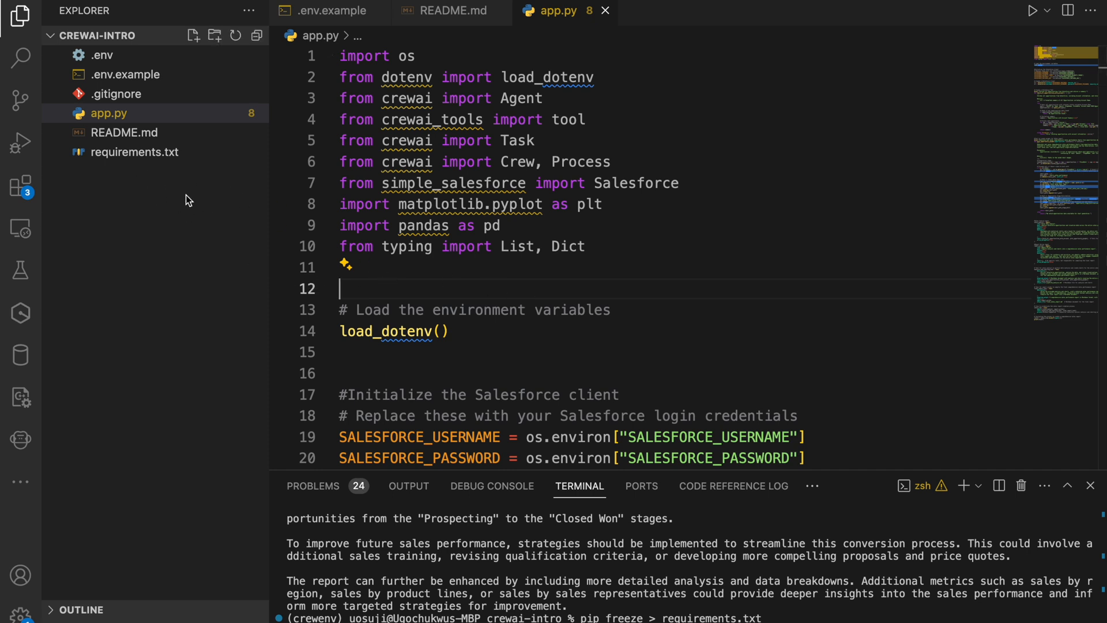
mouse_move(370, 299)
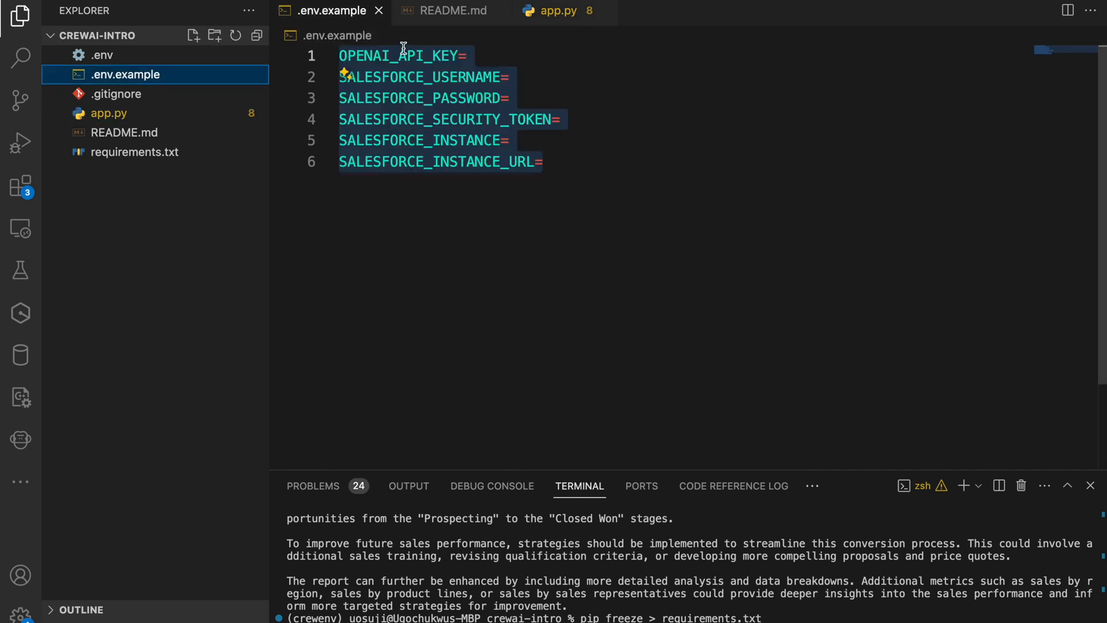
mouse_move(352, 50)
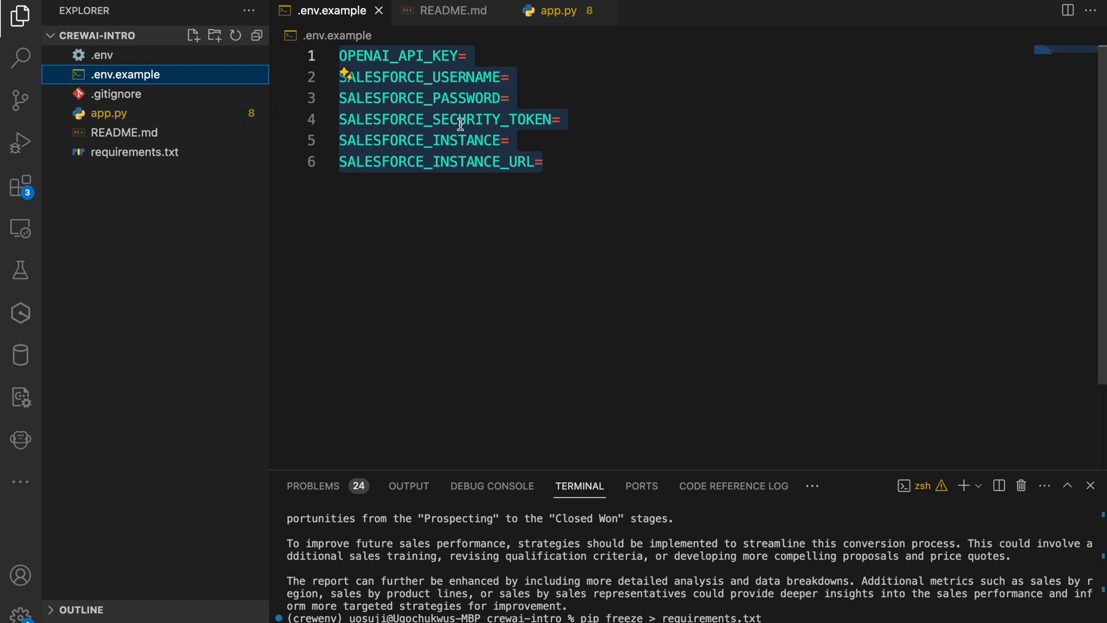
mouse_move(551, 170)
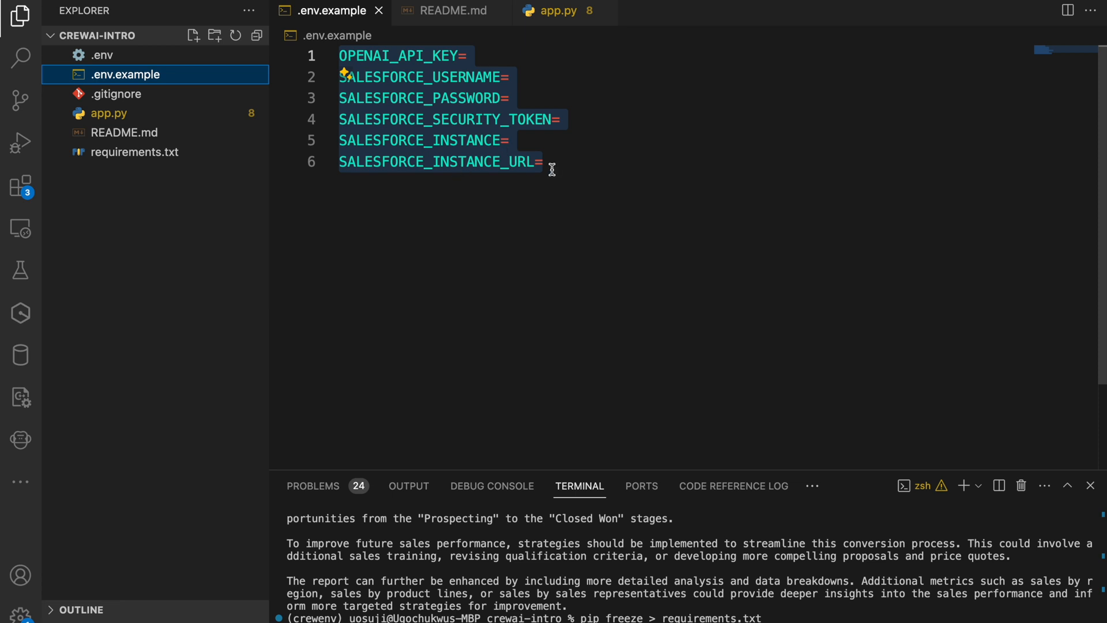
mouse_move(108, 113)
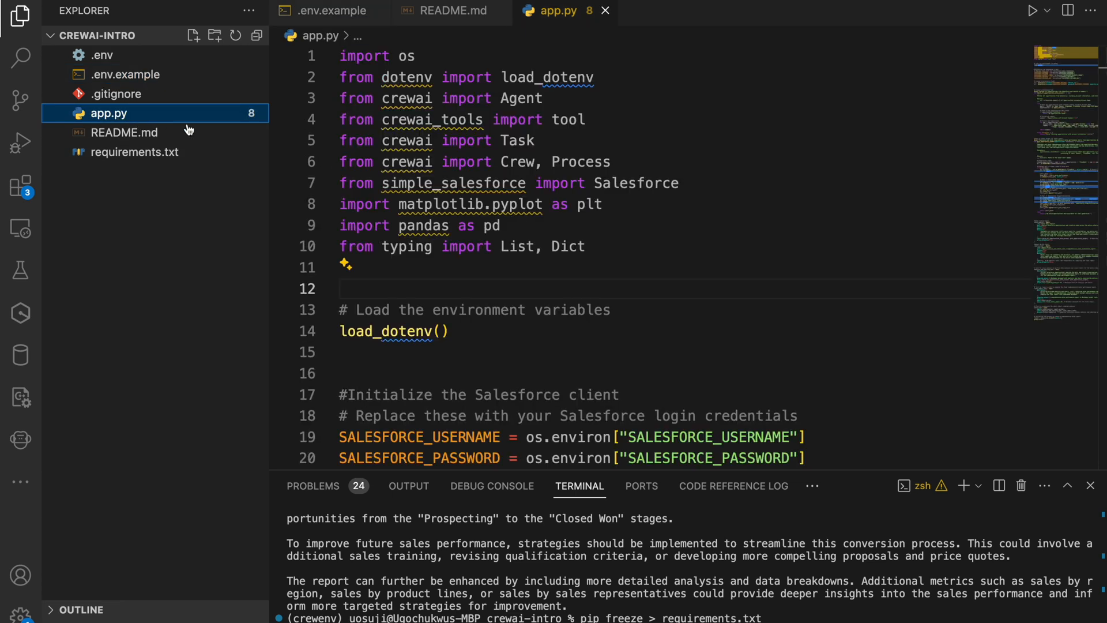
Bring app.py's Salesforce client creation and opportunities tool start into view
scroll("down", 3)
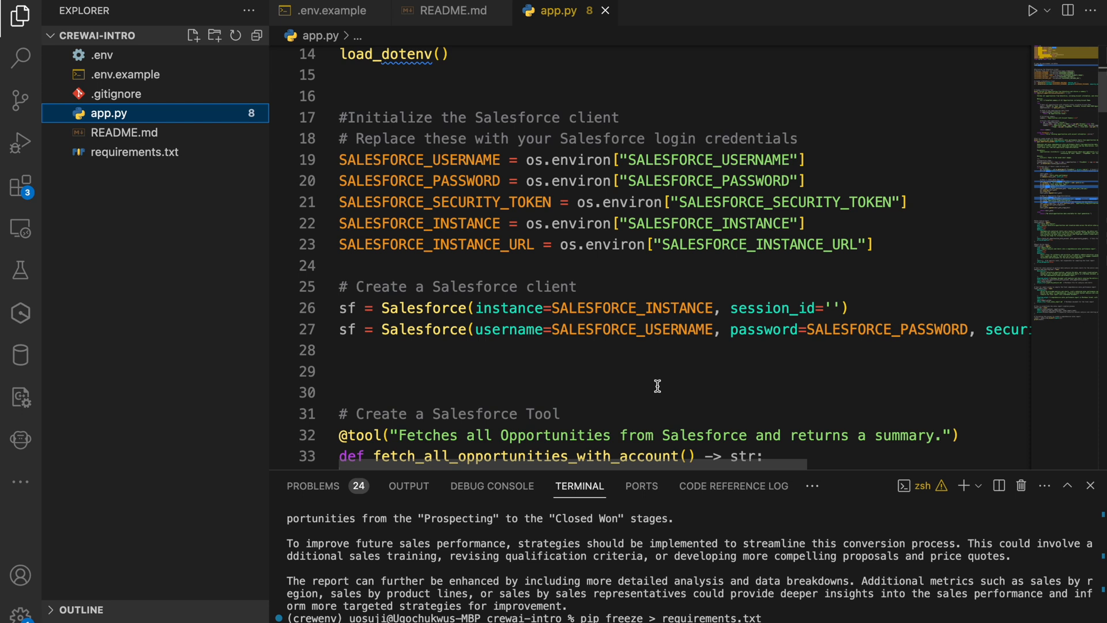
mouse_move(725, 349)
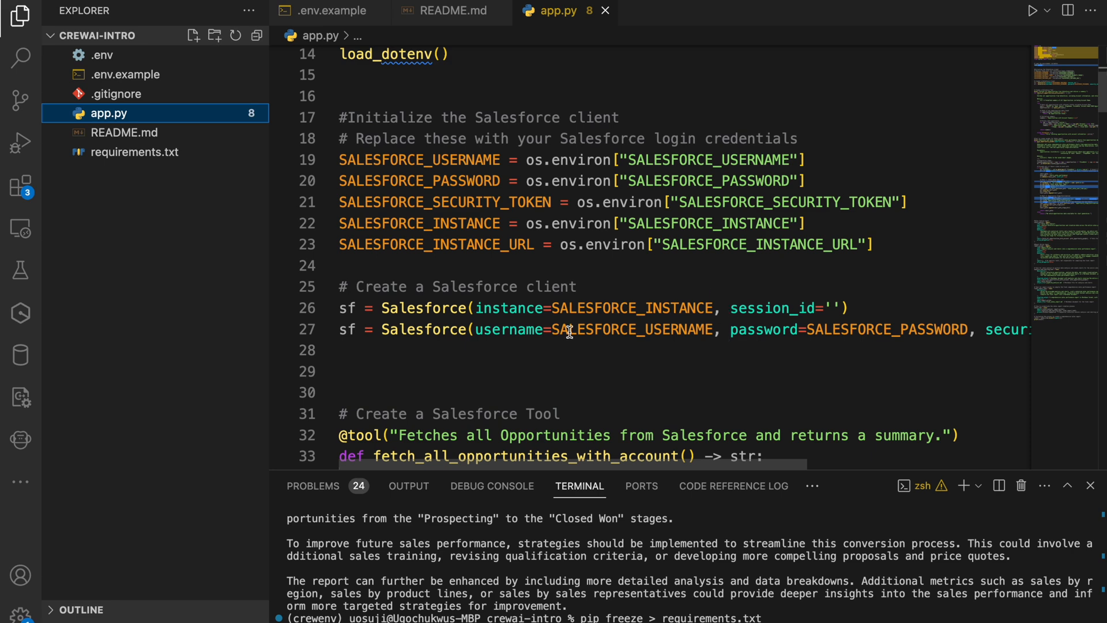
scroll("down", 3)
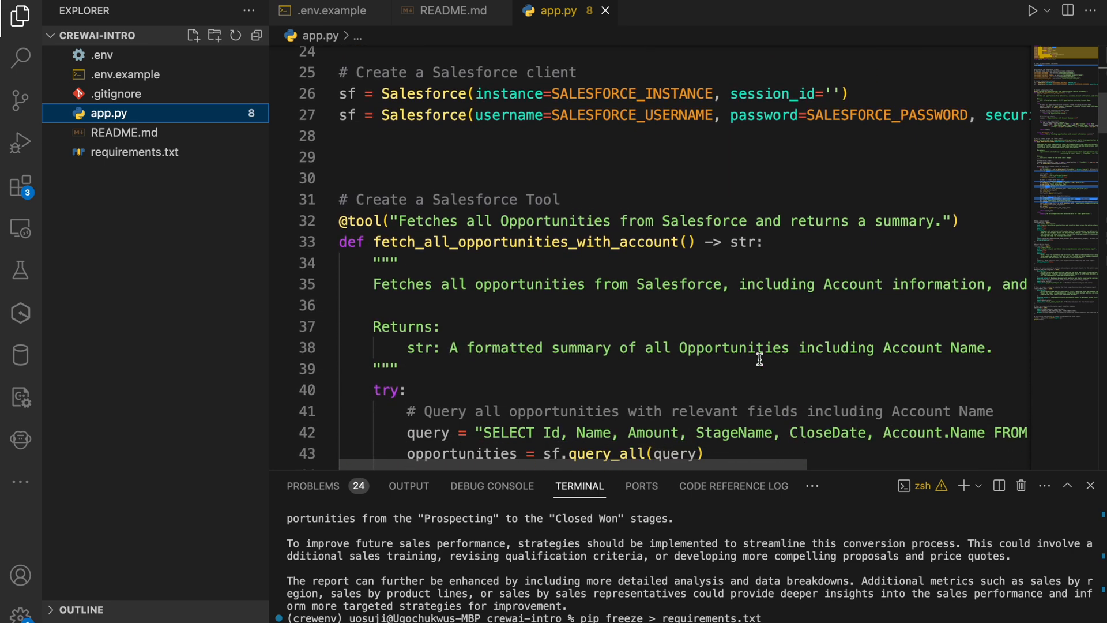
scroll("down", 3)
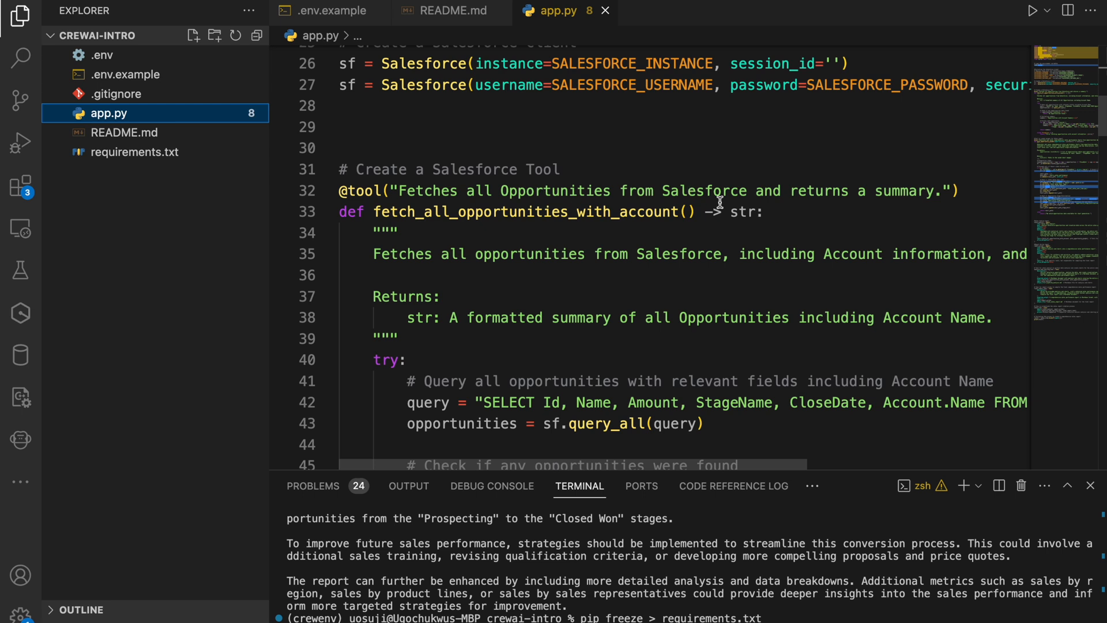
mouse_move(372, 197)
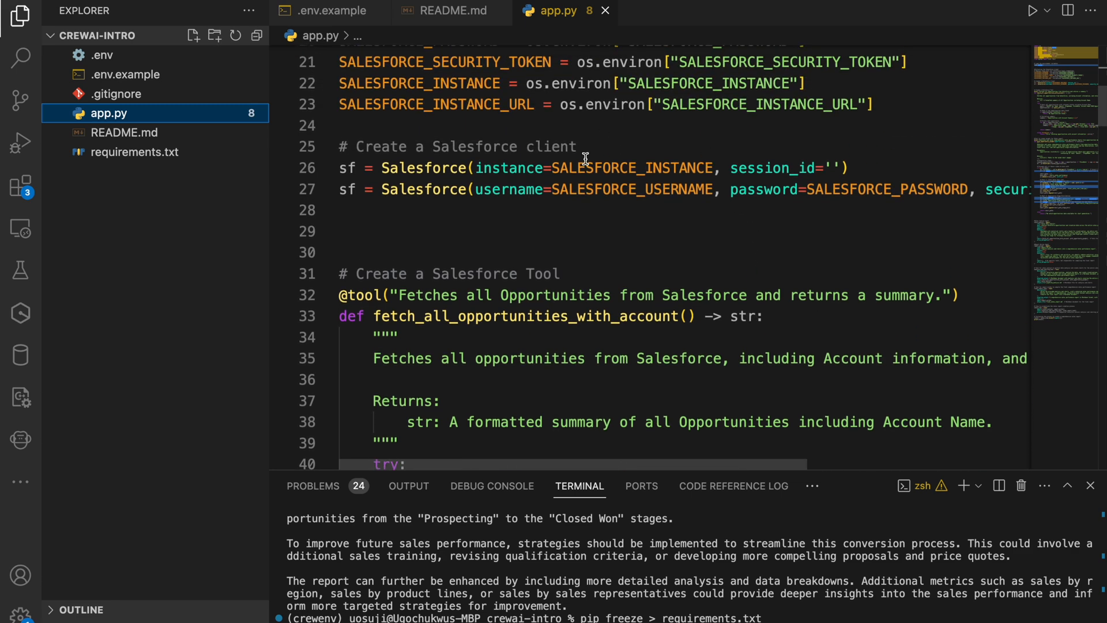
mouse_move(730, 281)
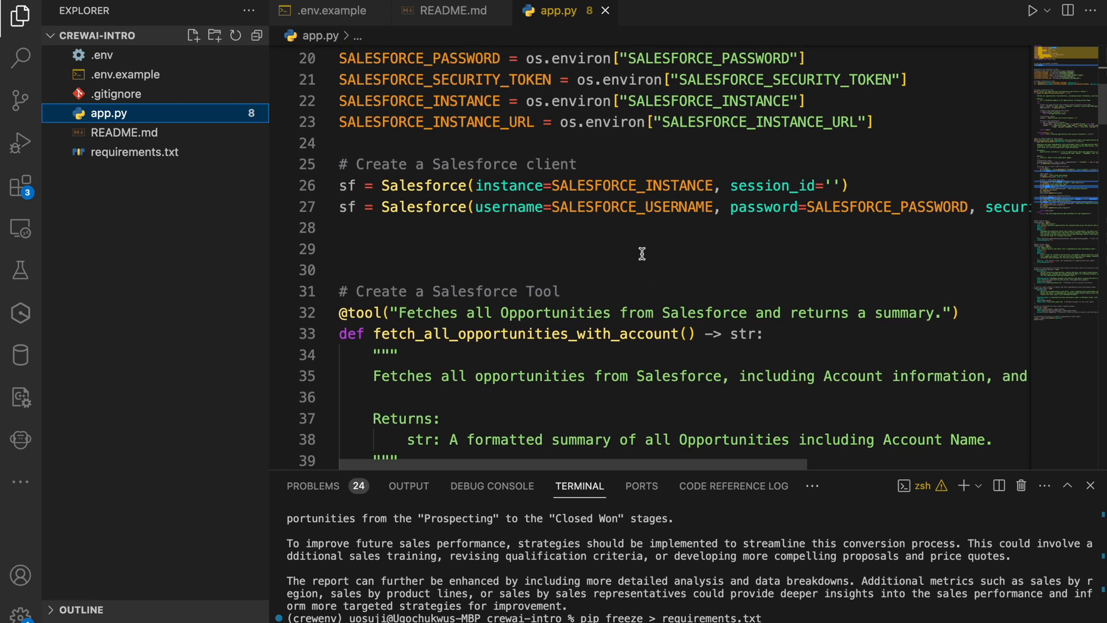
scroll("down", 3)
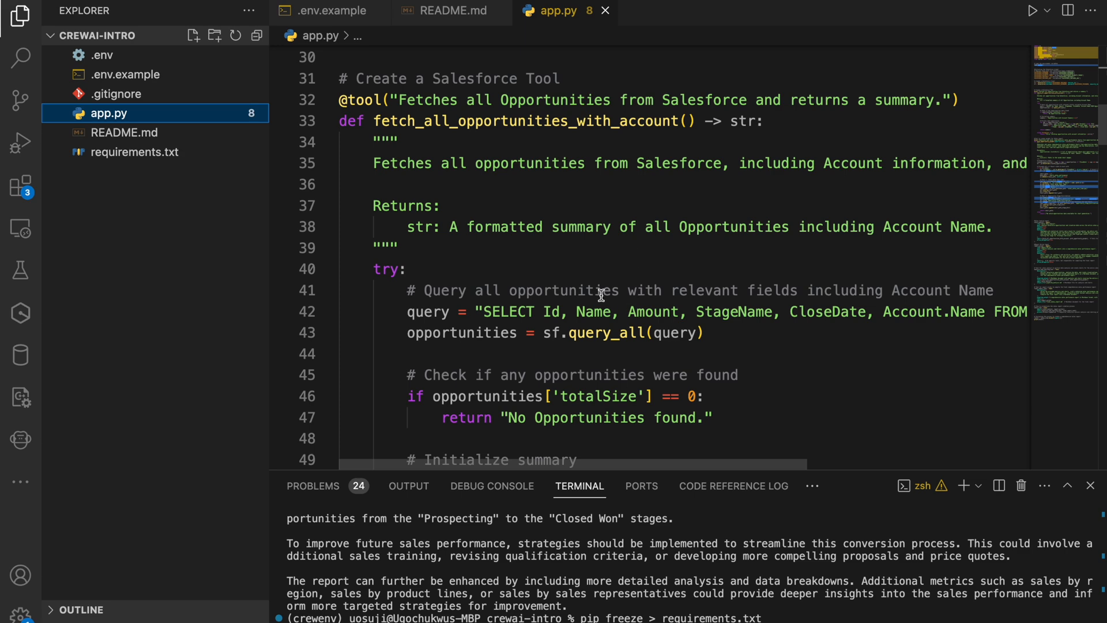
scroll("down", 3)
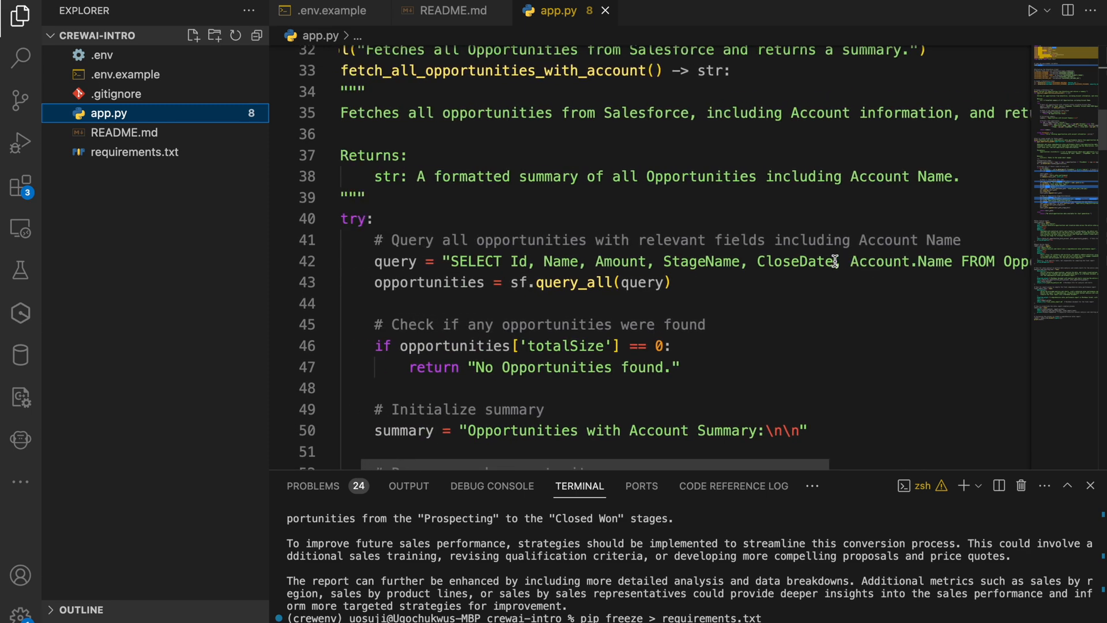
scroll("down", 3)
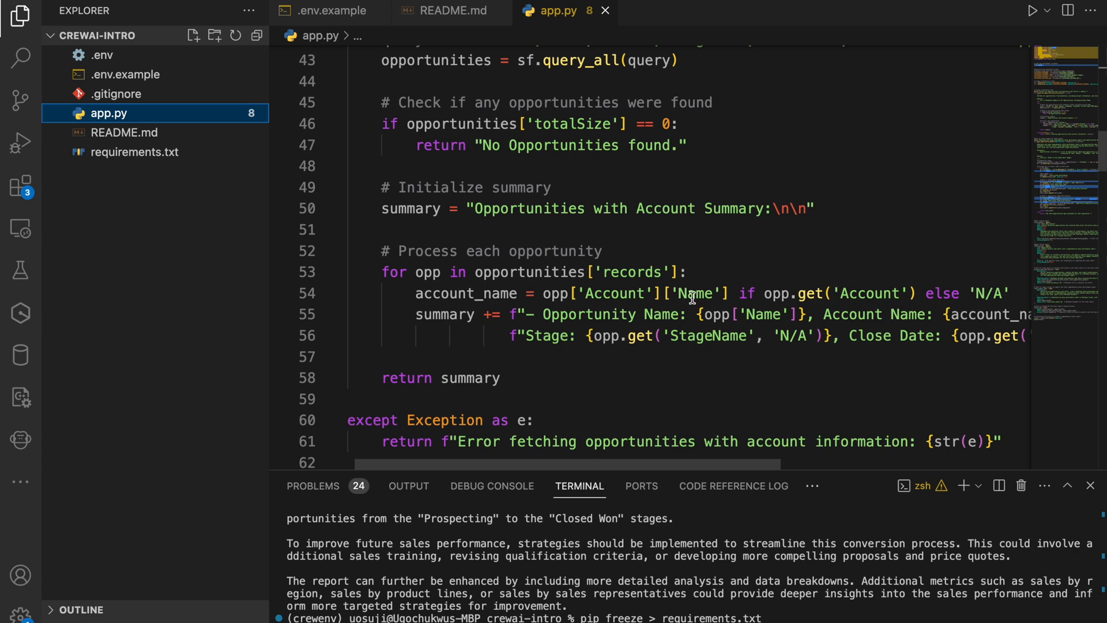
mouse_move(706, 366)
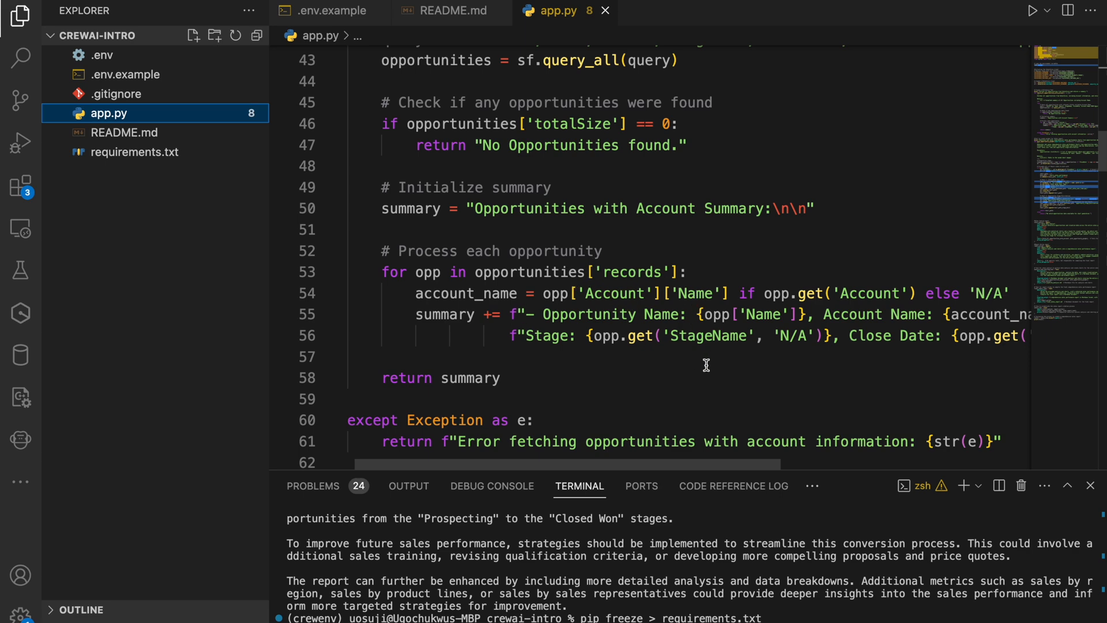
scroll("down", 3)
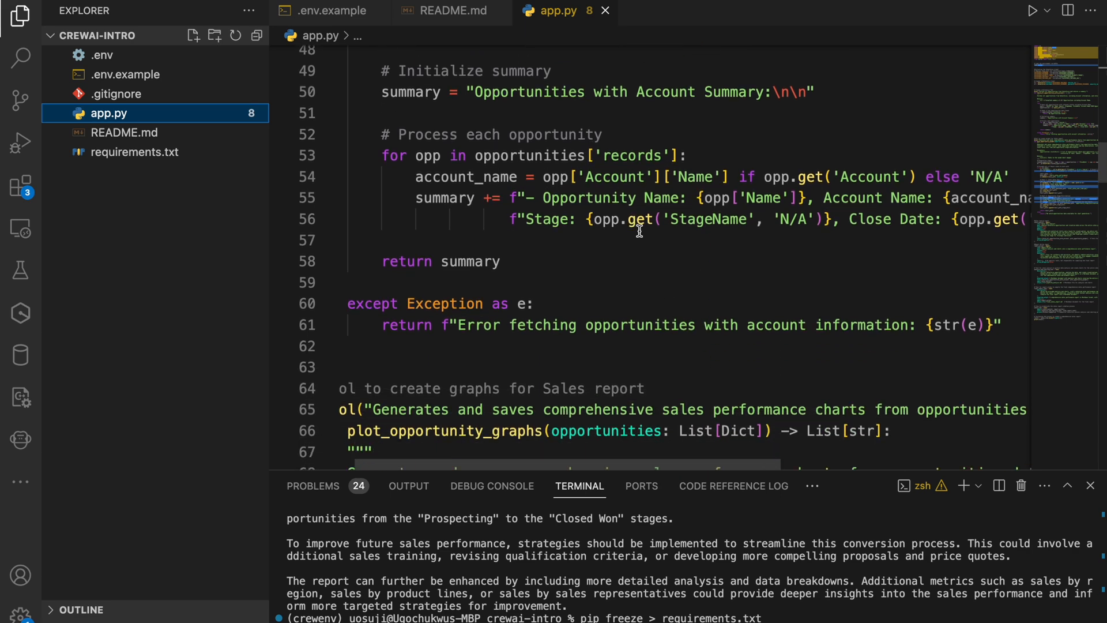
mouse_move(596, 303)
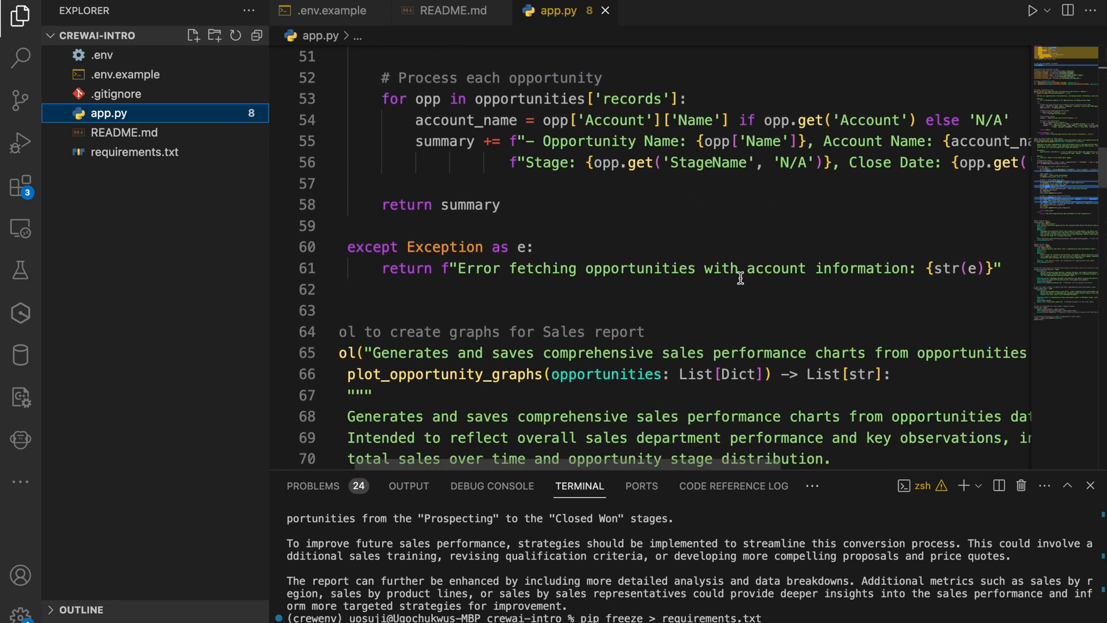
scroll("down", 3)
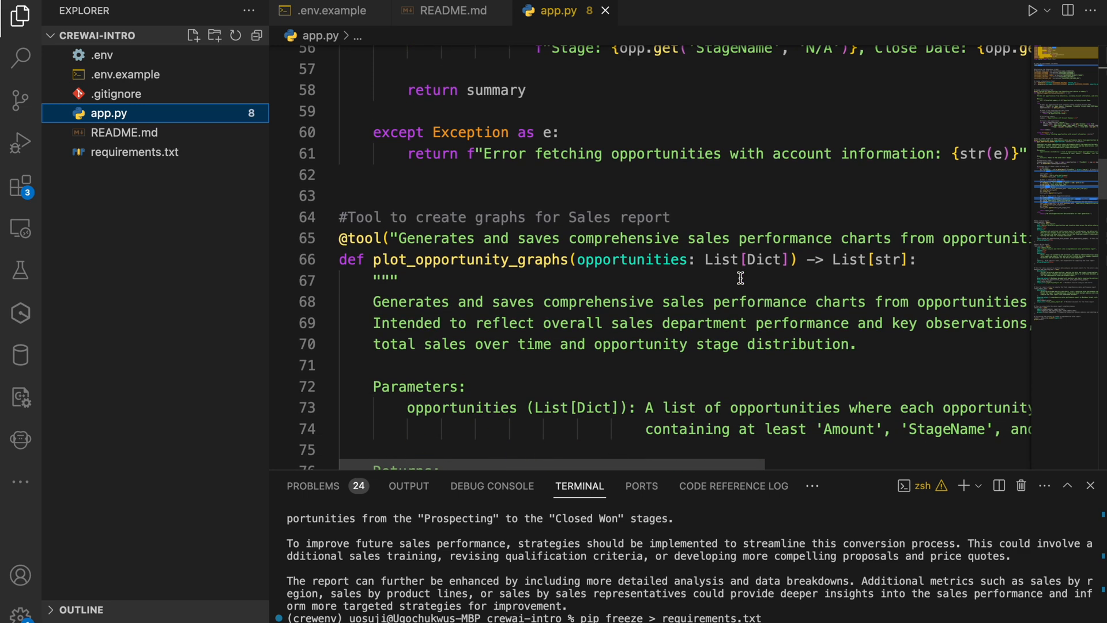
Review the graph tool's data preparation and Chart 1: Total Sales Over Time code
scroll("down", 3)
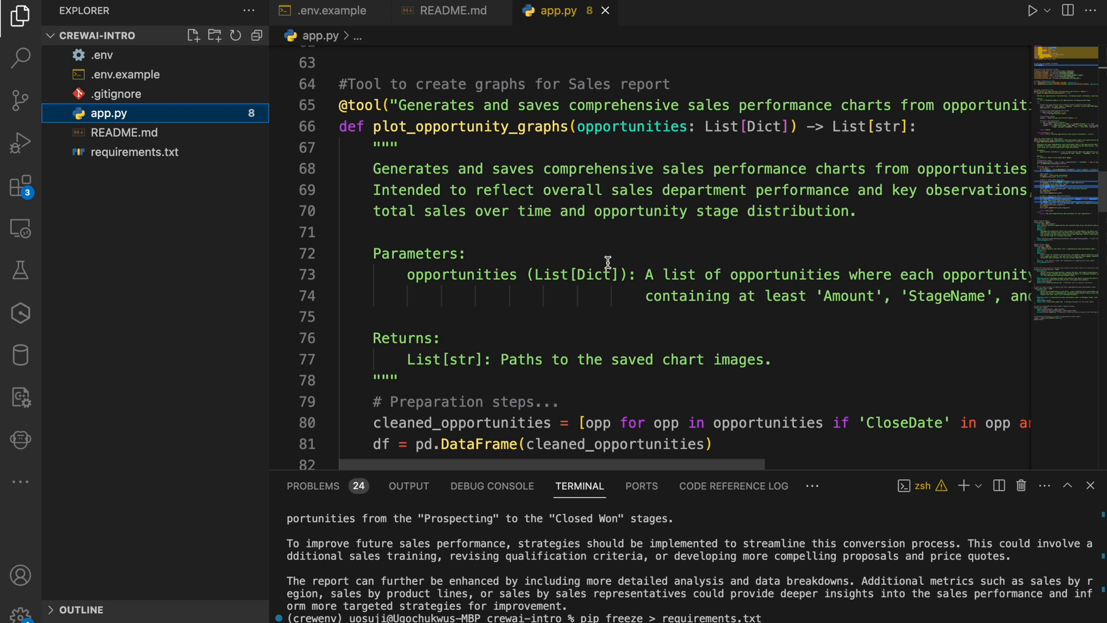
mouse_move(565, 263)
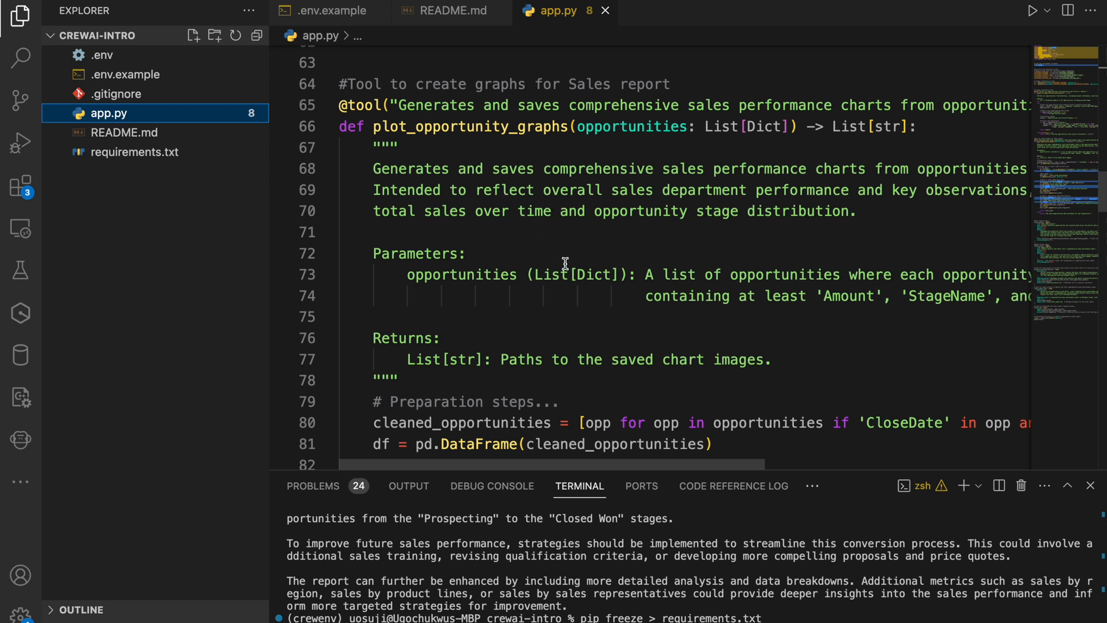
mouse_move(641, 105)
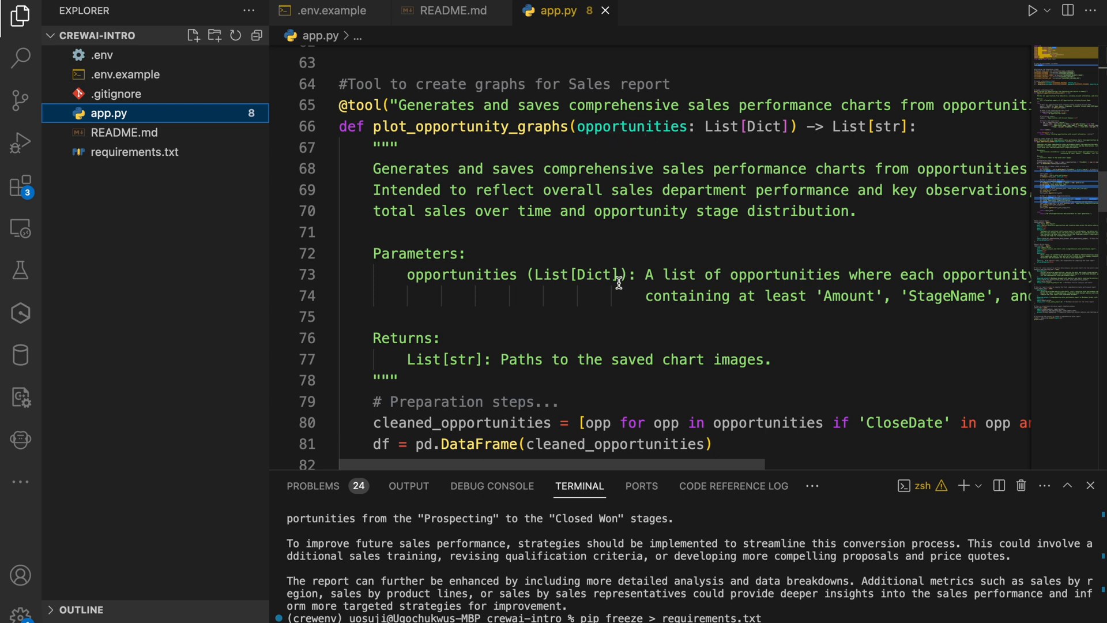
mouse_move(647, 331)
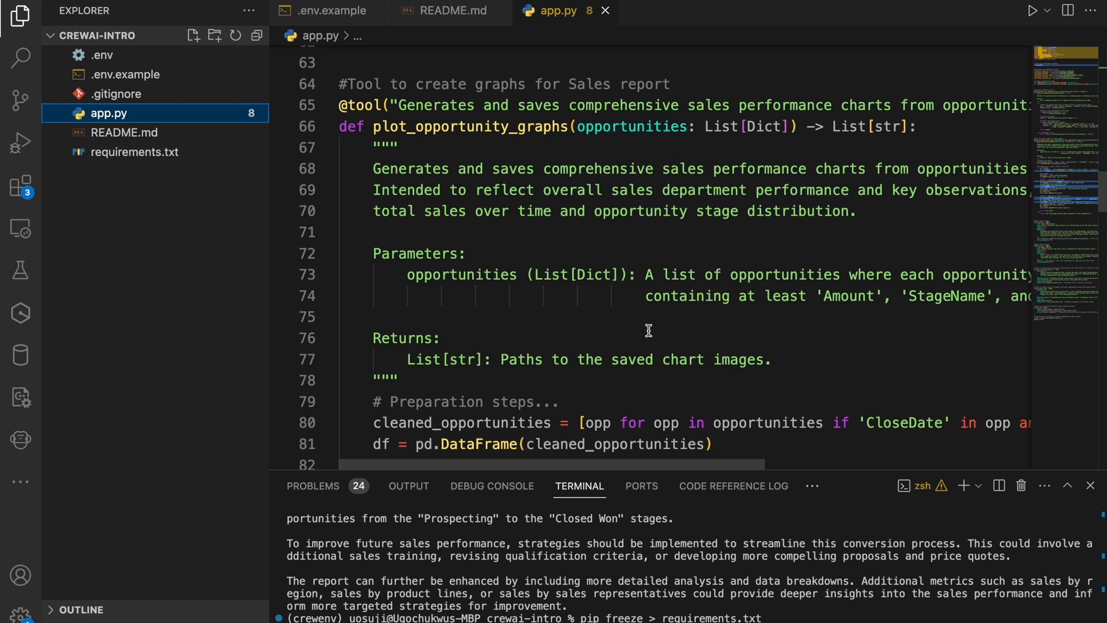
scroll("down", 3)
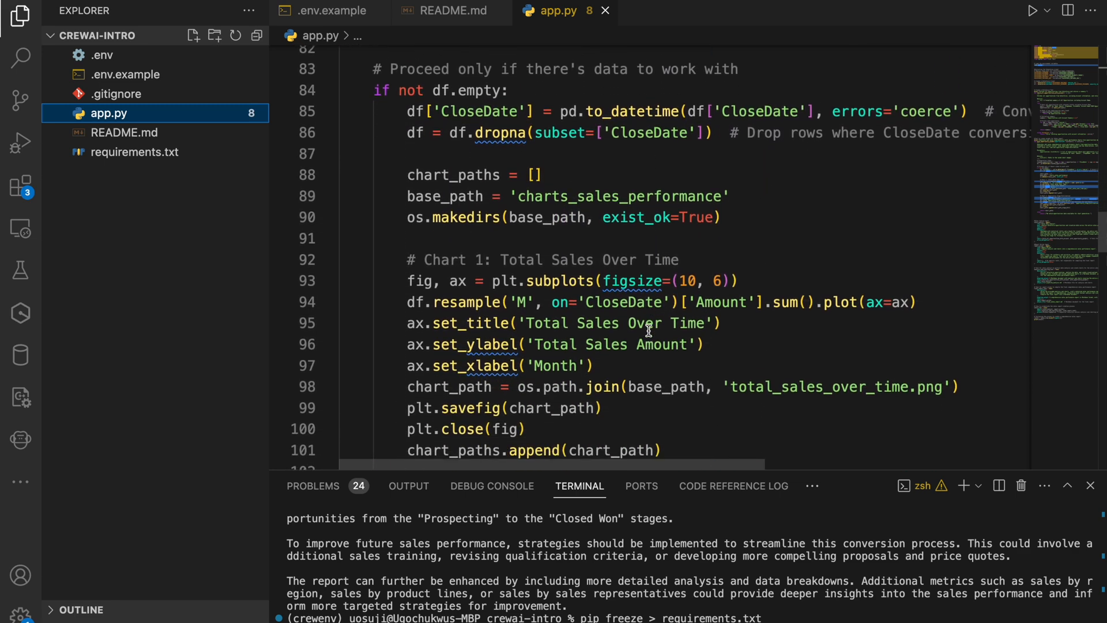
scroll("down", 3)
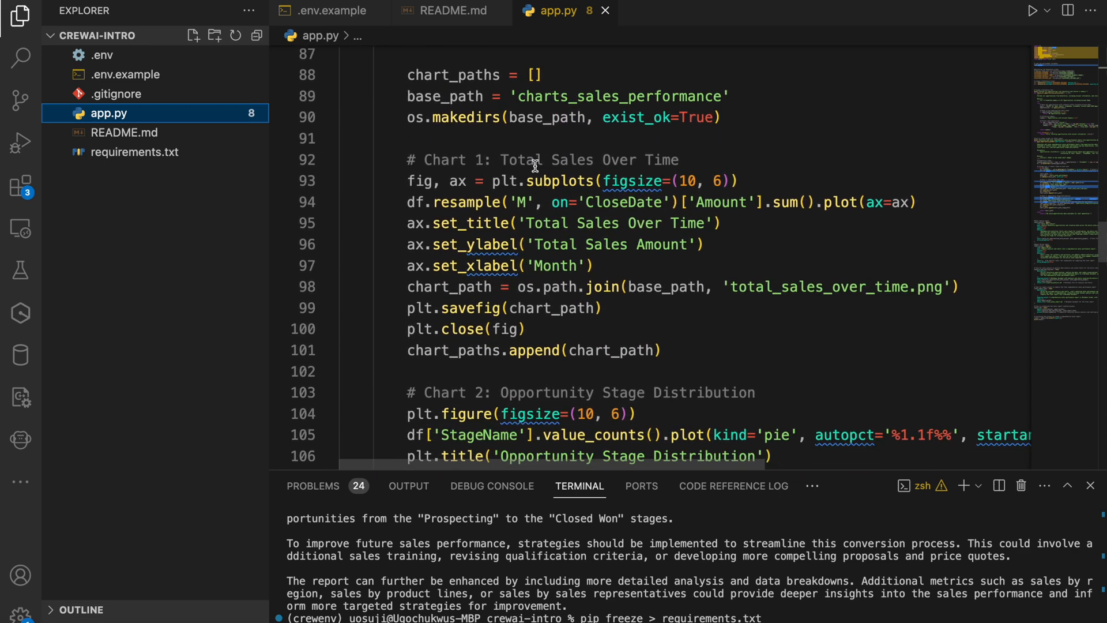
scroll("down", 3)
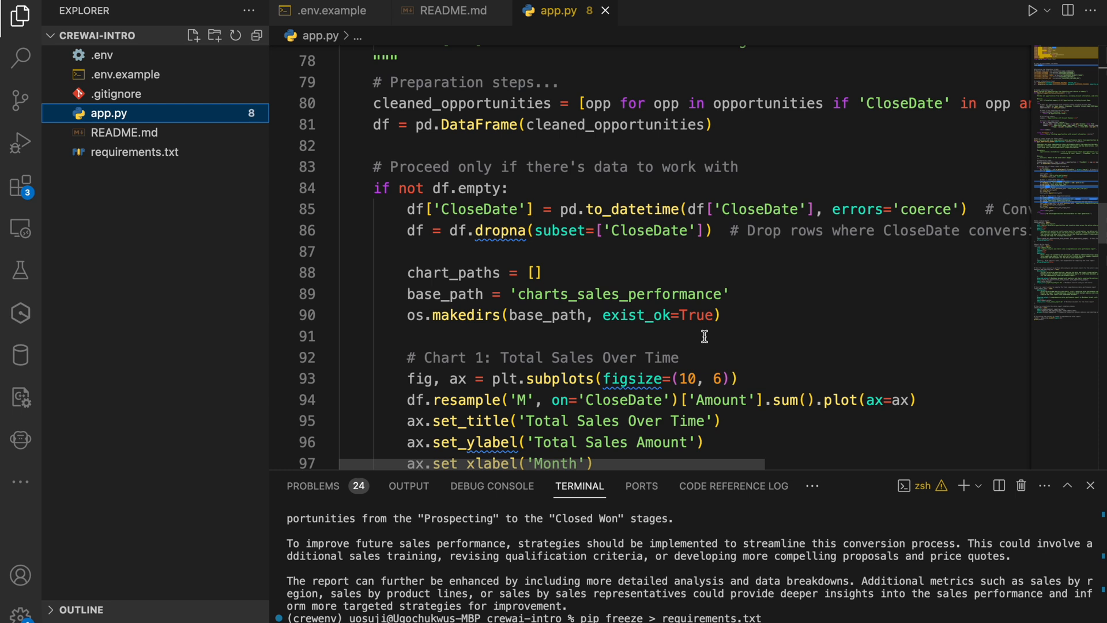
mouse_move(716, 313)
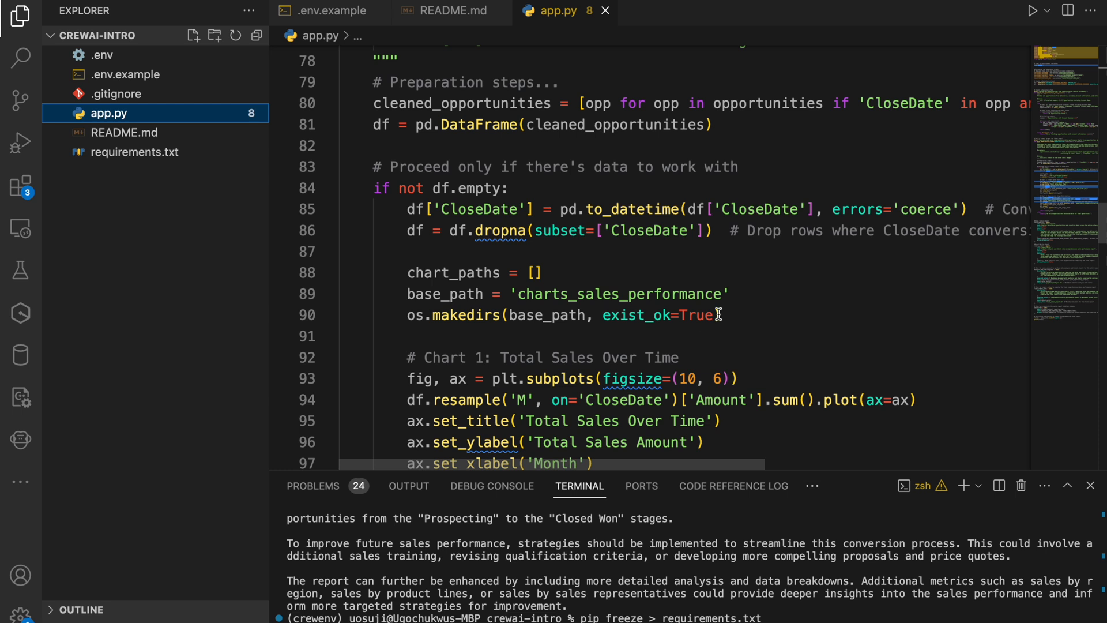
scroll("down", 3)
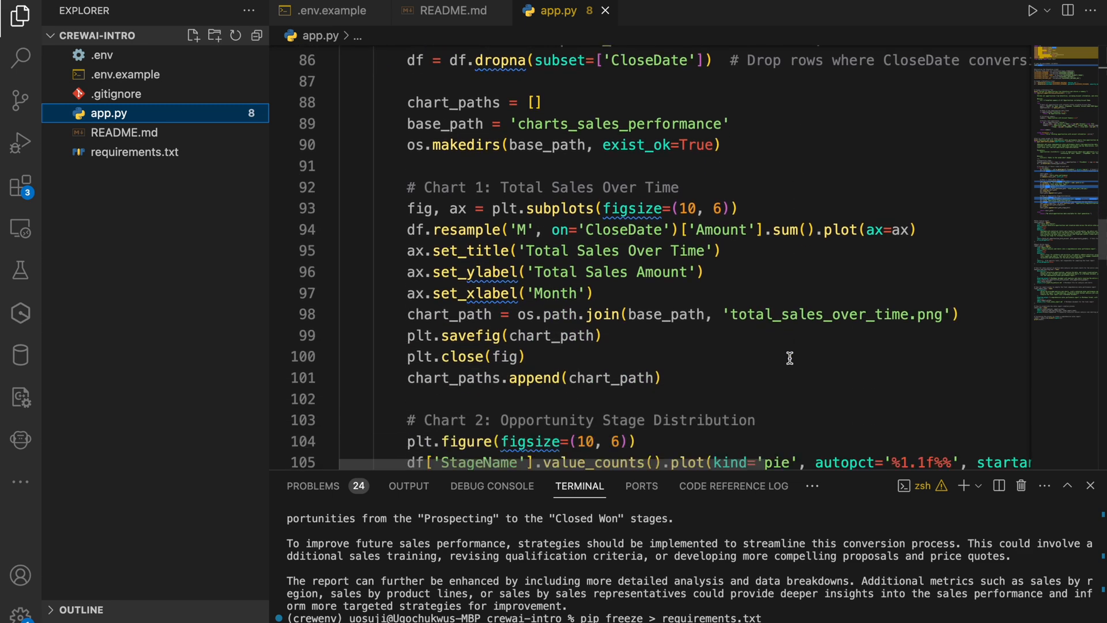
Reach the sales_analyst Agent's role, goal, backstory and tools, with Report Writer below
scroll("down", 3)
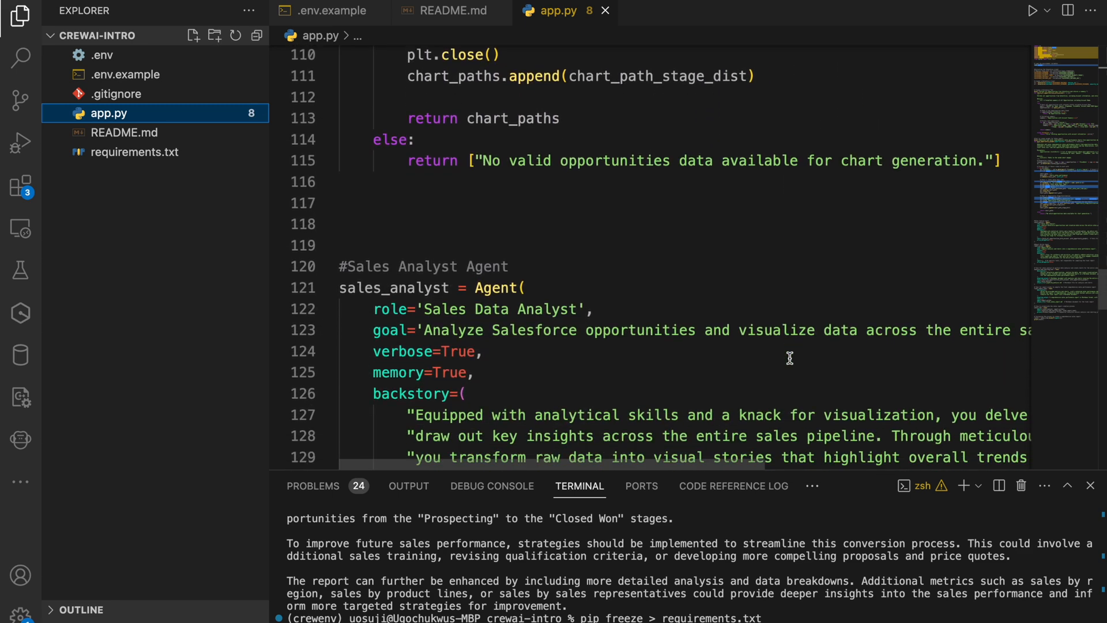
scroll("down", 3)
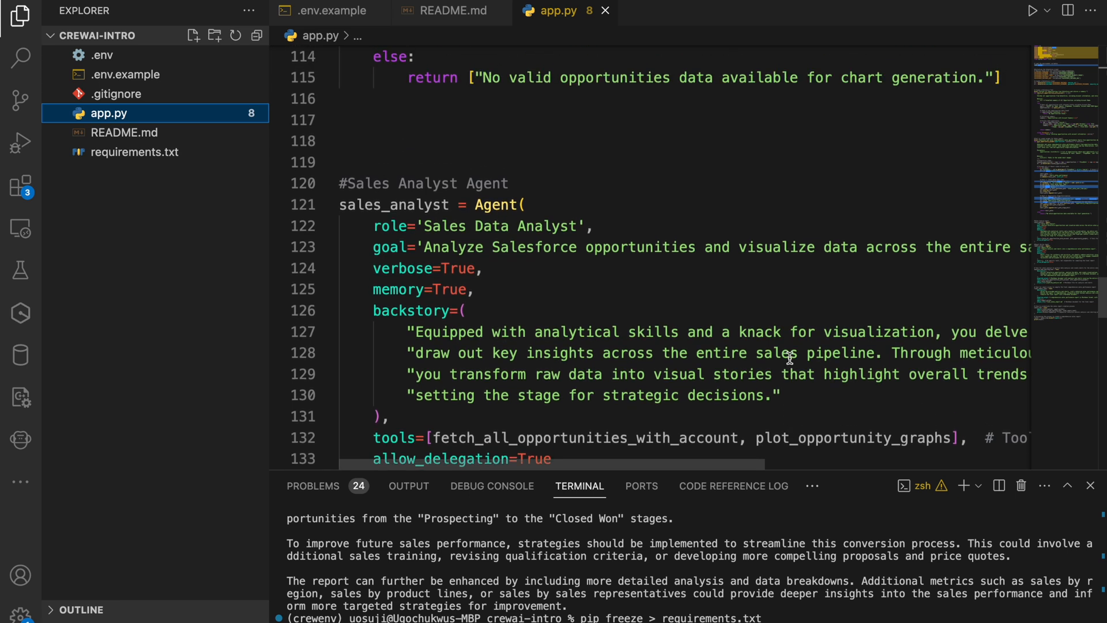
scroll("down", 3)
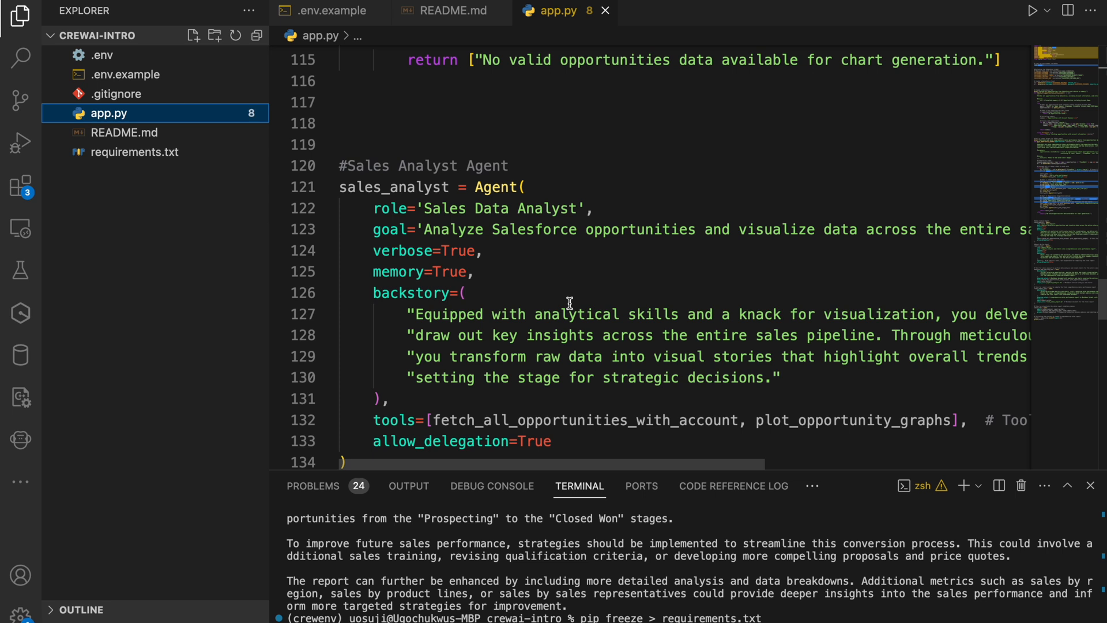
mouse_move(396, 161)
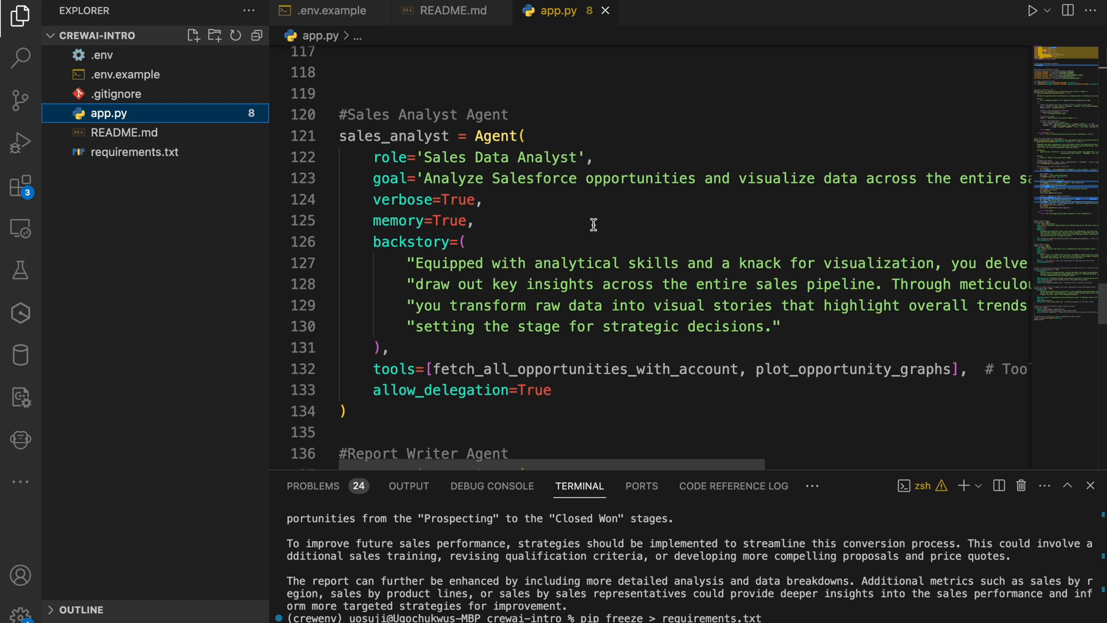
mouse_move(577, 315)
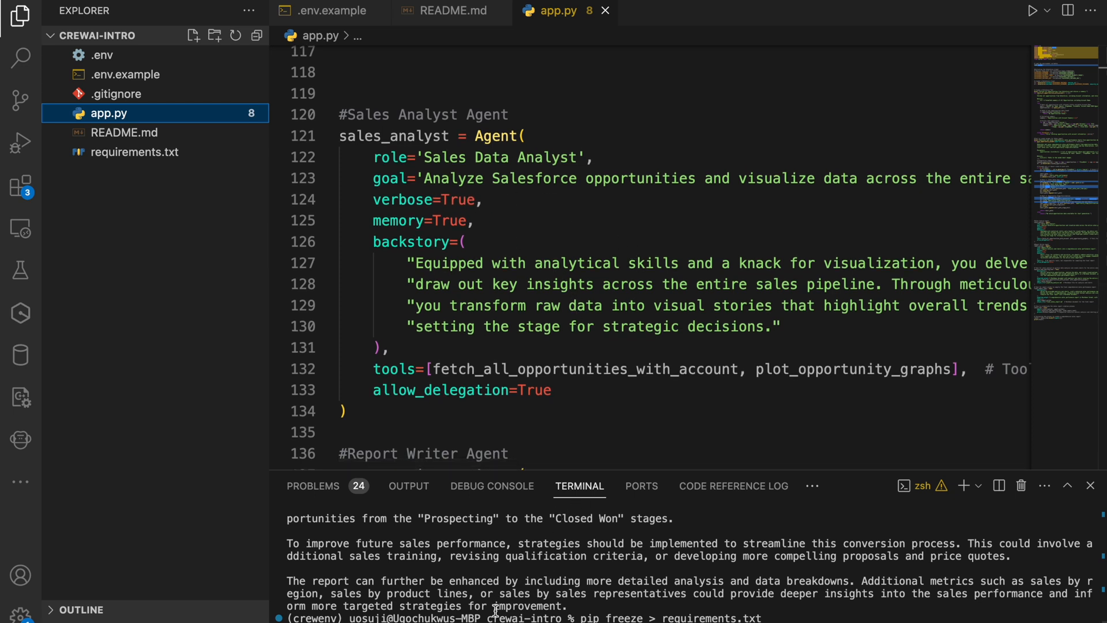
mouse_move(521, 572)
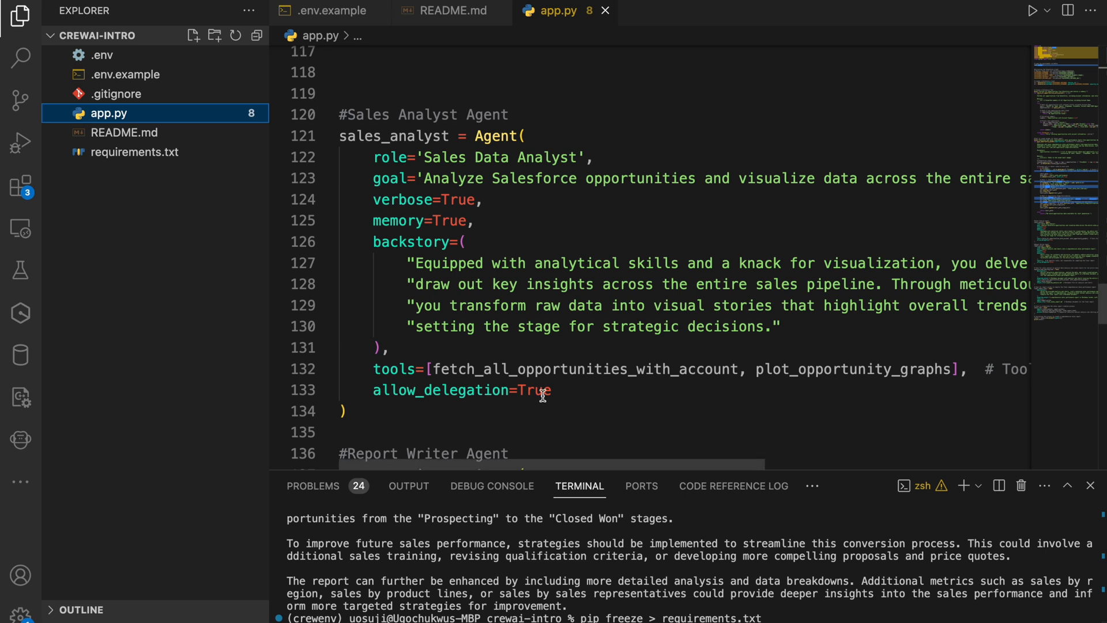
mouse_move(612, 263)
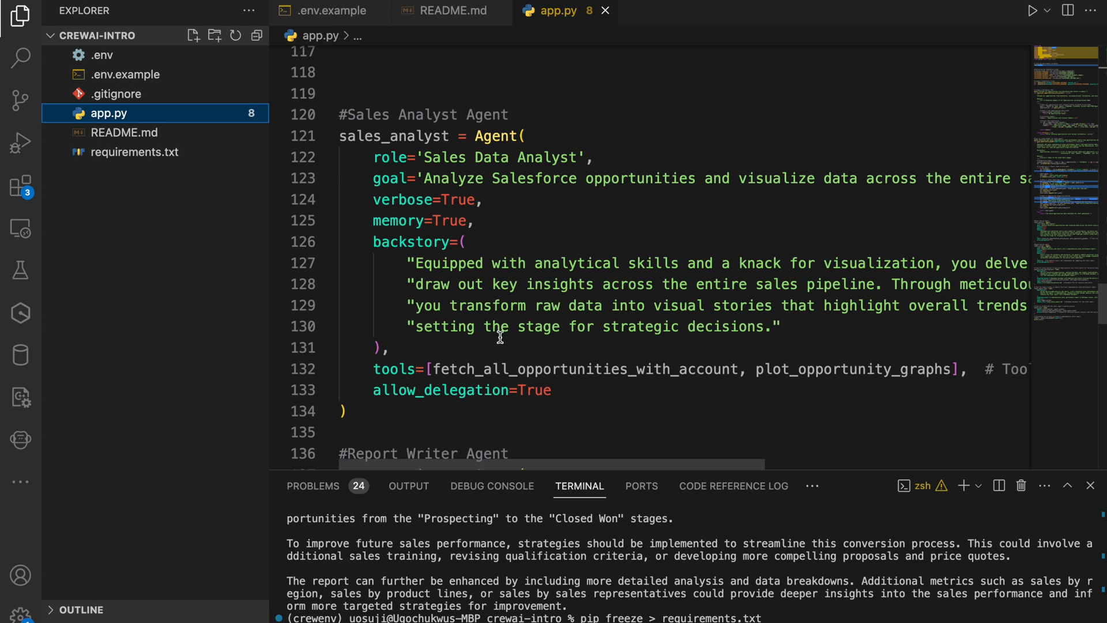
mouse_move(545, 236)
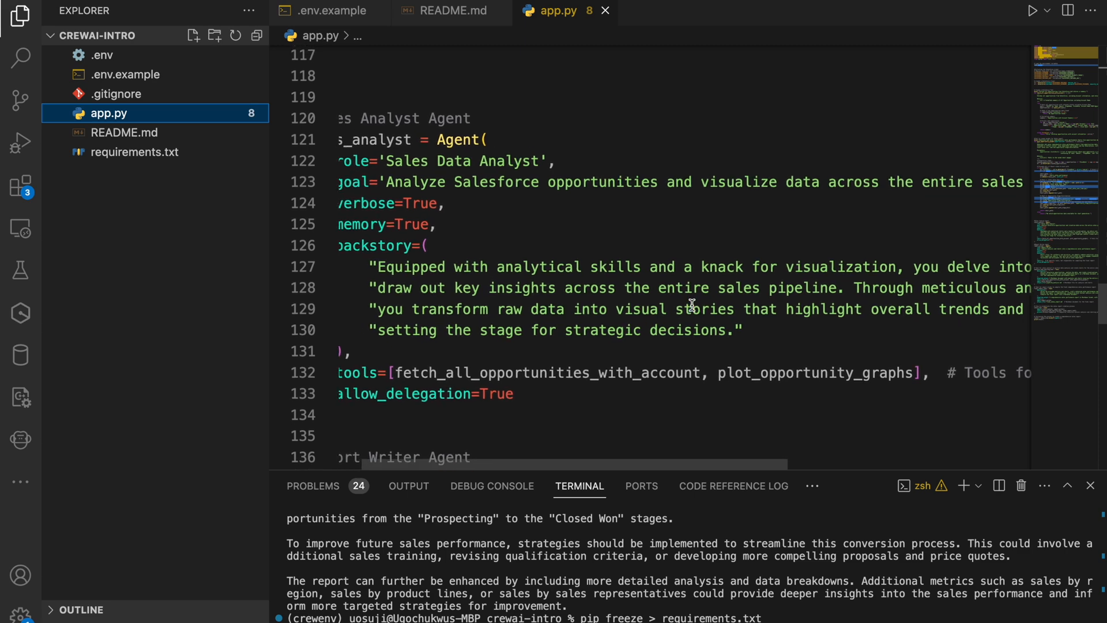
scroll("down", 3)
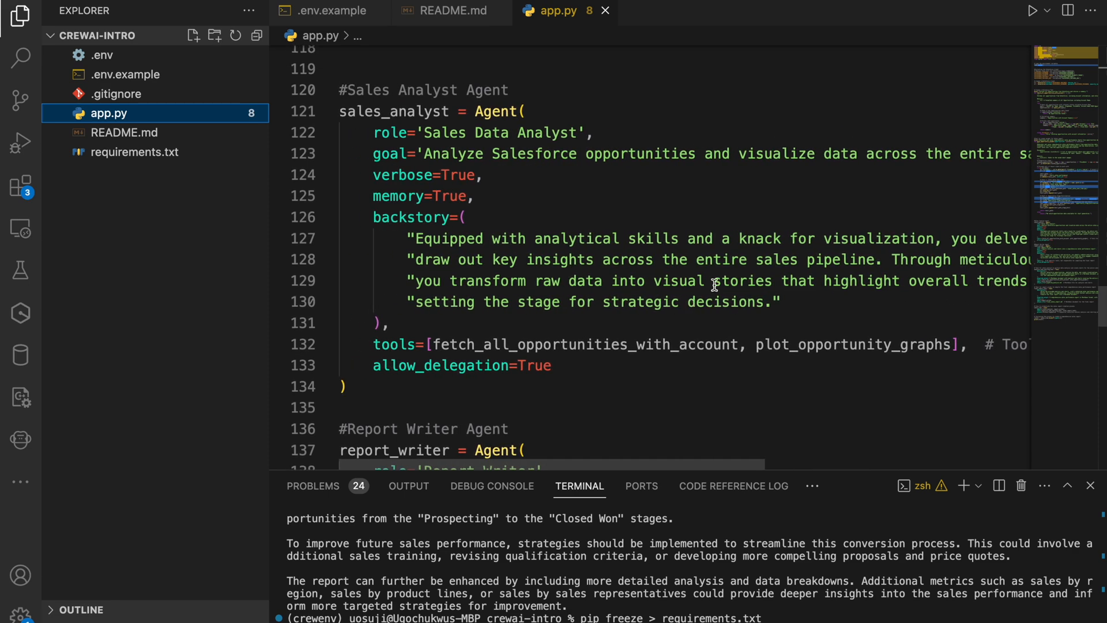
mouse_move(817, 276)
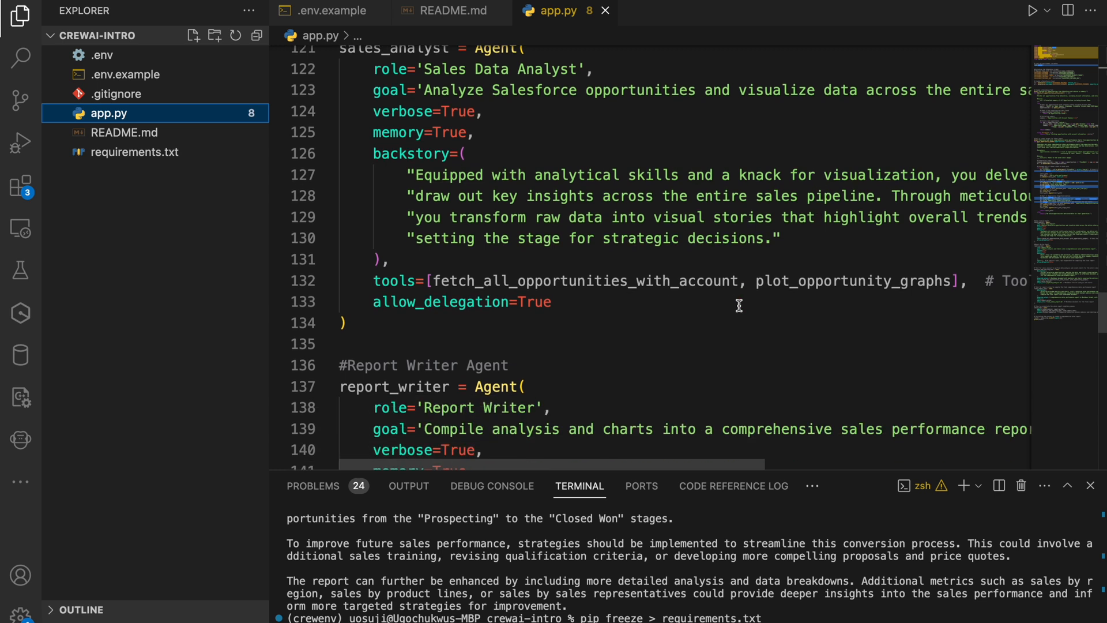
mouse_move(768, 307)
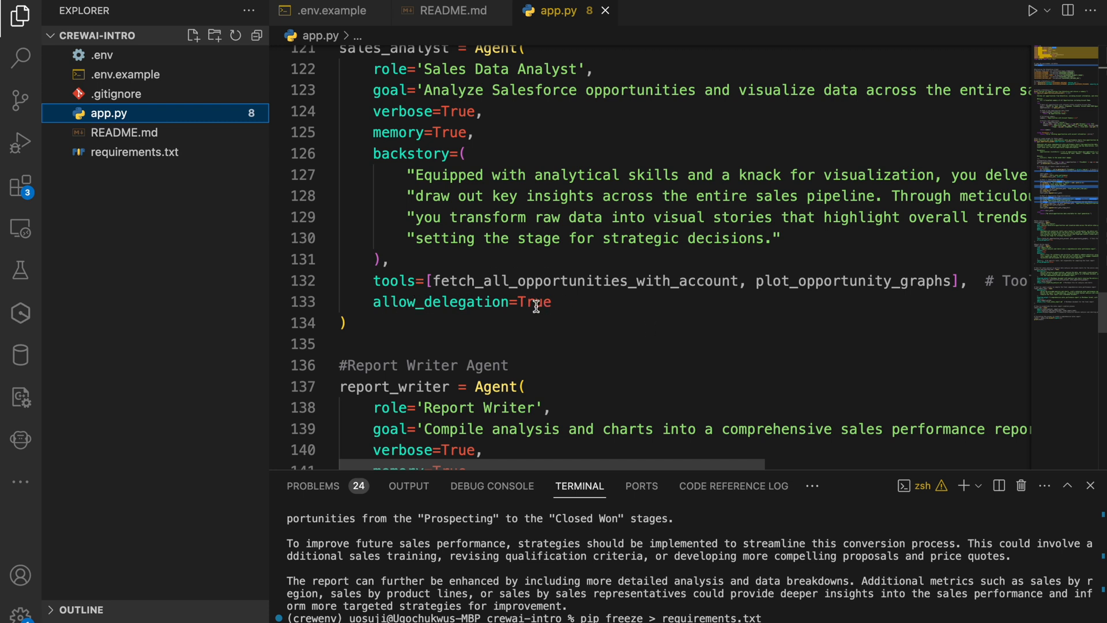
mouse_move(550, 280)
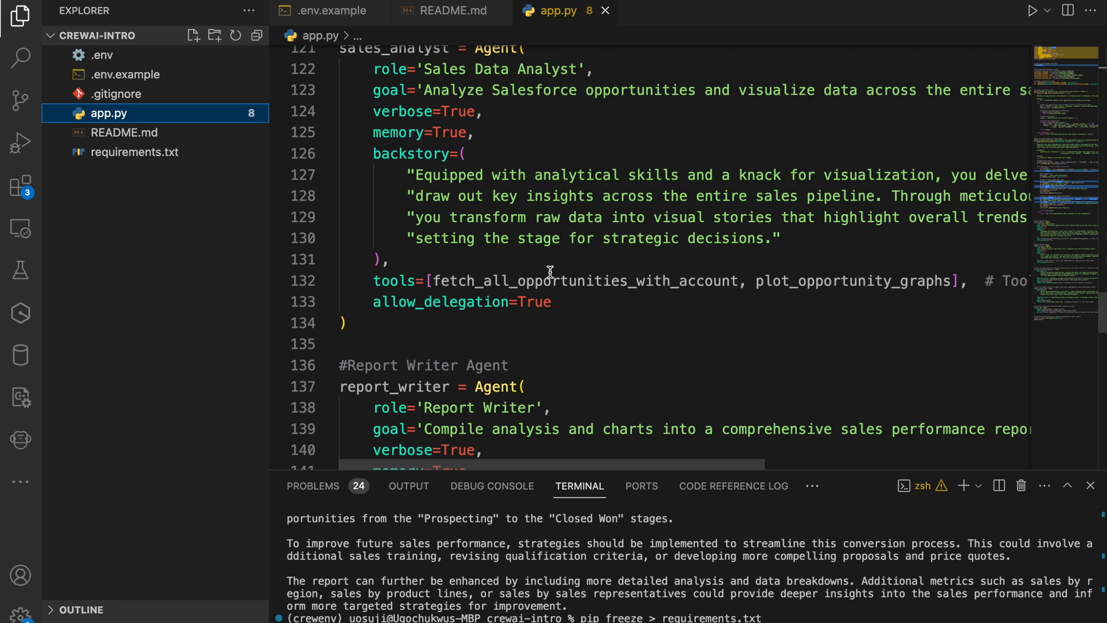
scroll("down", 3)
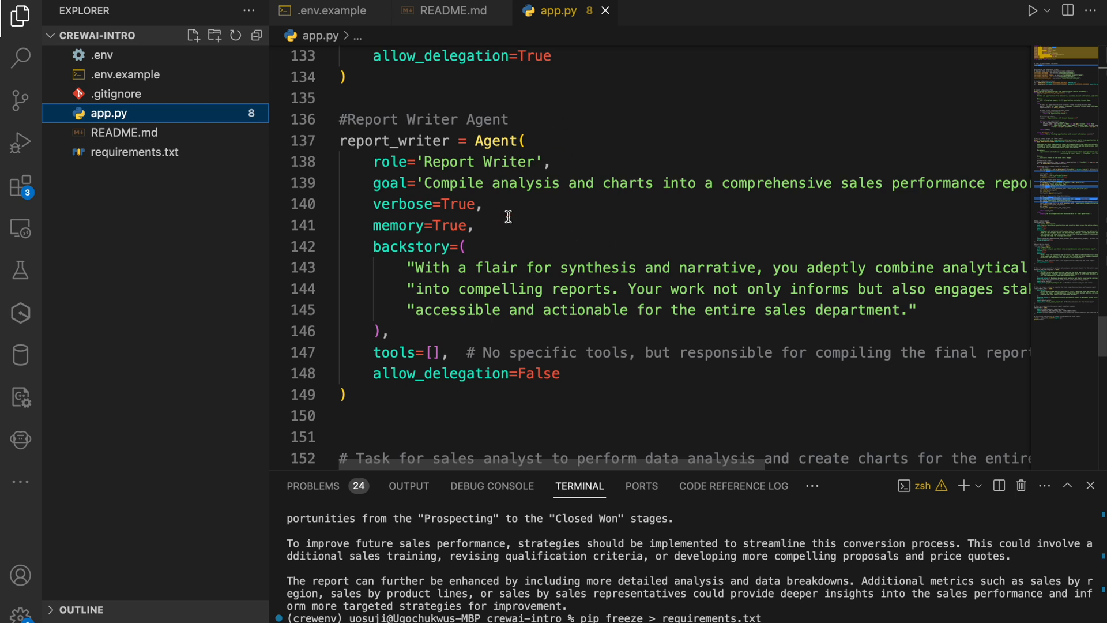
mouse_move(593, 228)
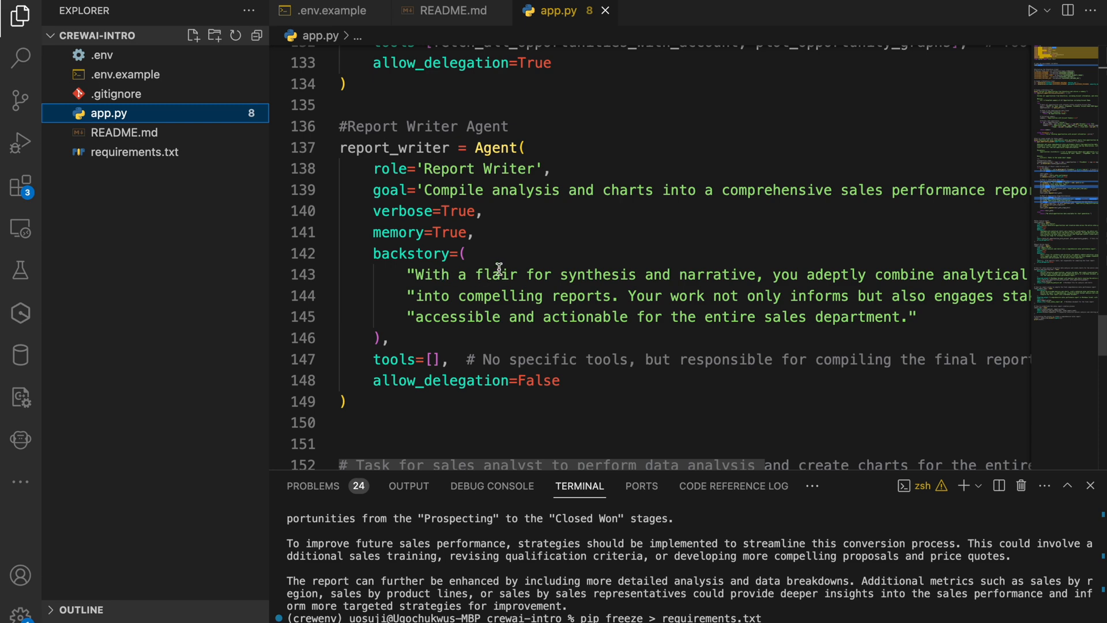
mouse_move(731, 291)
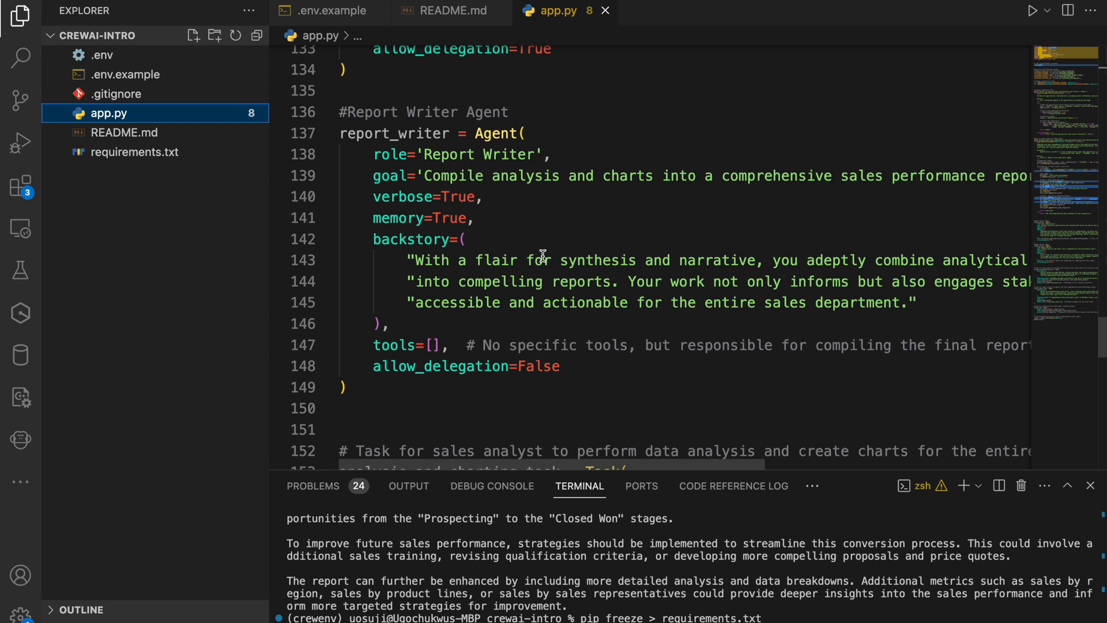
mouse_move(443, 317)
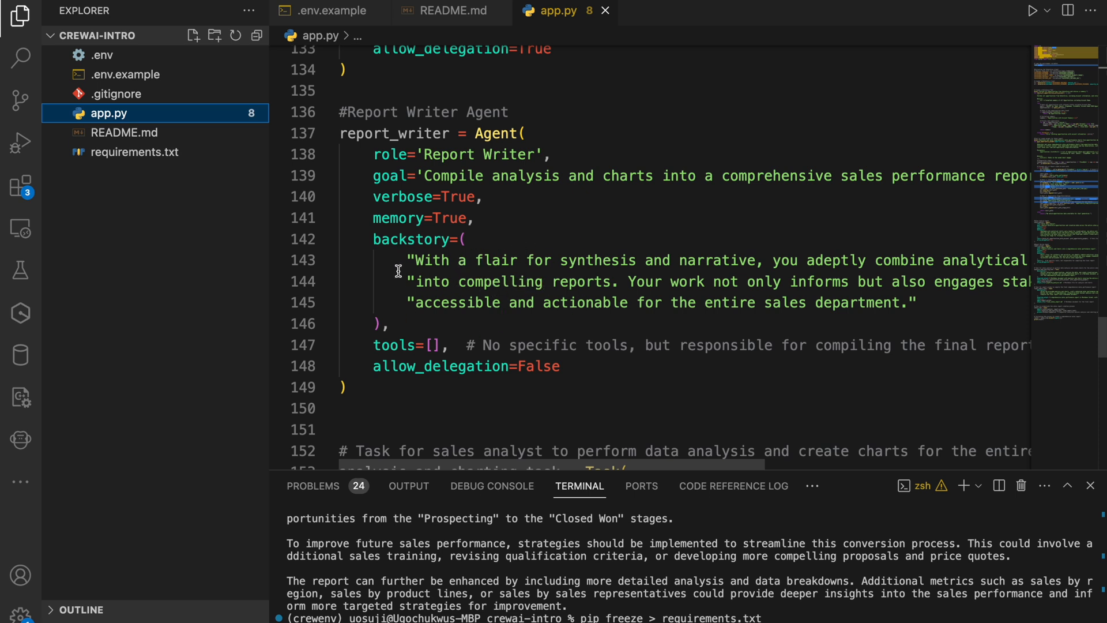
mouse_move(671, 273)
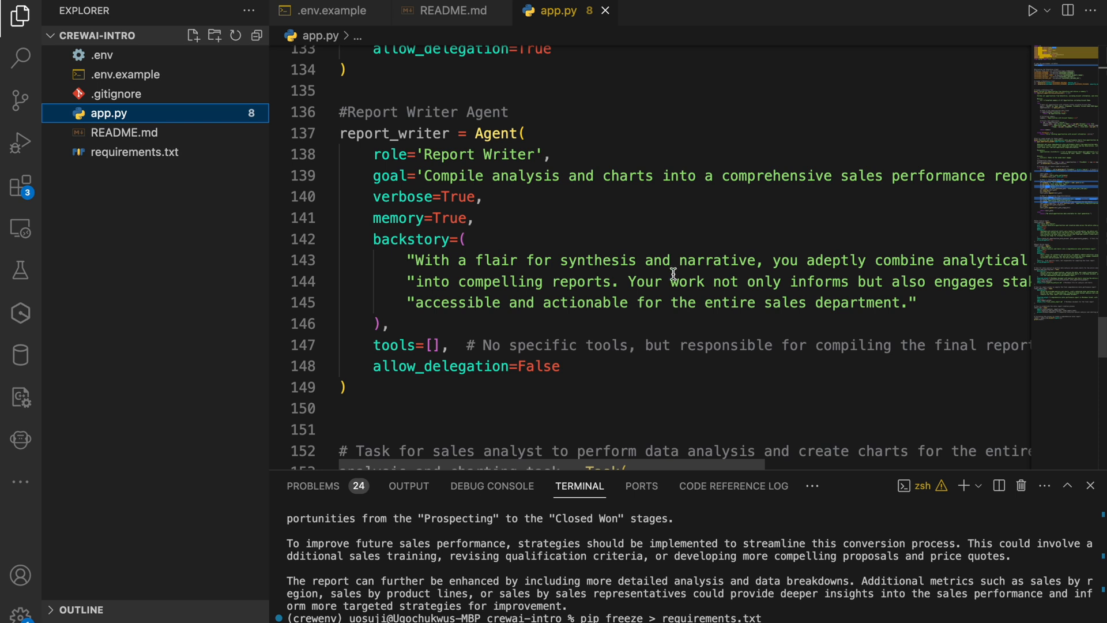
mouse_move(986, 307)
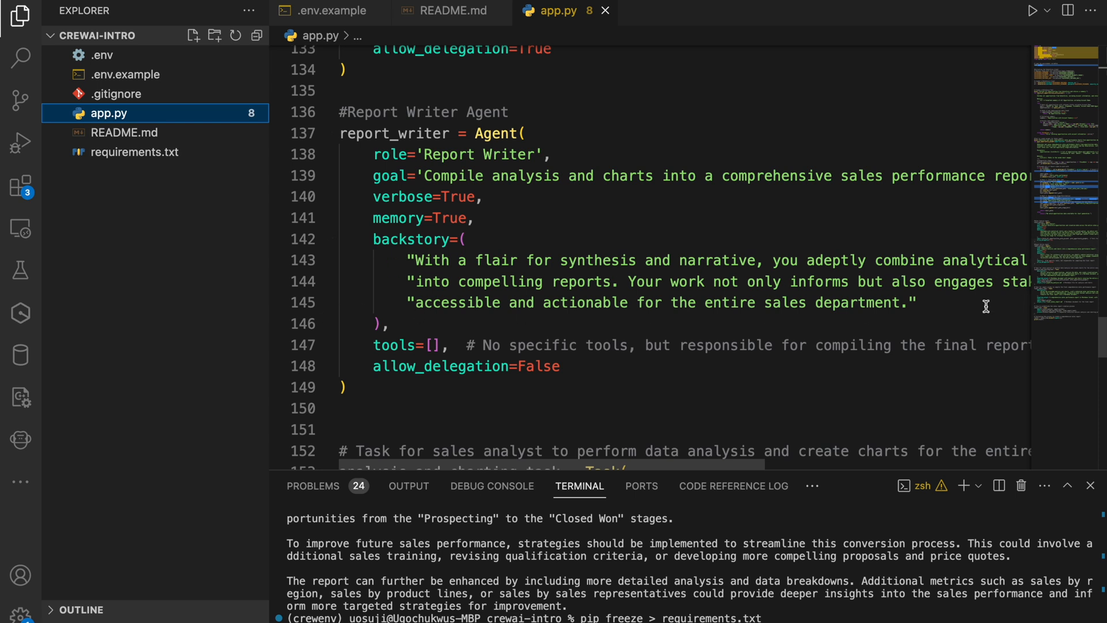
mouse_move(905, 298)
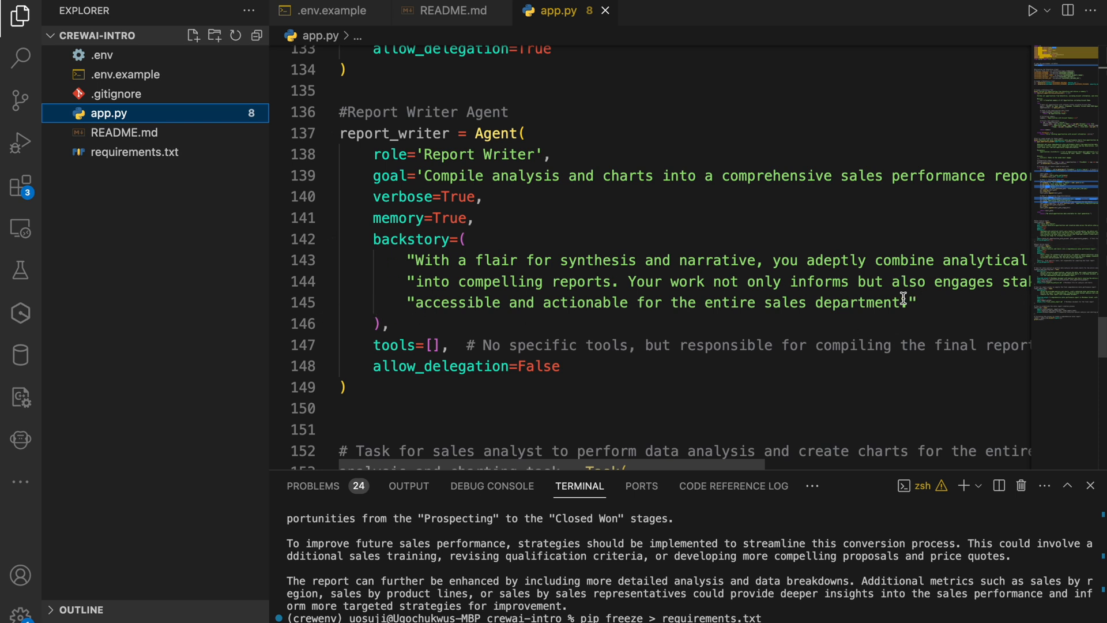
scroll("down", 3)
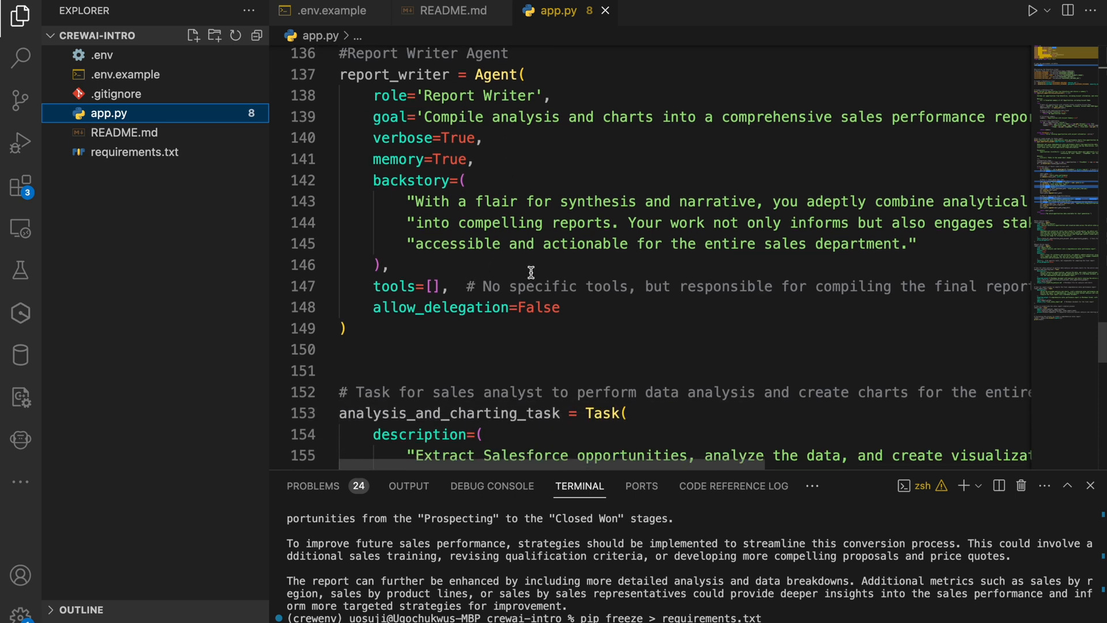
mouse_move(440, 249)
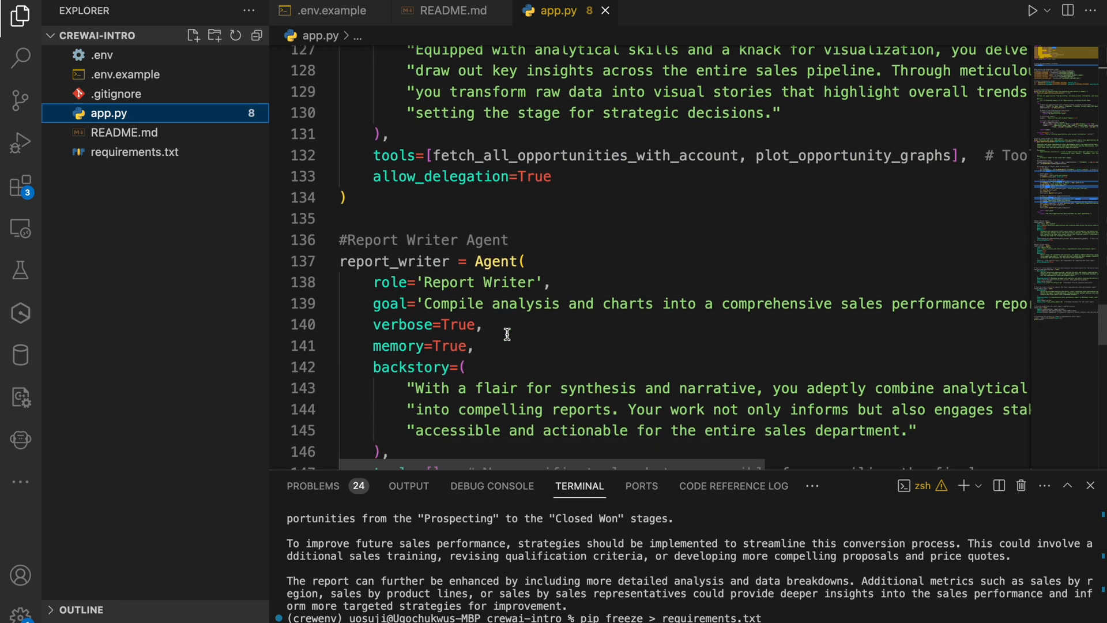
scroll("down", 3)
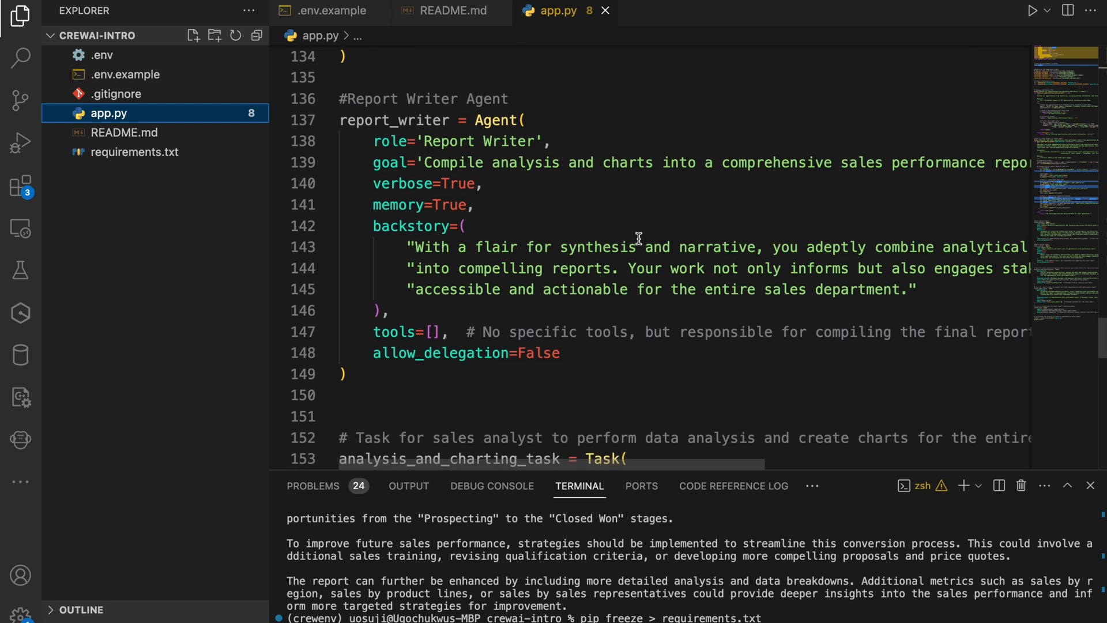
mouse_move(457, 188)
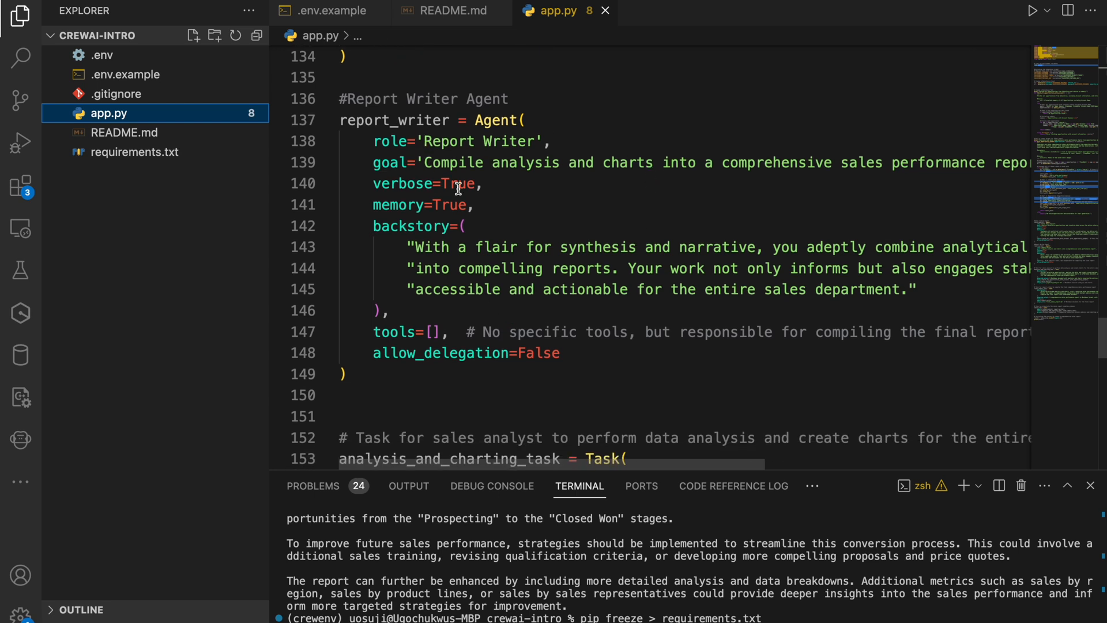
mouse_move(498, 243)
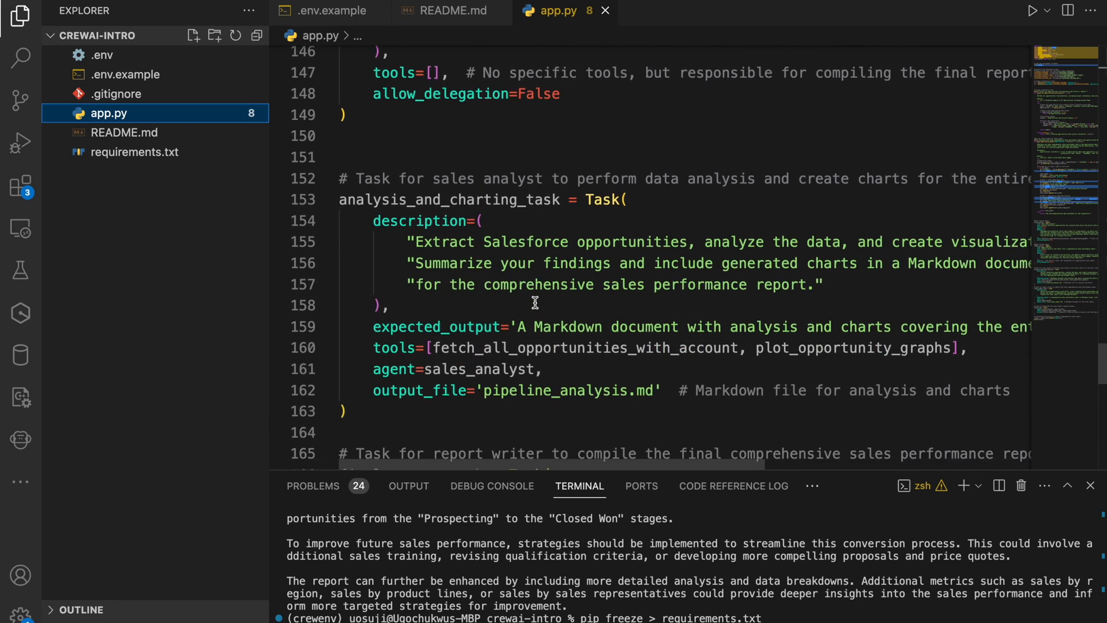
scroll("down", 3)
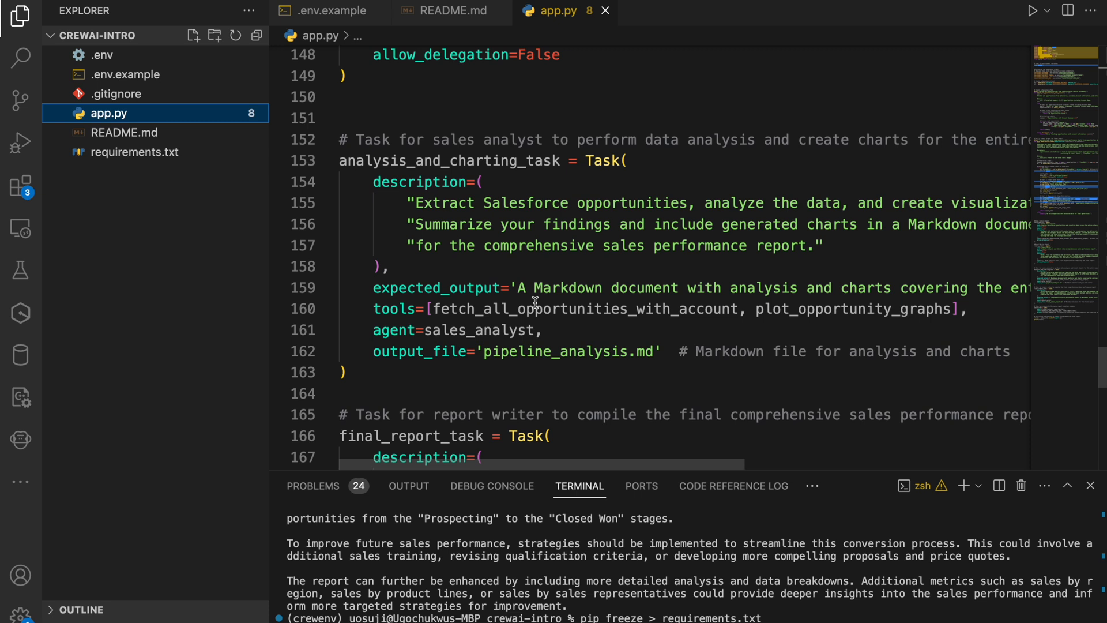
mouse_move(367, 172)
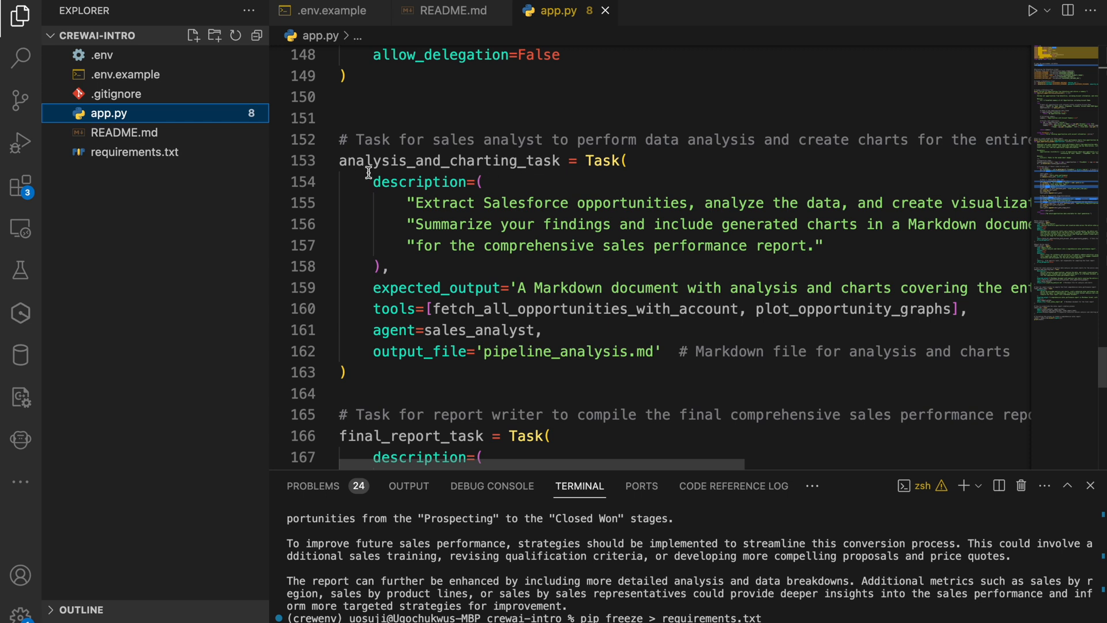
mouse_move(512, 263)
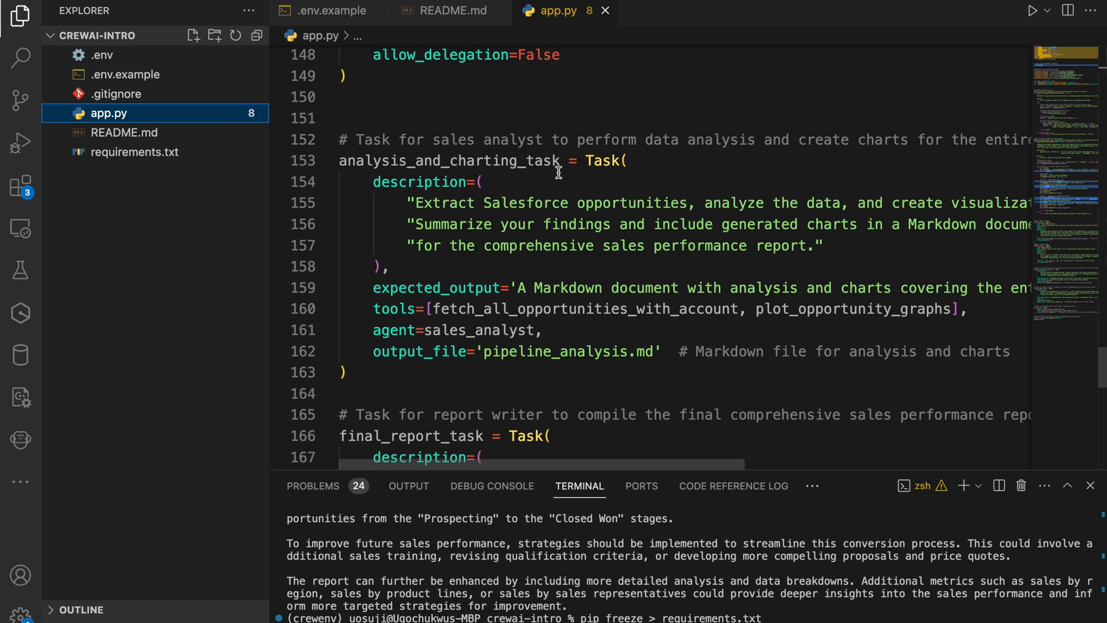
mouse_move(496, 225)
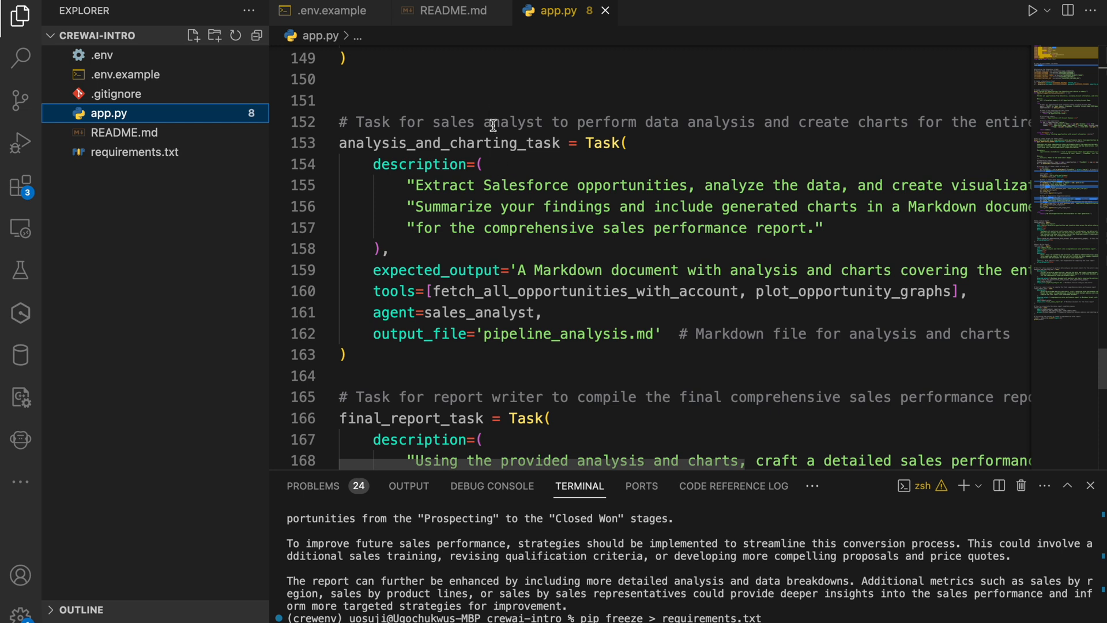
mouse_move(366, 270)
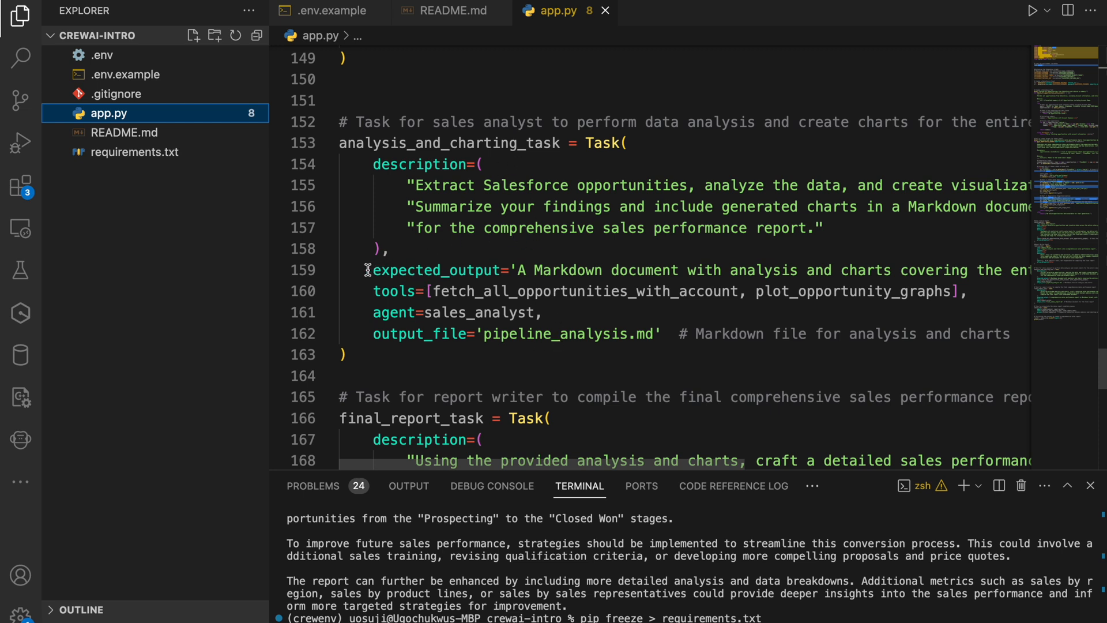
mouse_move(474, 261)
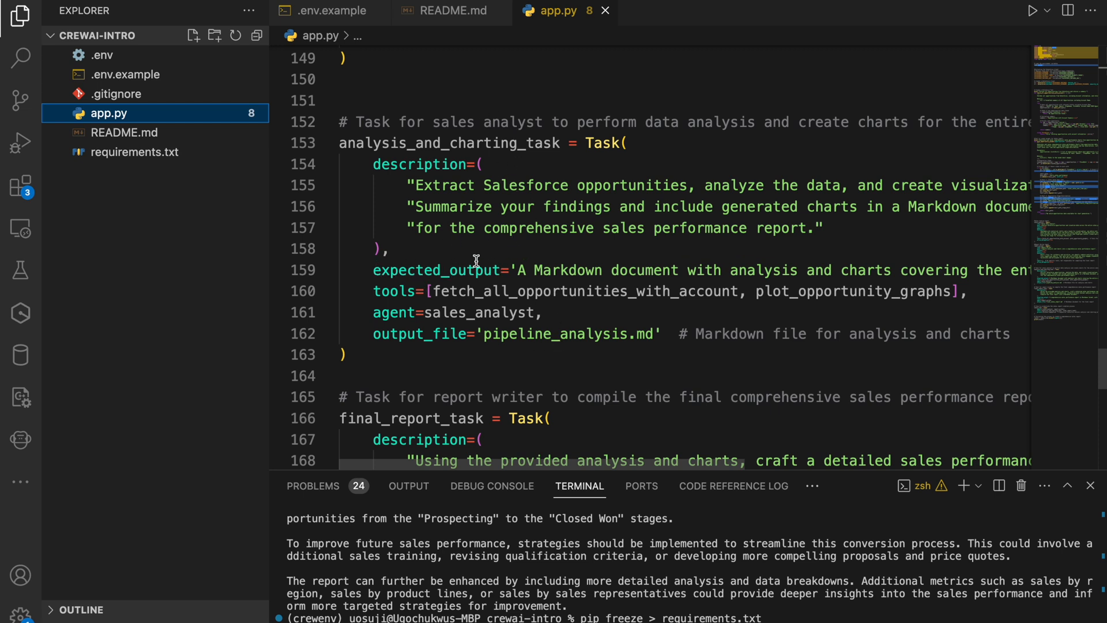
scroll("right", 3)
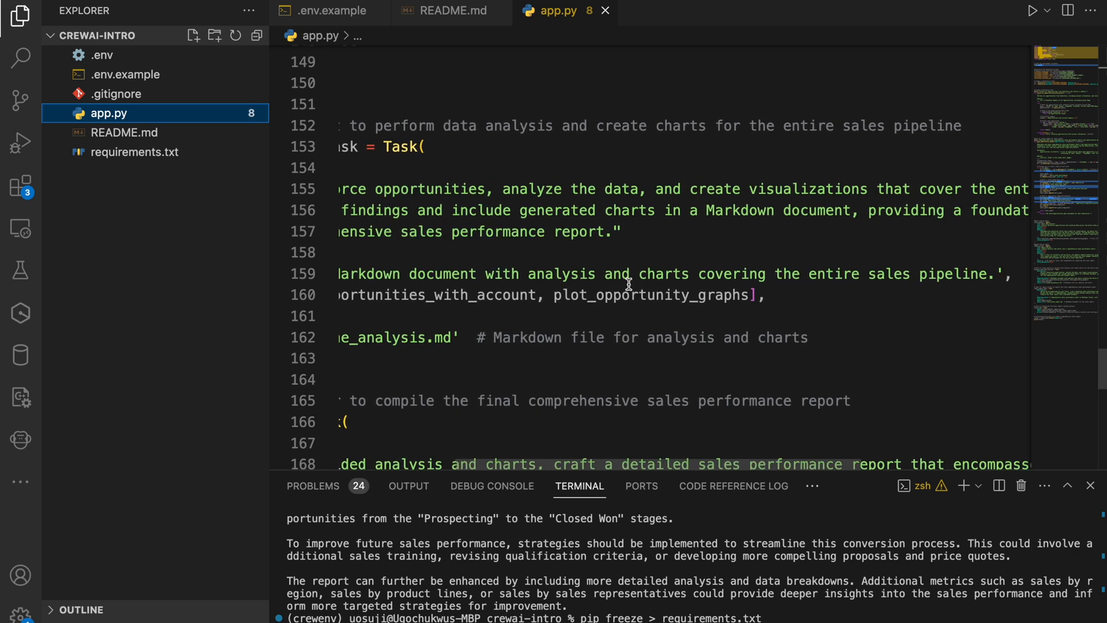
scroll("down", 3)
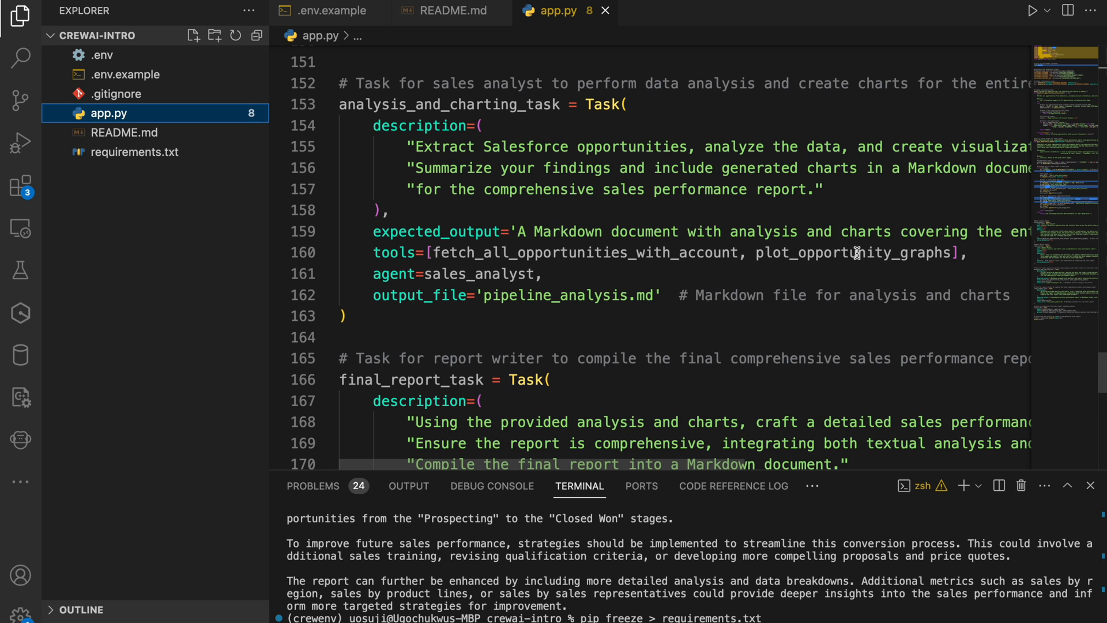
mouse_move(463, 217)
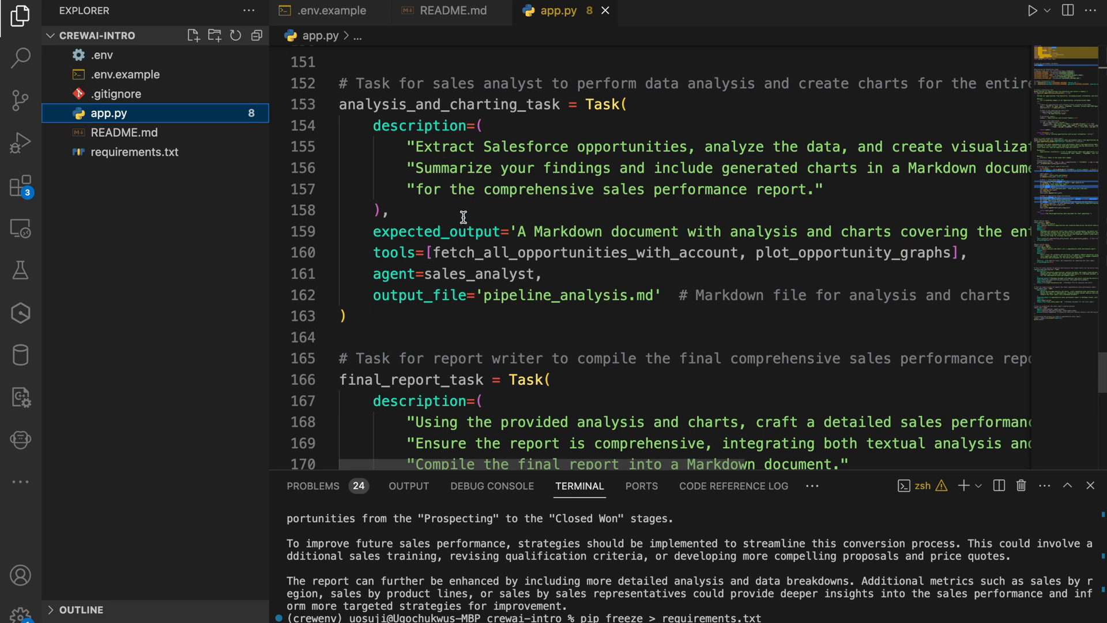
mouse_move(408, 274)
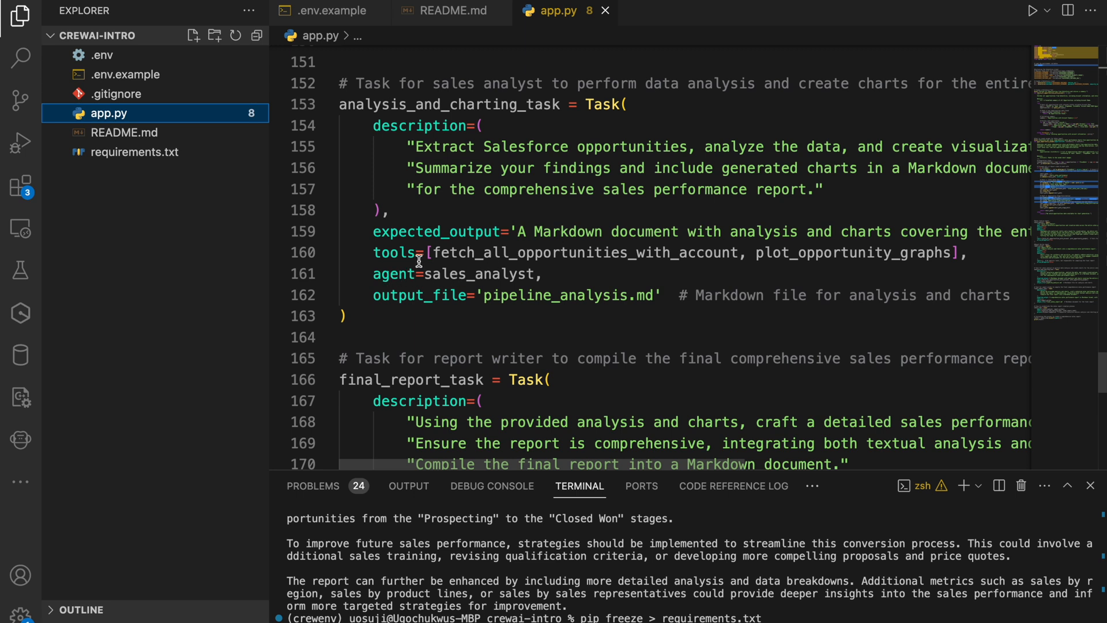
mouse_move(474, 275)
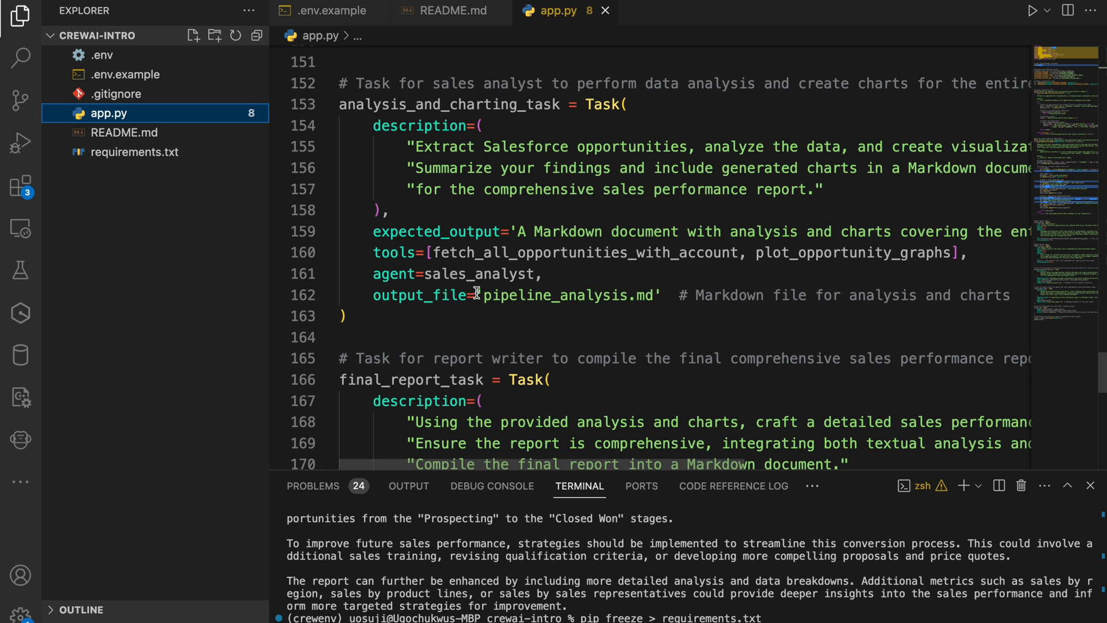
mouse_move(642, 296)
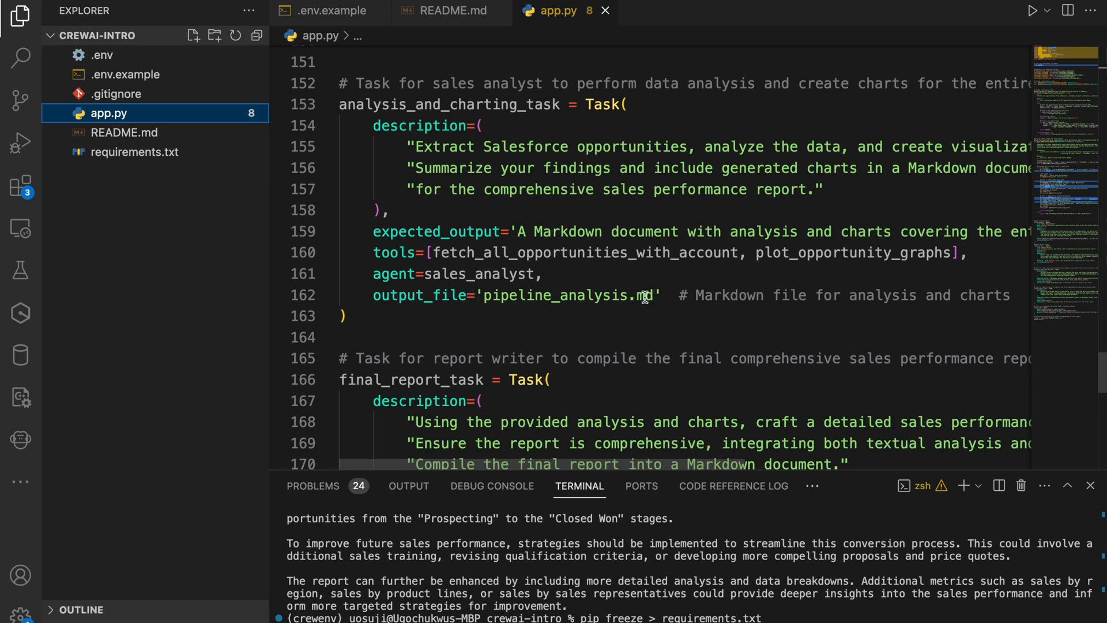
mouse_move(429, 295)
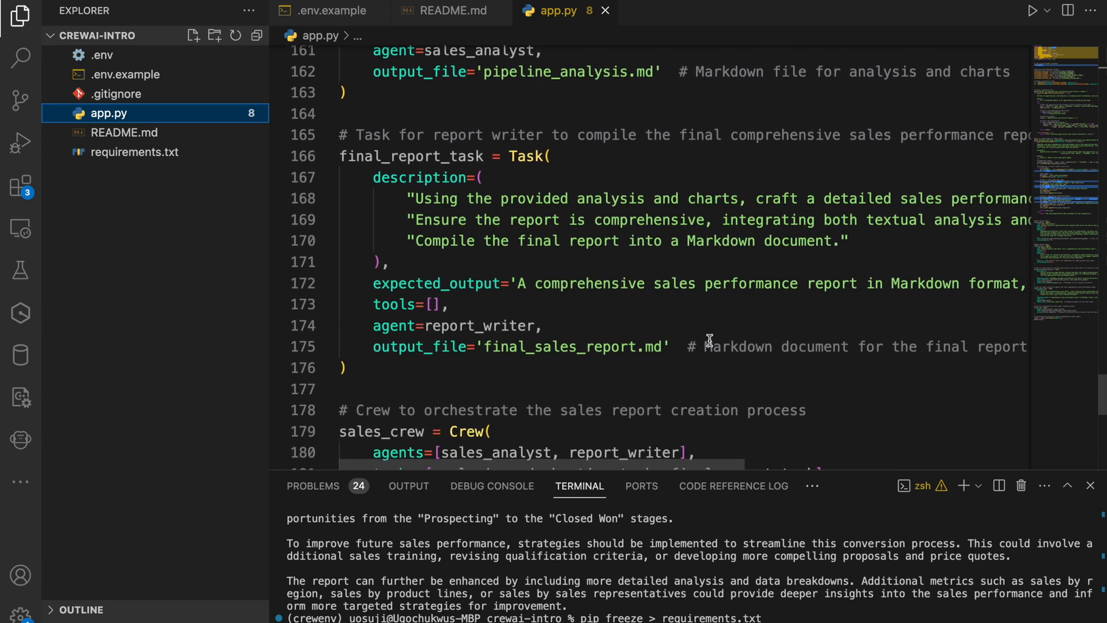
mouse_move(644, 90)
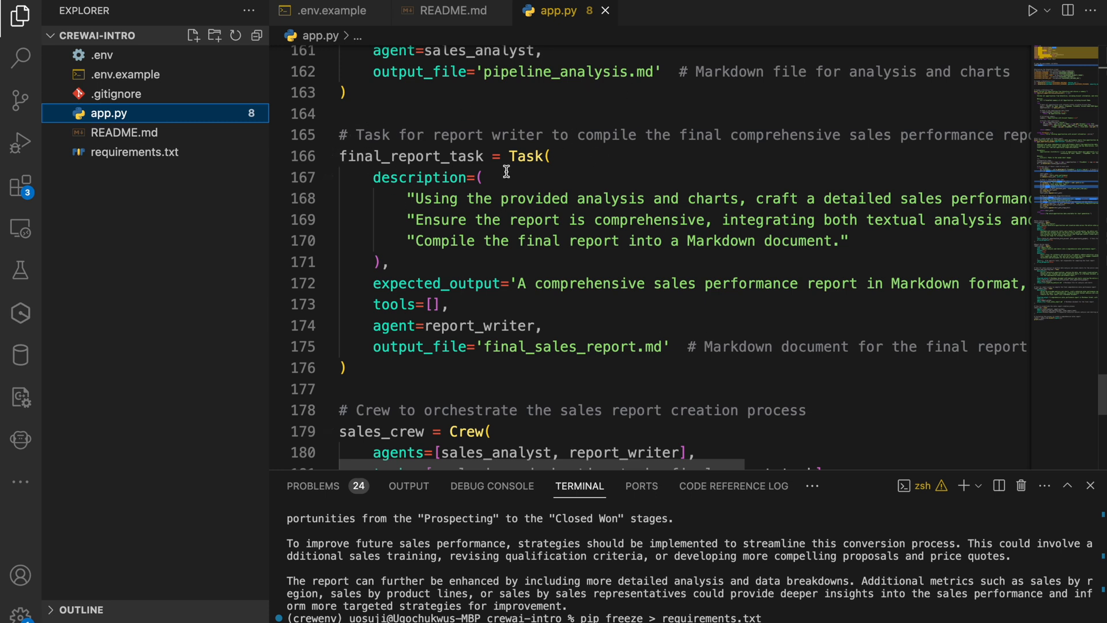
mouse_move(413, 187)
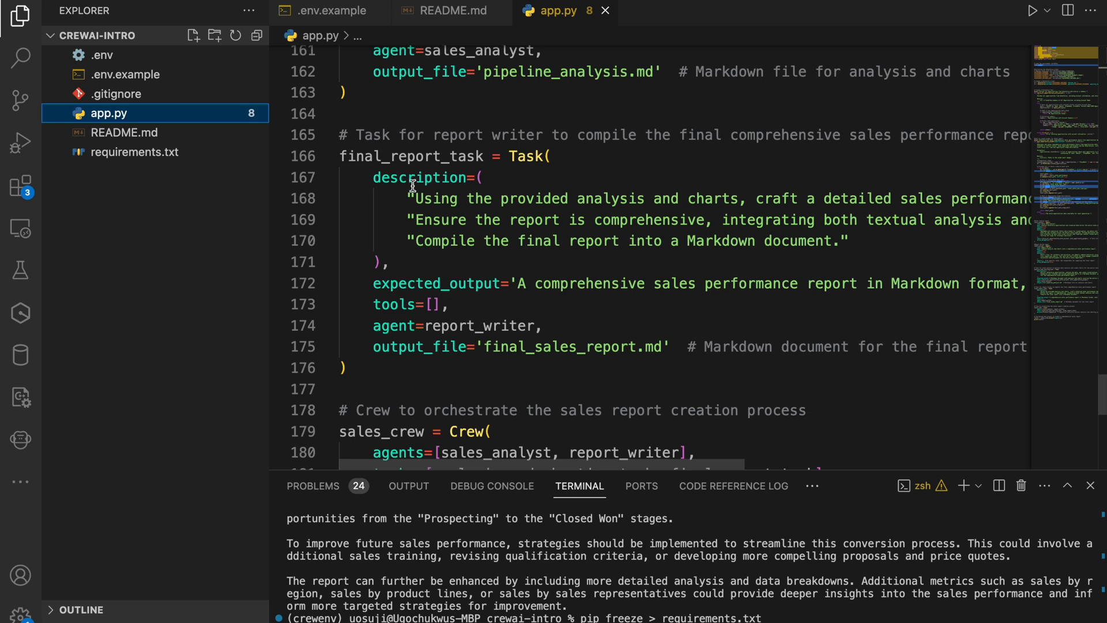
mouse_move(423, 284)
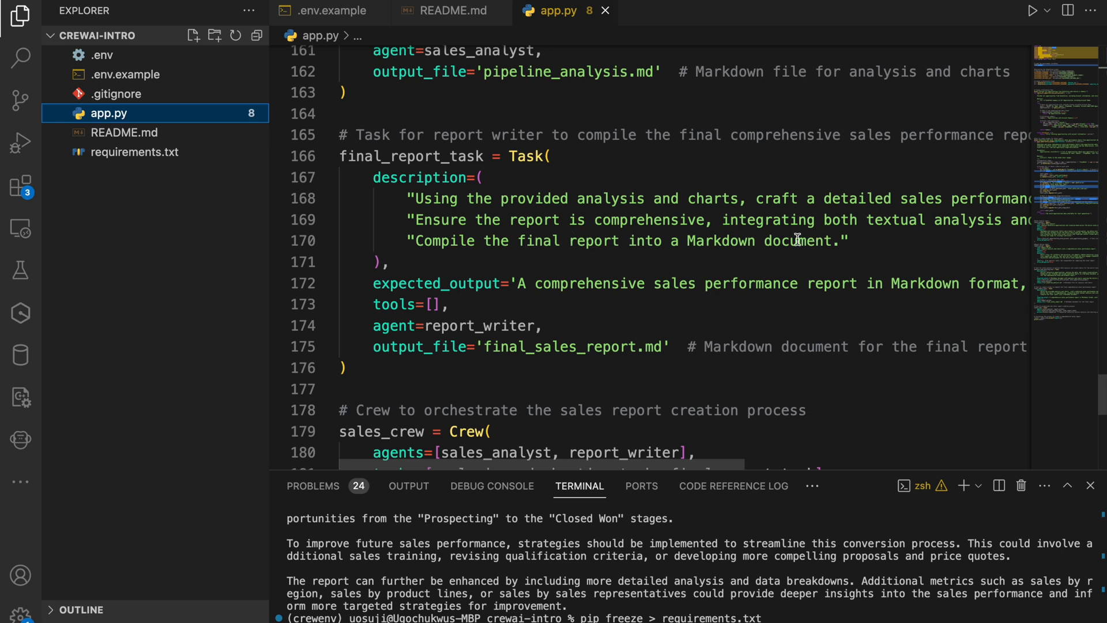
mouse_move(583, 327)
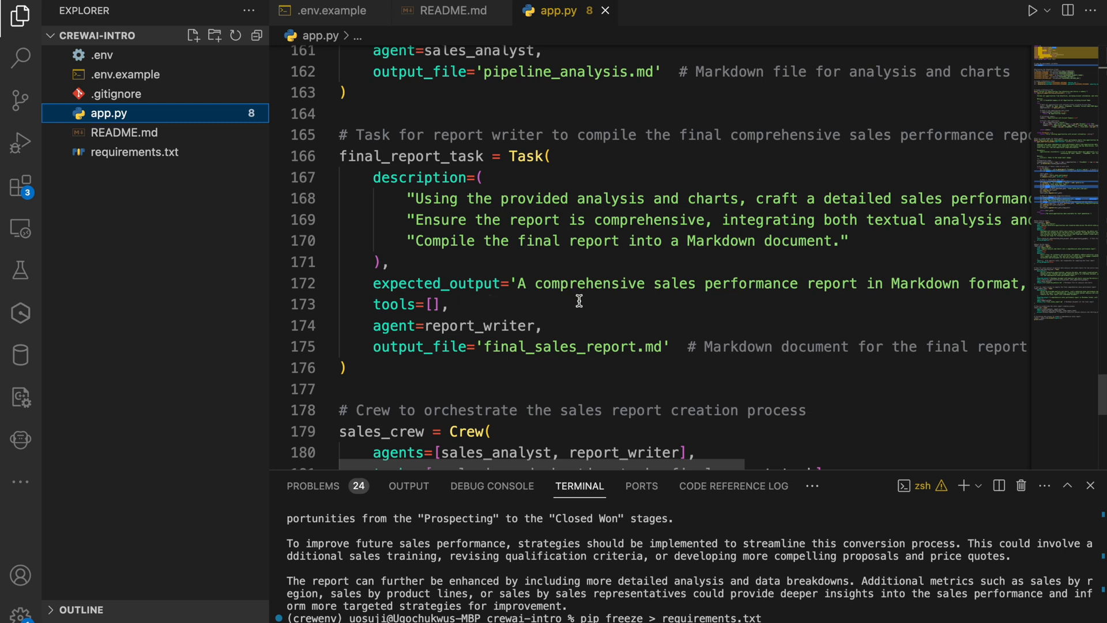
mouse_move(535, 83)
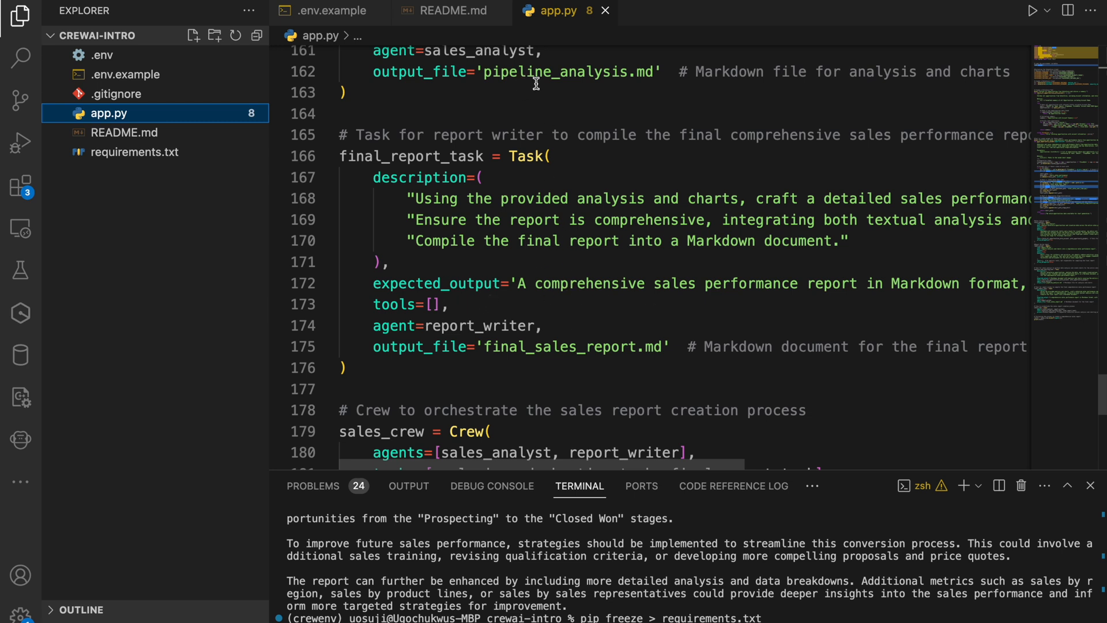
mouse_move(573, 364)
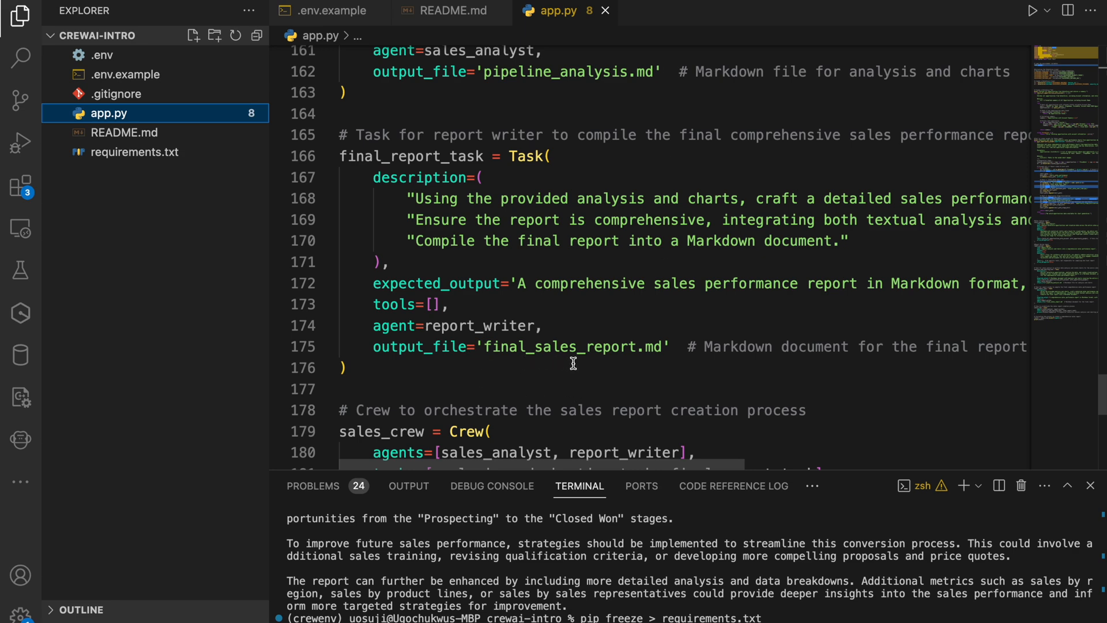
mouse_move(684, 379)
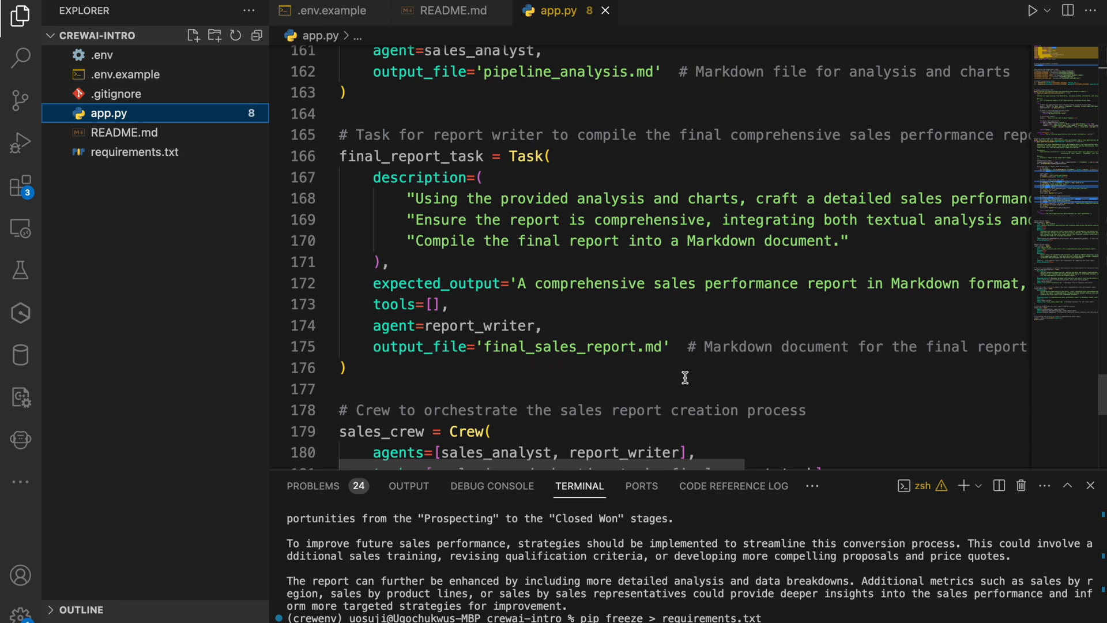
Review the Crew bundling both agents and tasks with the kickoff result printed
scroll("down", 3)
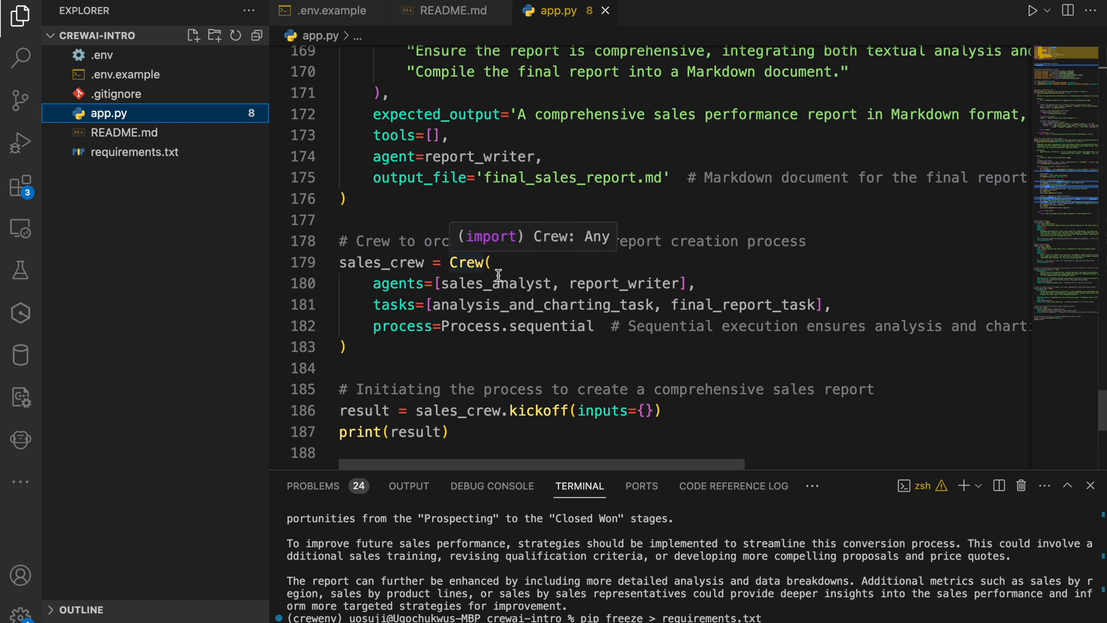
mouse_move(726, 285)
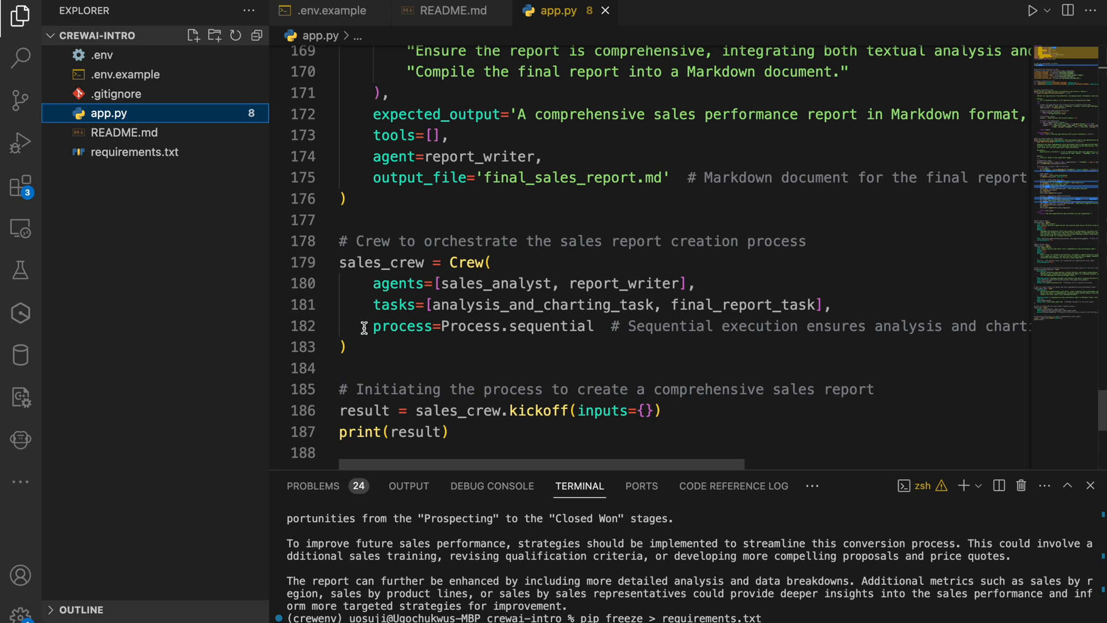
mouse_move(379, 347)
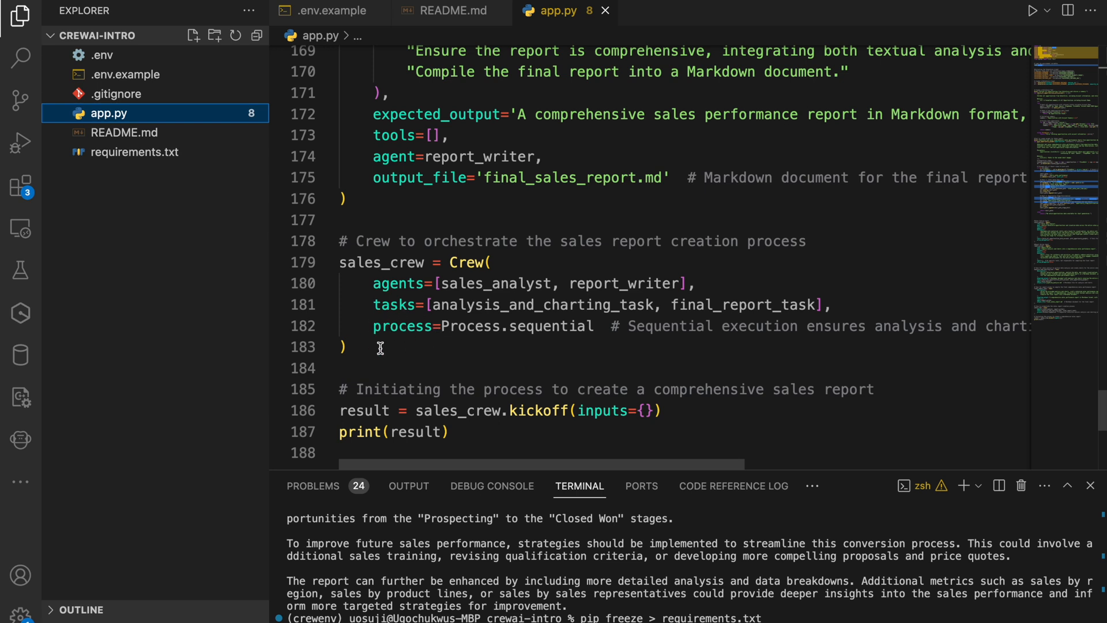
mouse_move(507, 335)
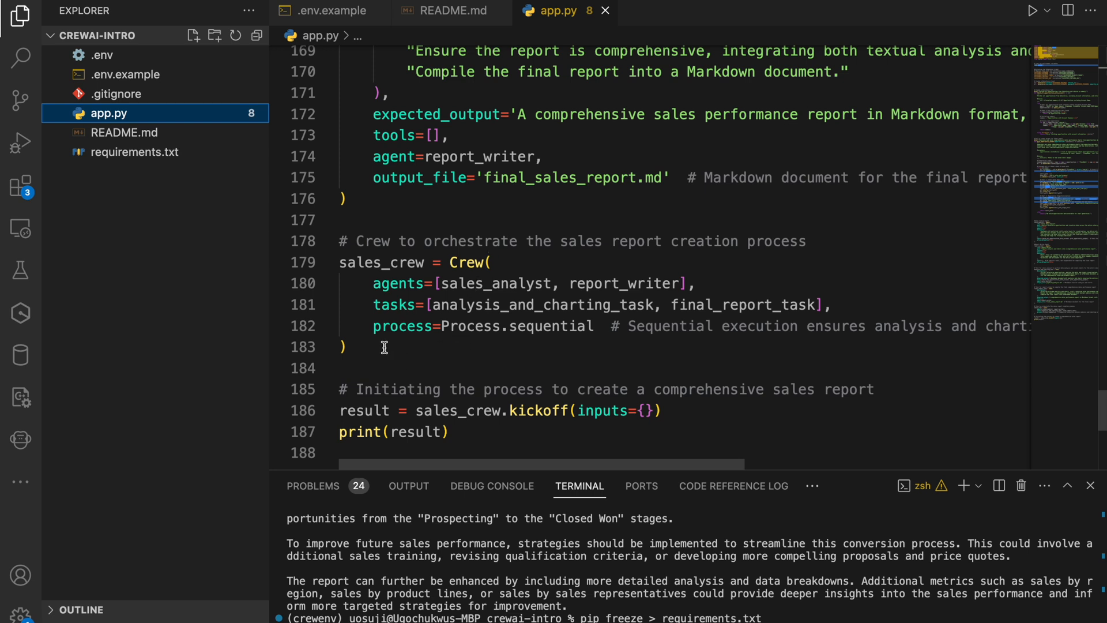
mouse_move(551, 332)
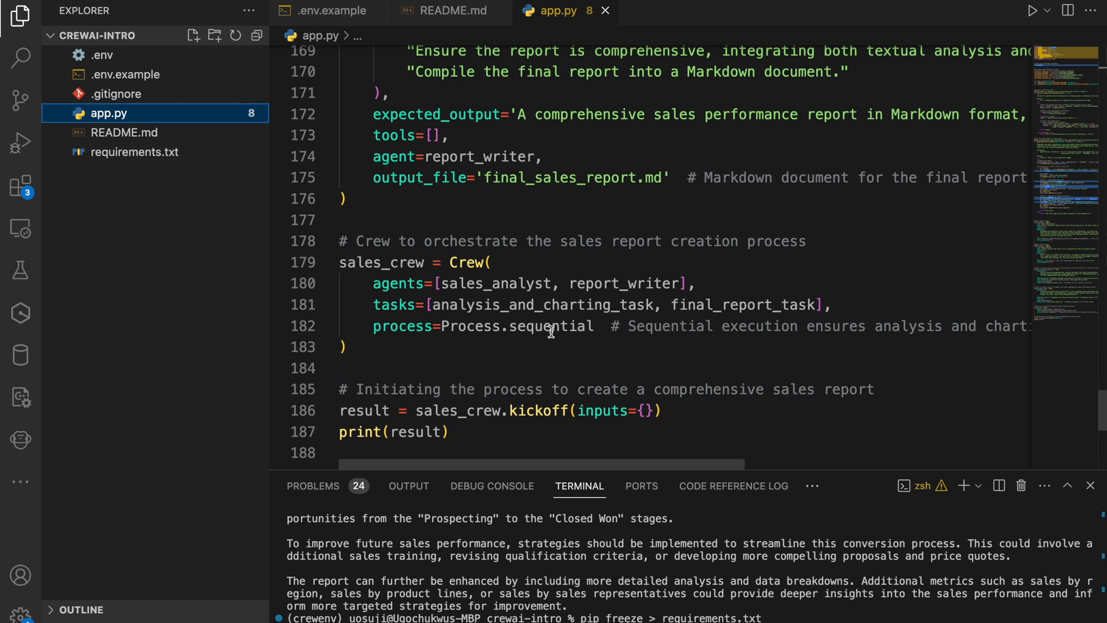
mouse_move(579, 368)
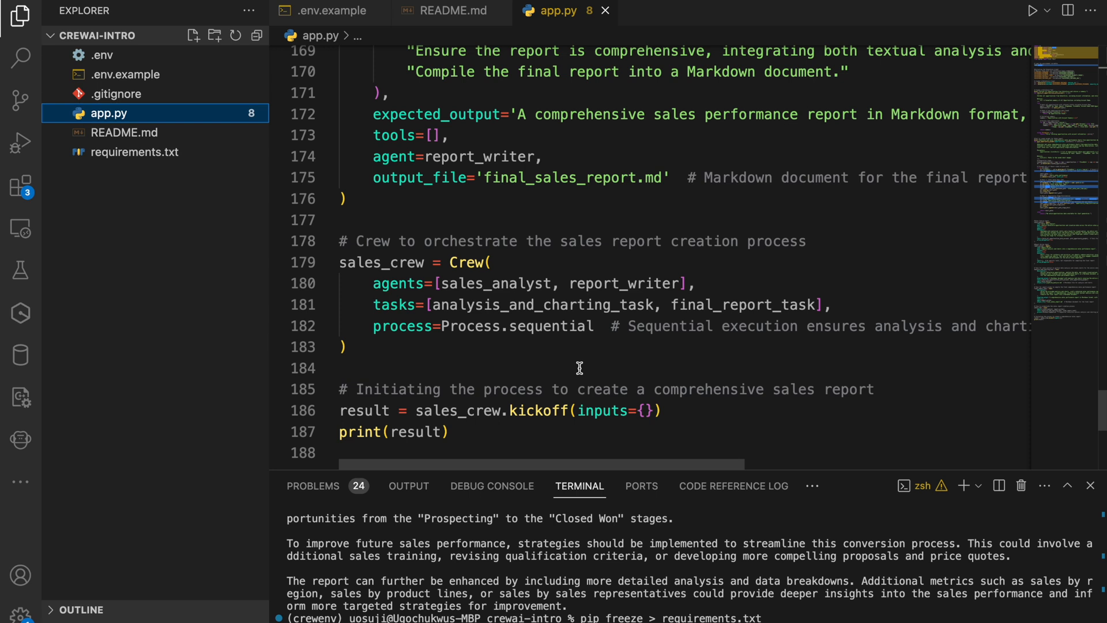
mouse_move(522, 305)
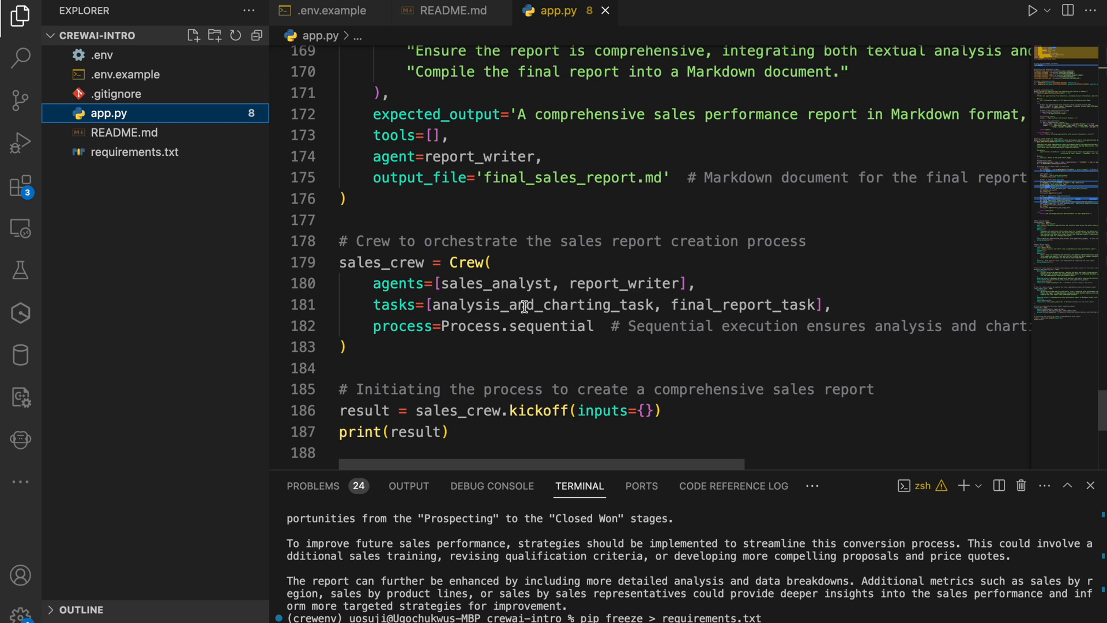
mouse_move(739, 322)
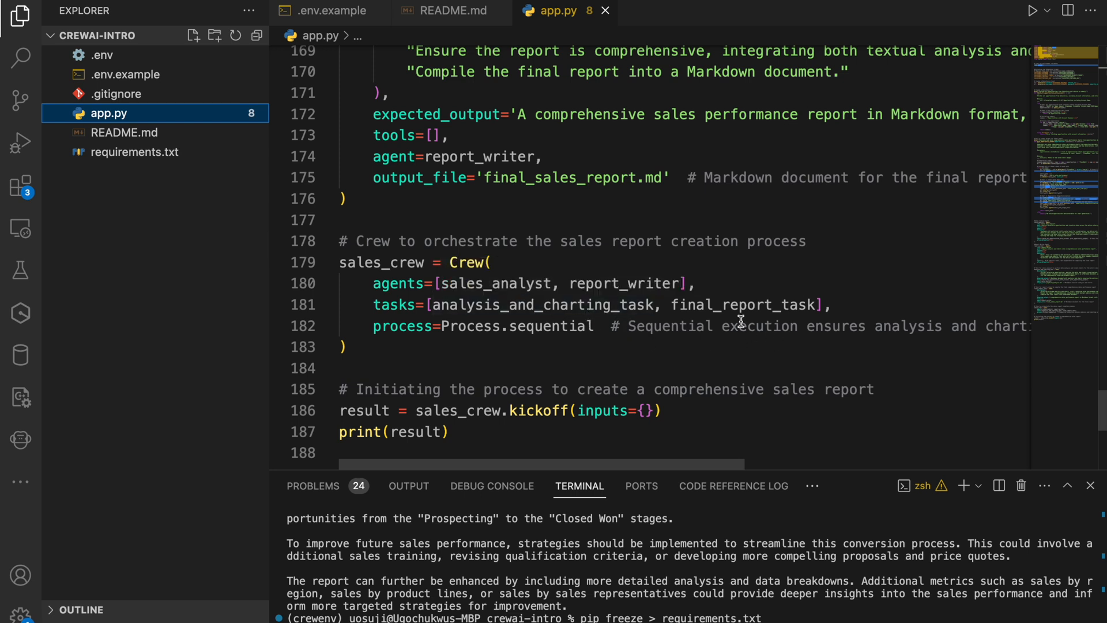
mouse_move(804, 325)
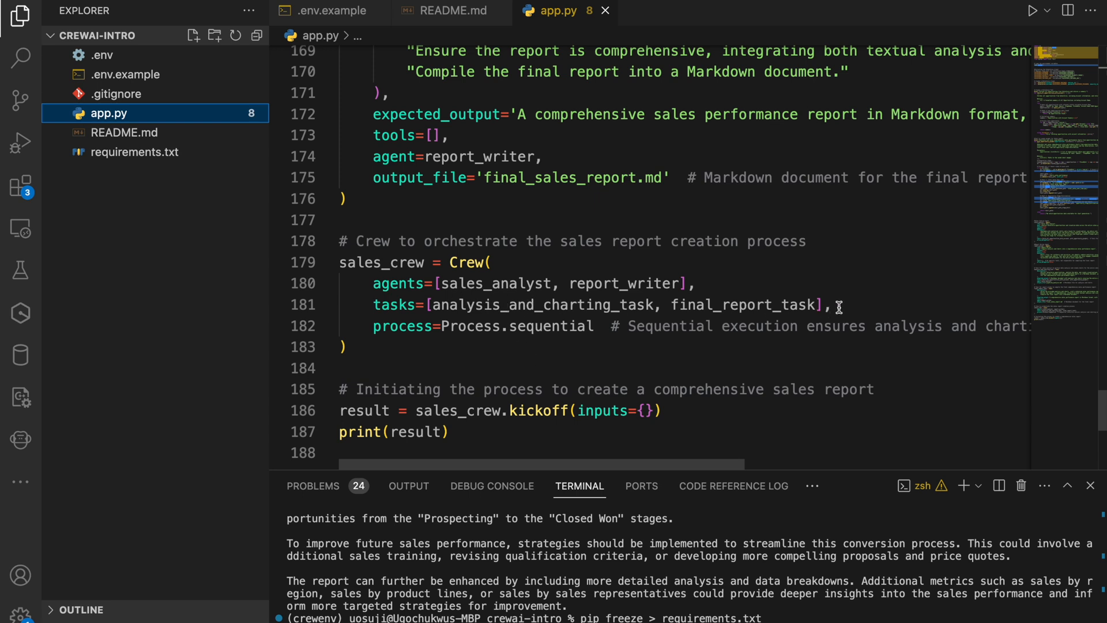
mouse_move(740, 325)
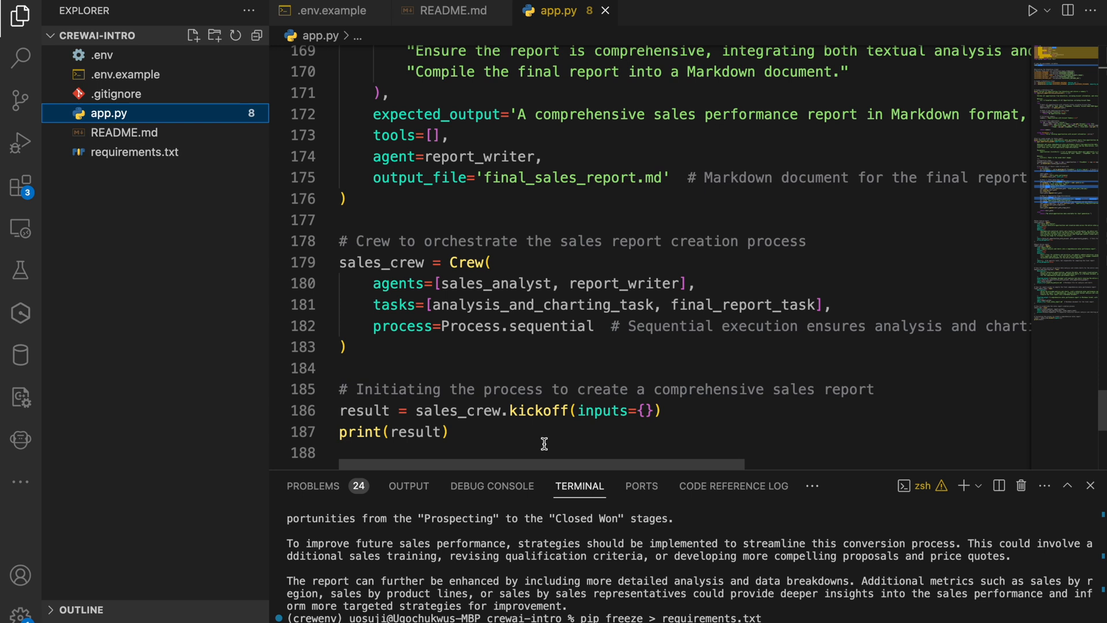
mouse_move(459, 432)
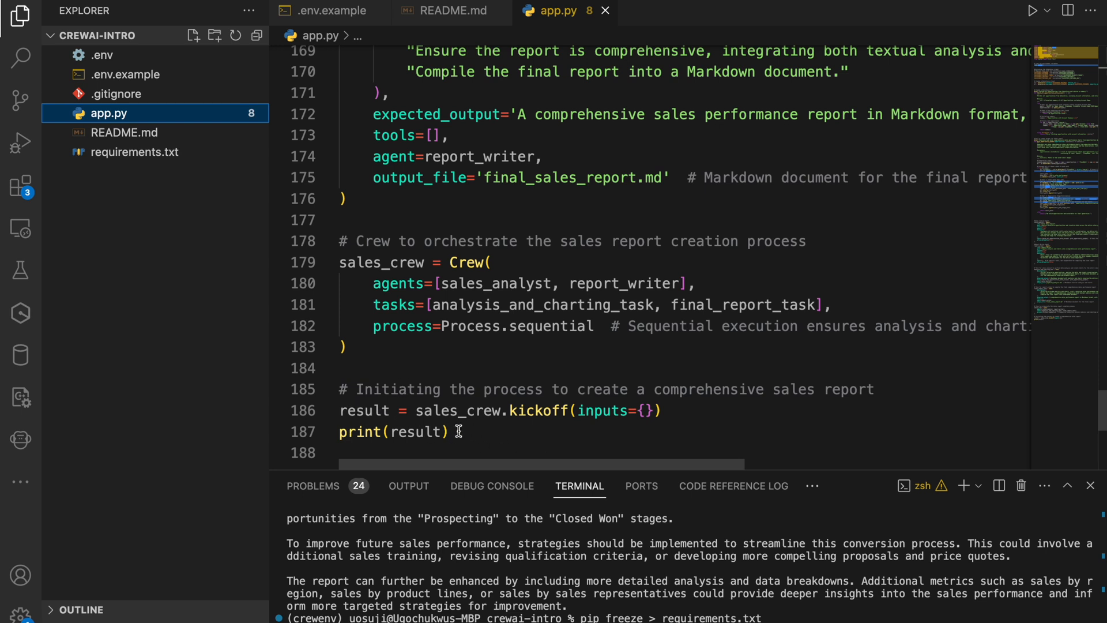
mouse_move(637, 410)
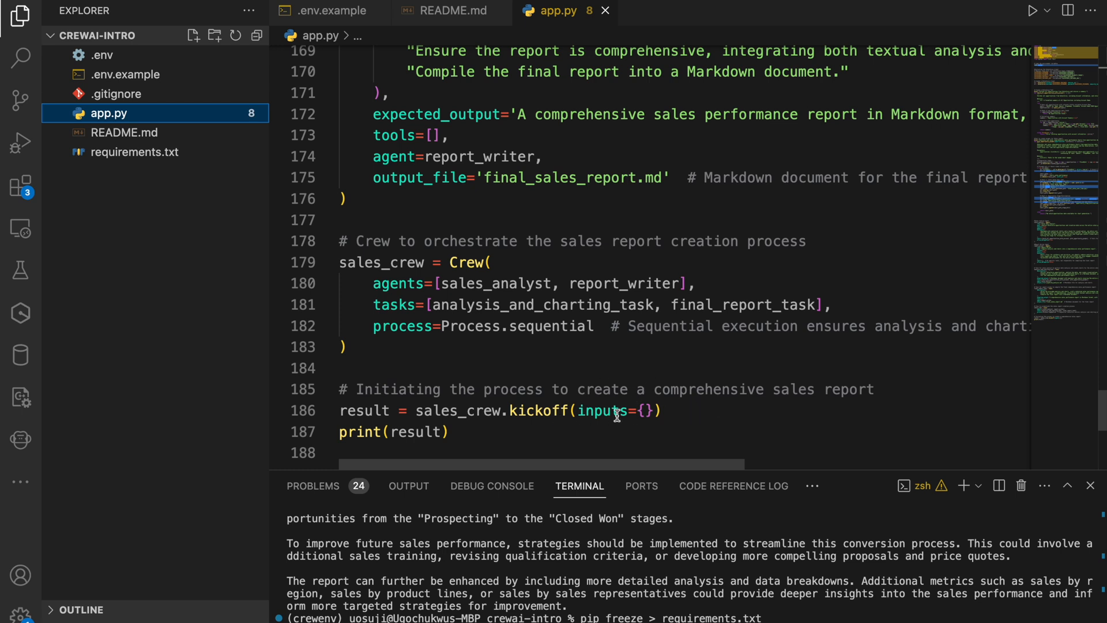
mouse_move(704, 240)
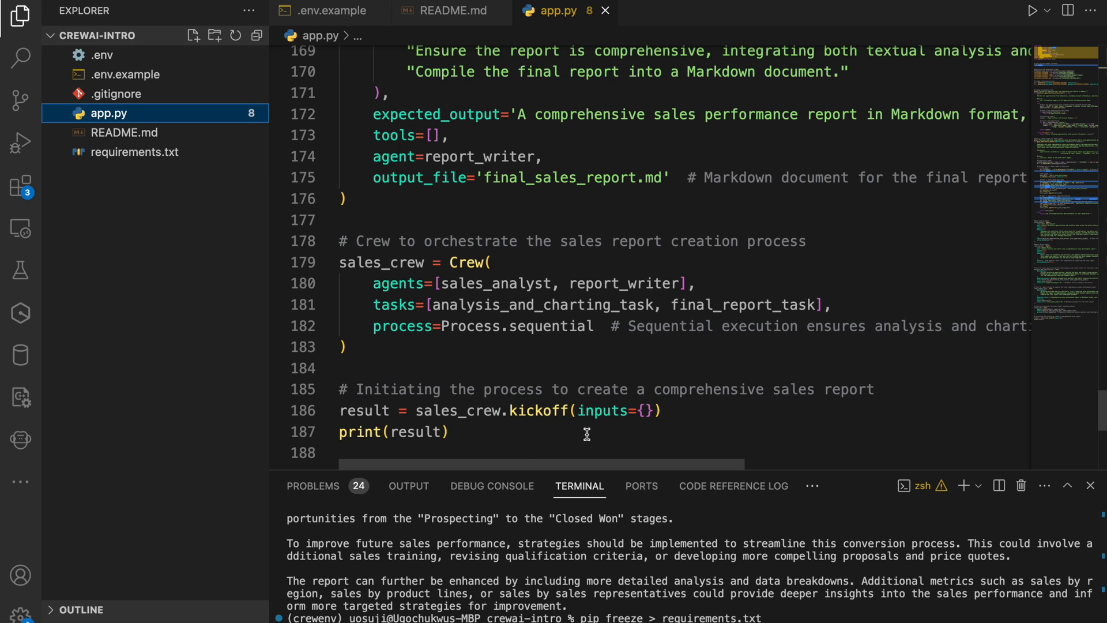
mouse_move(555, 437)
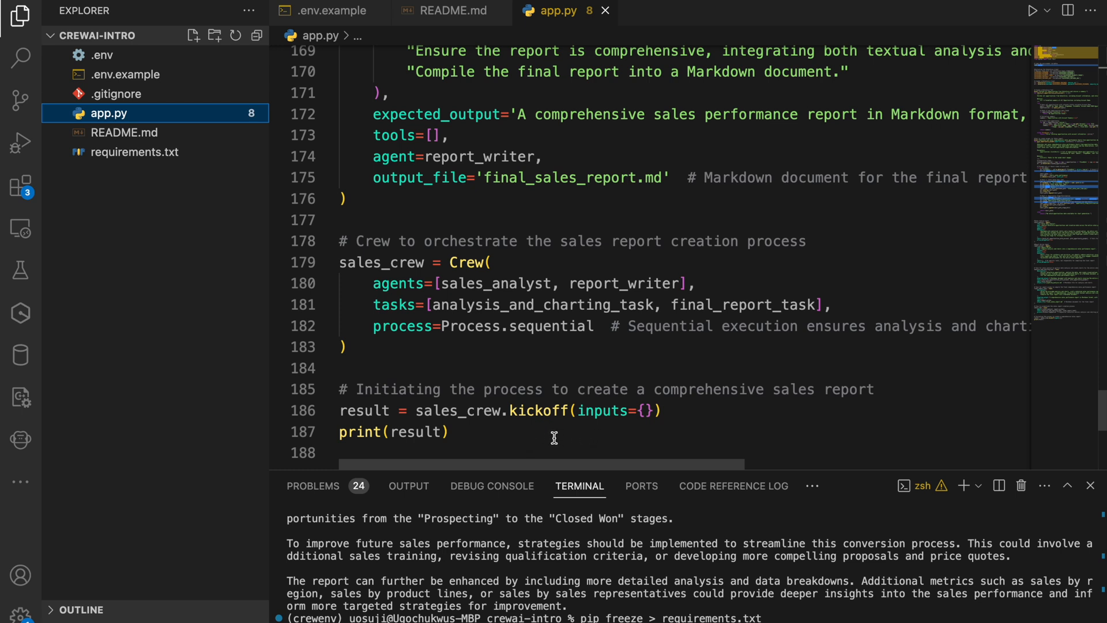
mouse_move(438, 427)
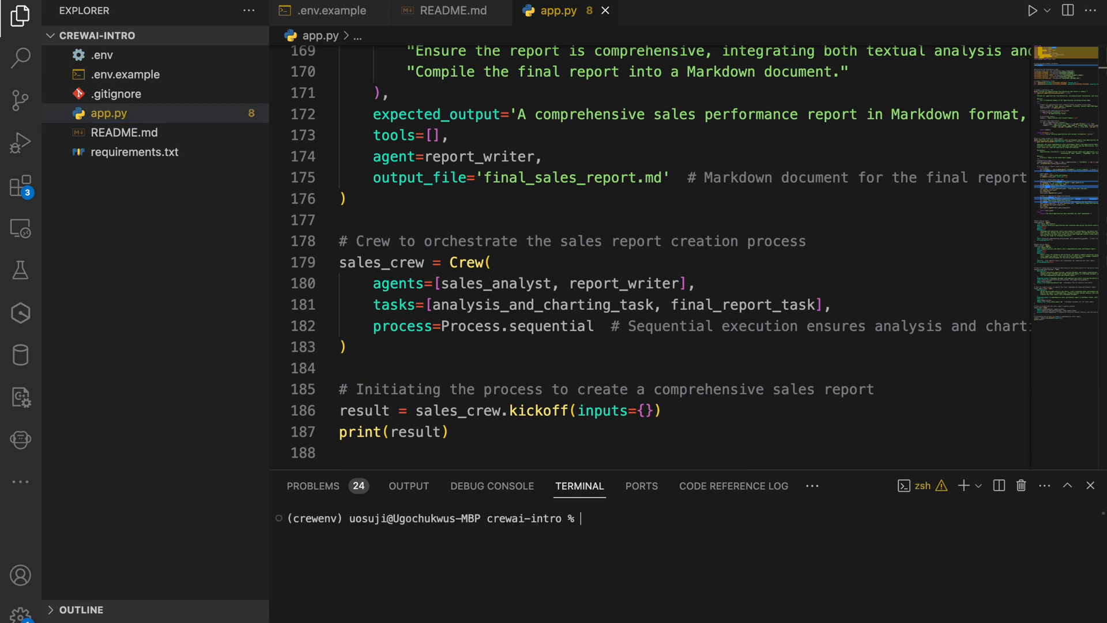
Run python app.py and enlarge the terminal to watch the fetched opportunities summary
type("python app.py")
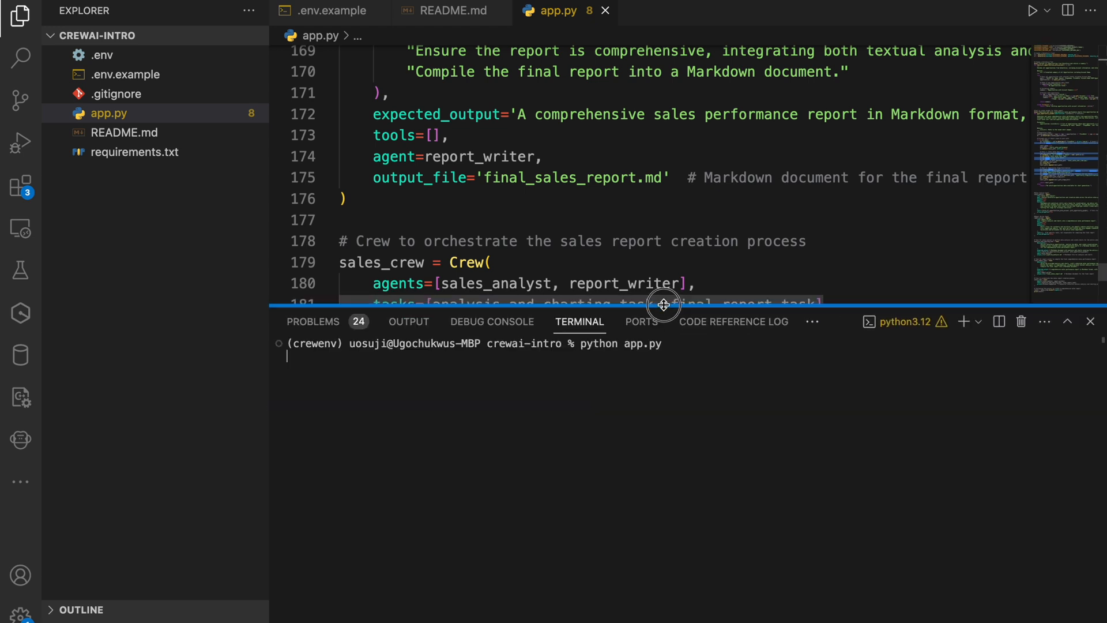
left_click_drag(662, 307, 678, 122)
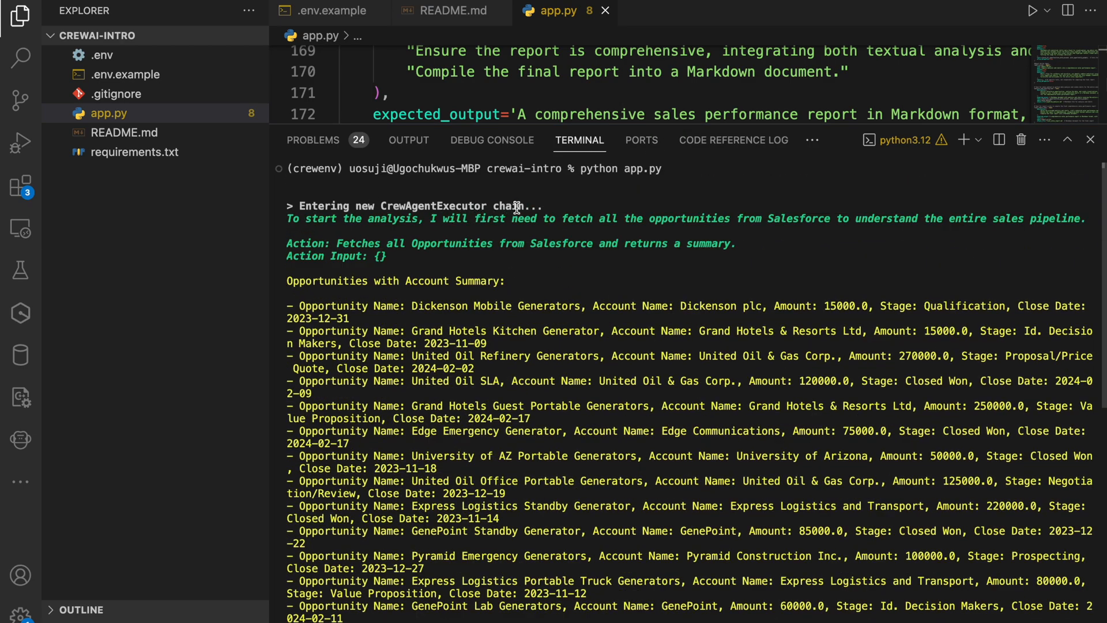
mouse_move(492, 276)
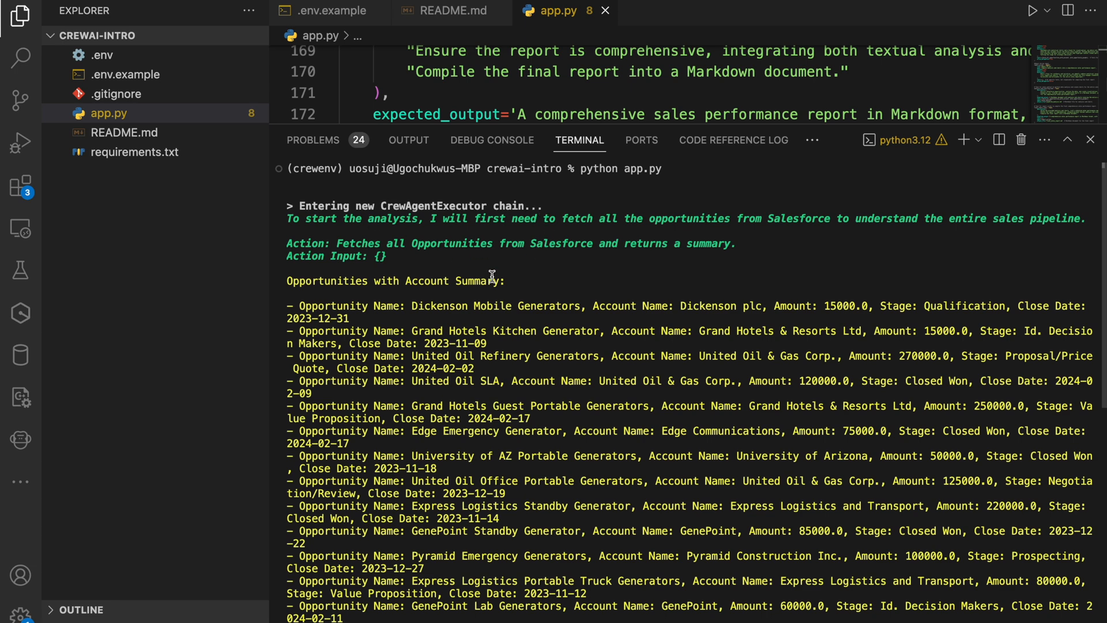
mouse_move(593, 250)
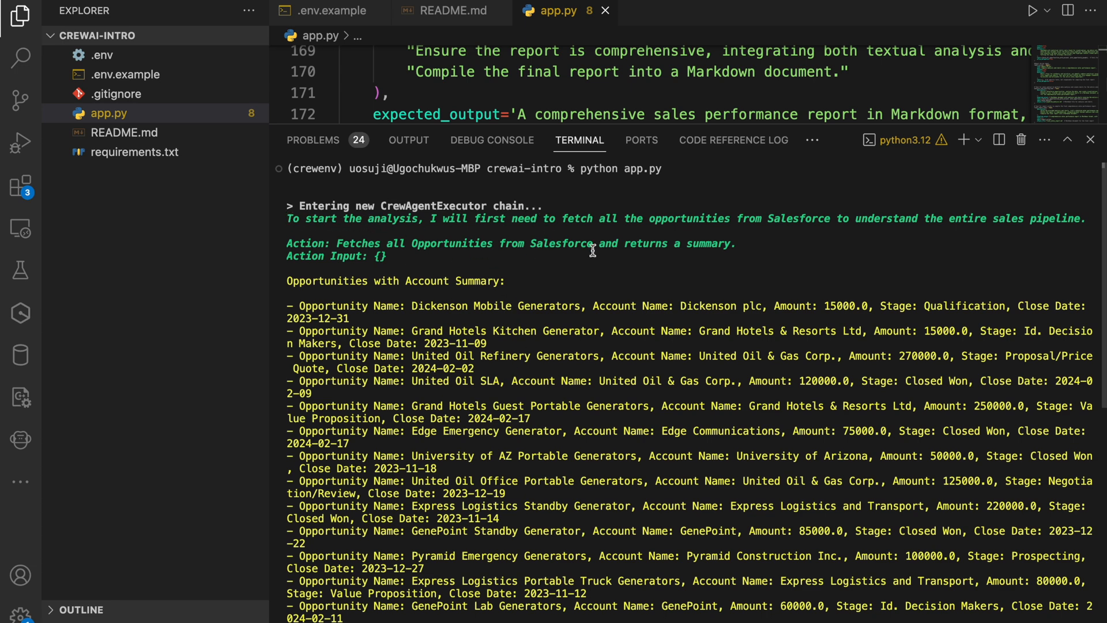
mouse_move(673, 243)
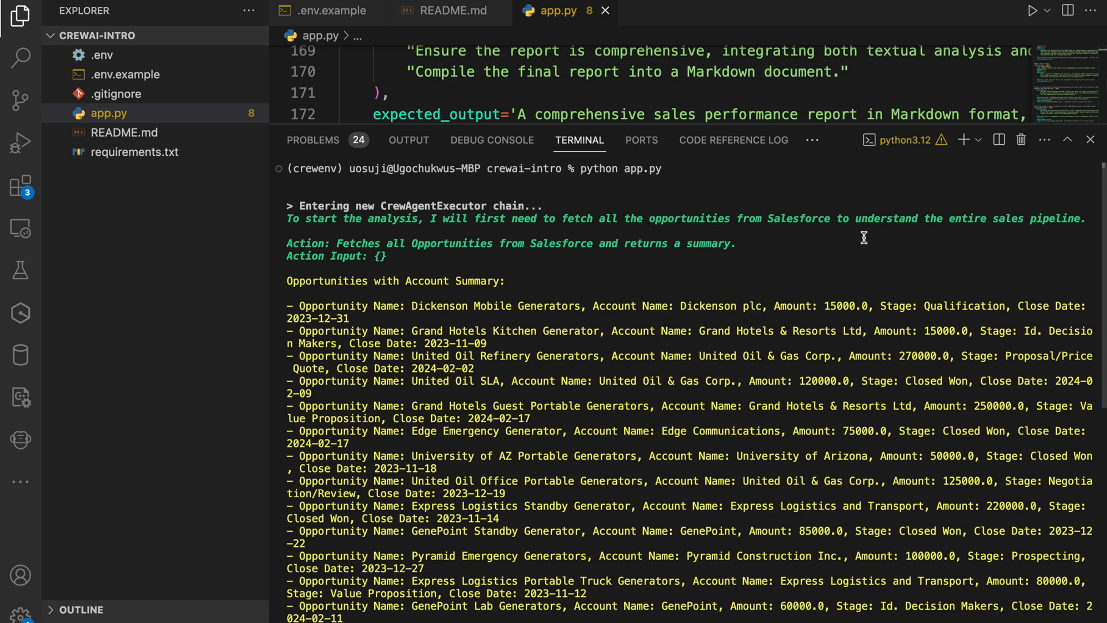
mouse_move(346, 263)
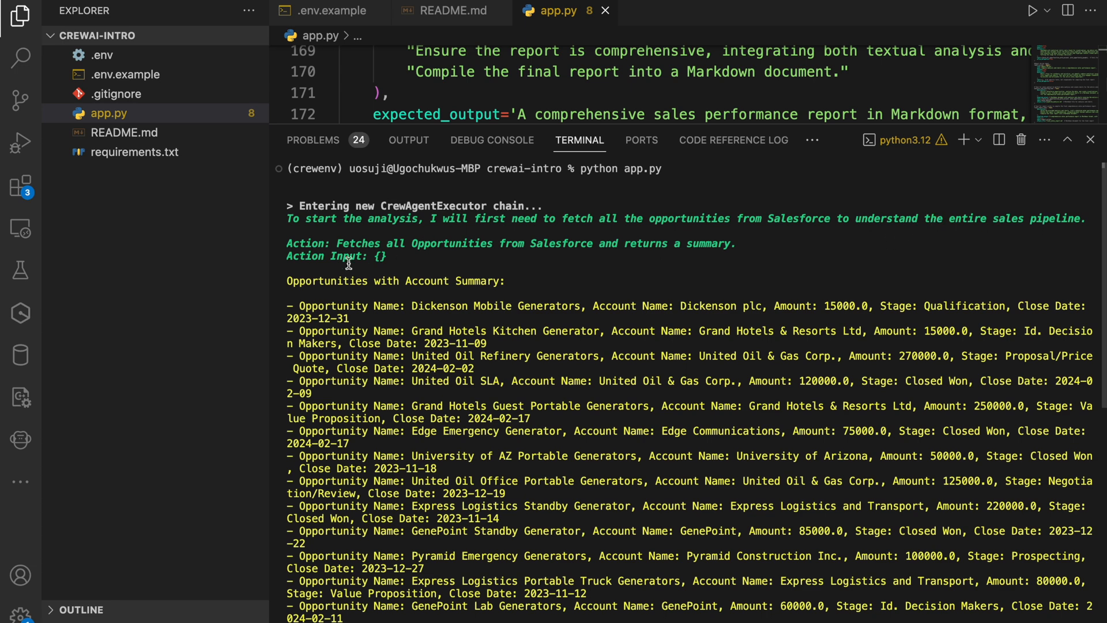
Read further down the terminal's fetched Salesforce opportunities list
scroll("down", 3)
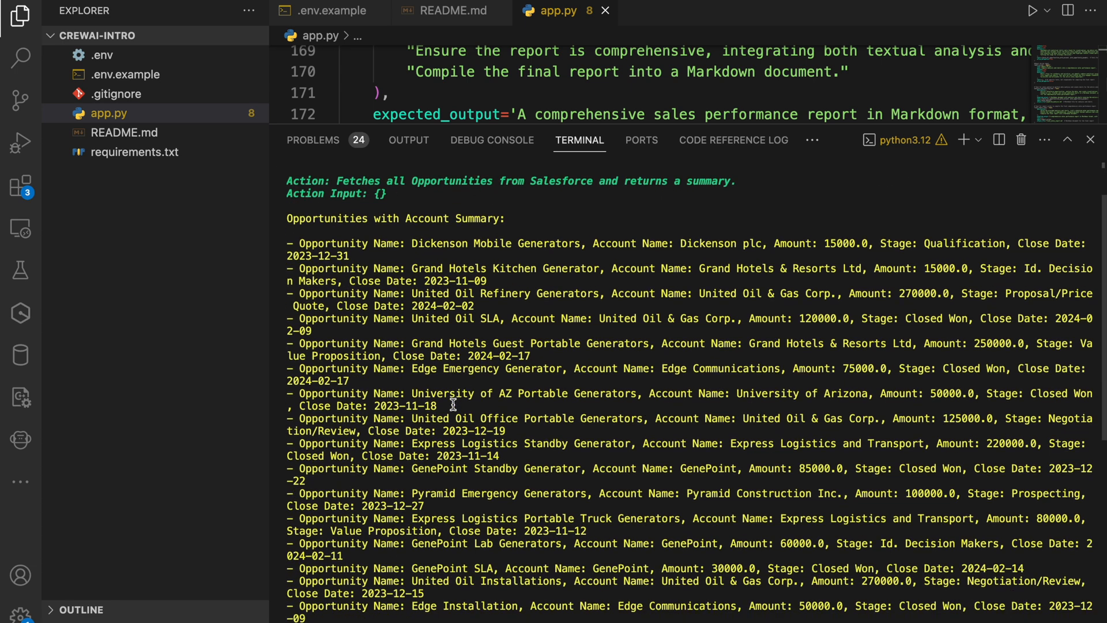
scroll("down", 3)
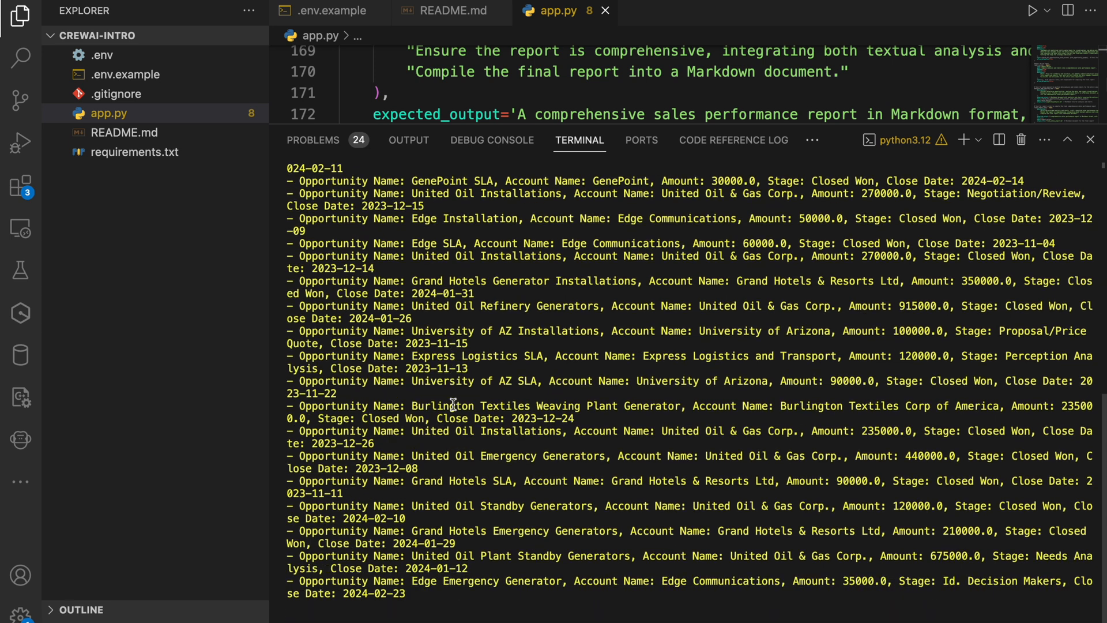
mouse_move(441, 513)
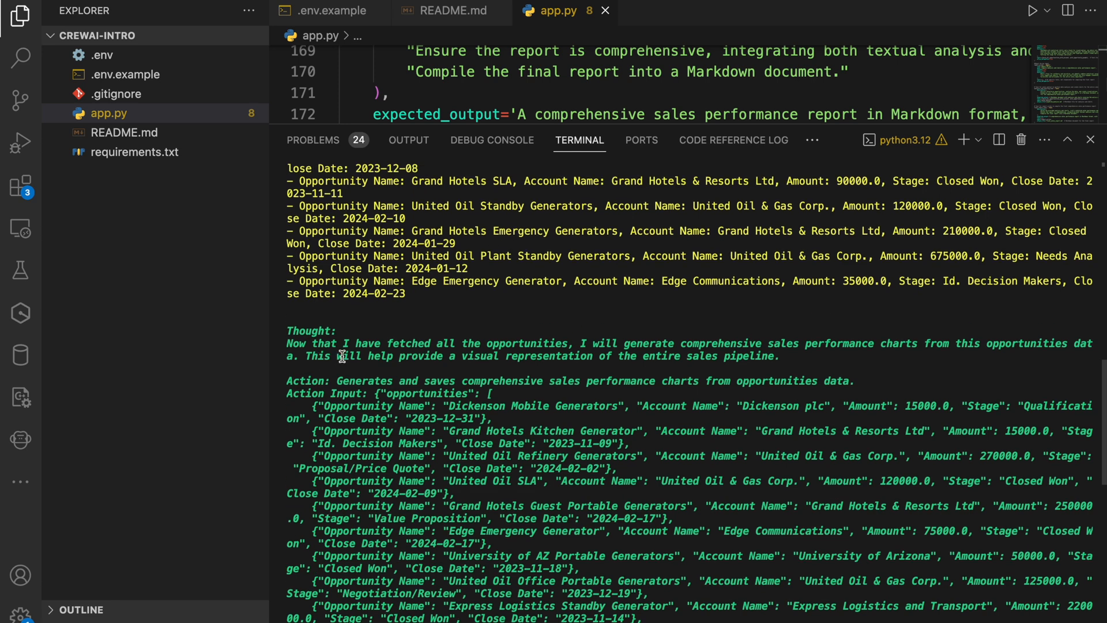
mouse_move(756, 349)
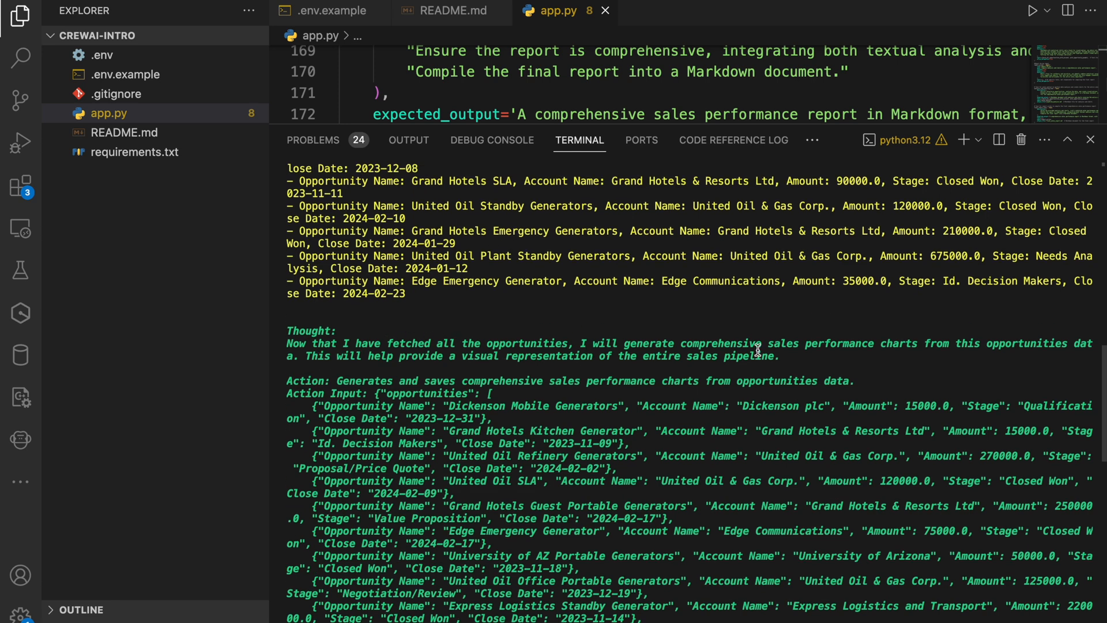
mouse_move(913, 360)
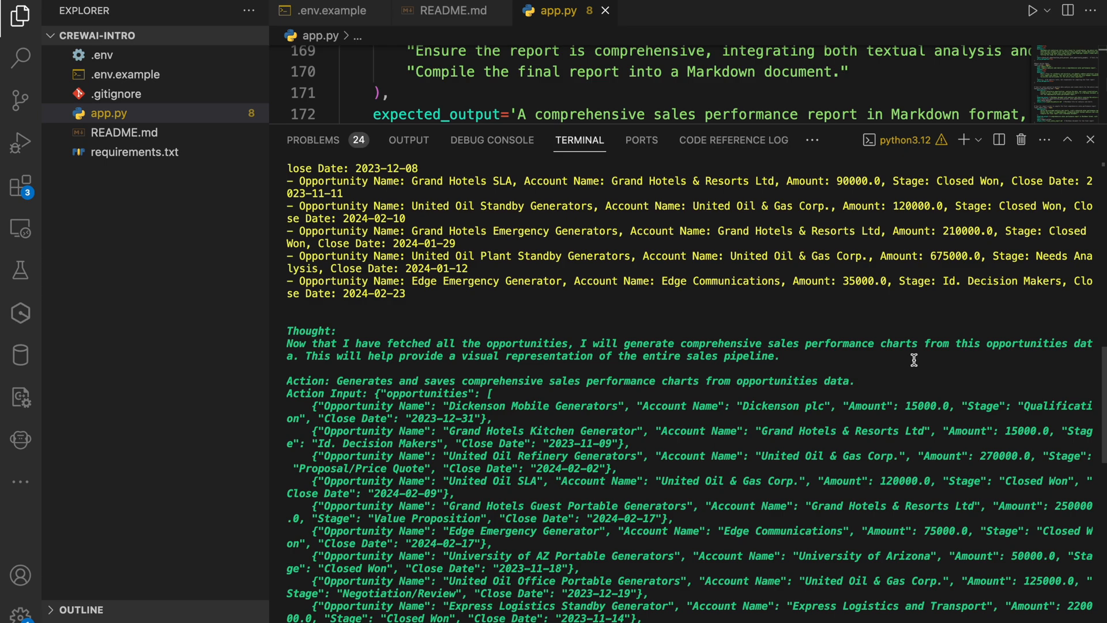
Scroll the terminal to the failed chart generation and the delegation to the Report Writer
scroll("down", 3)
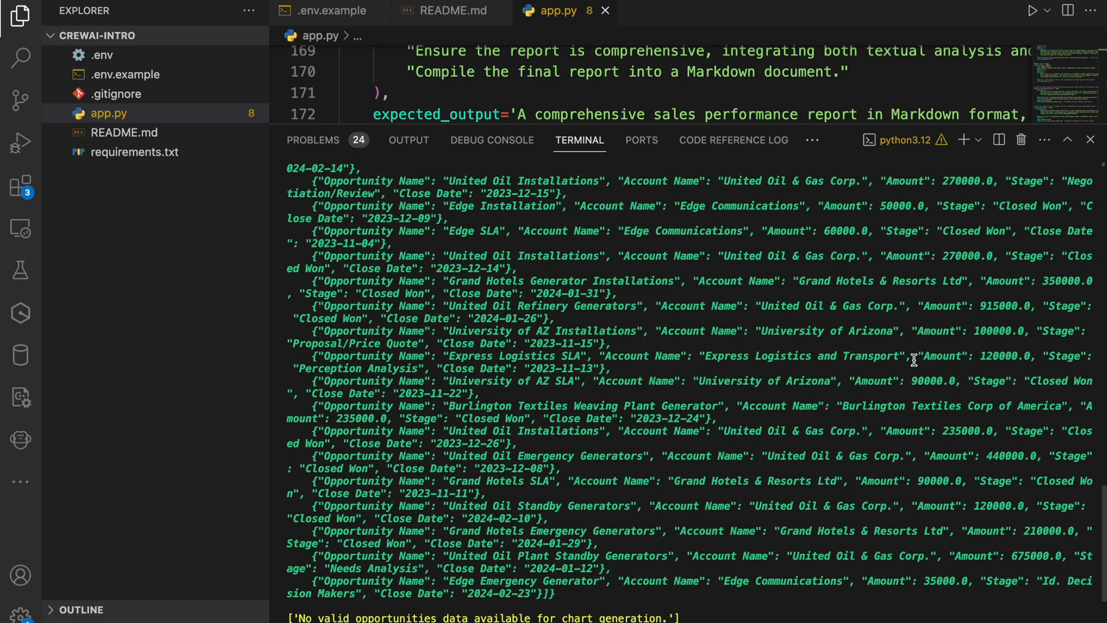
scroll("down", 3)
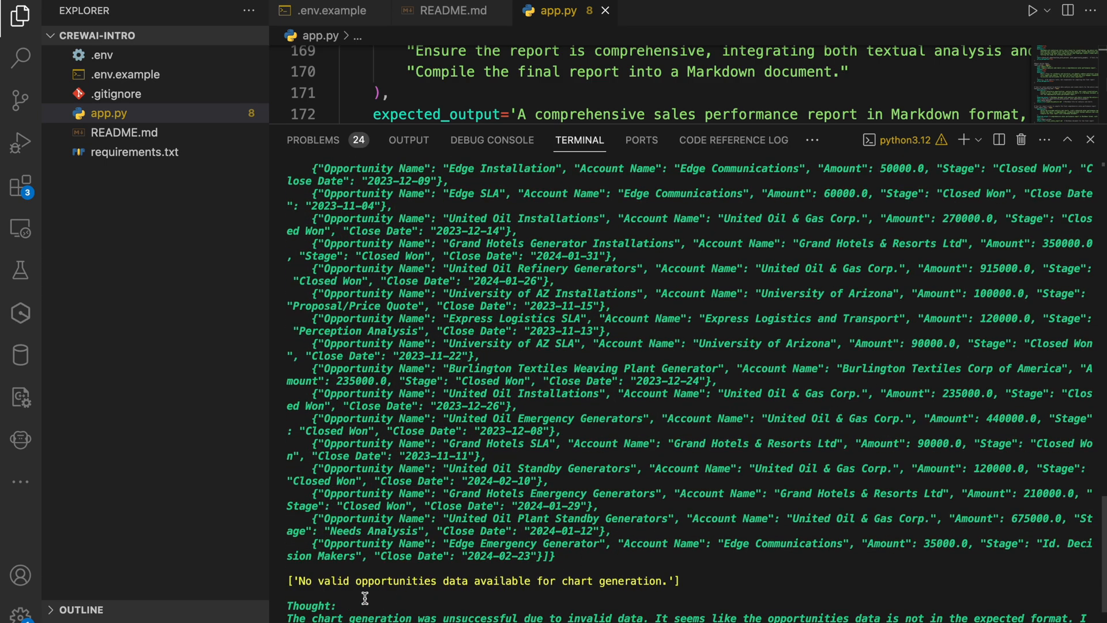
mouse_move(712, 565)
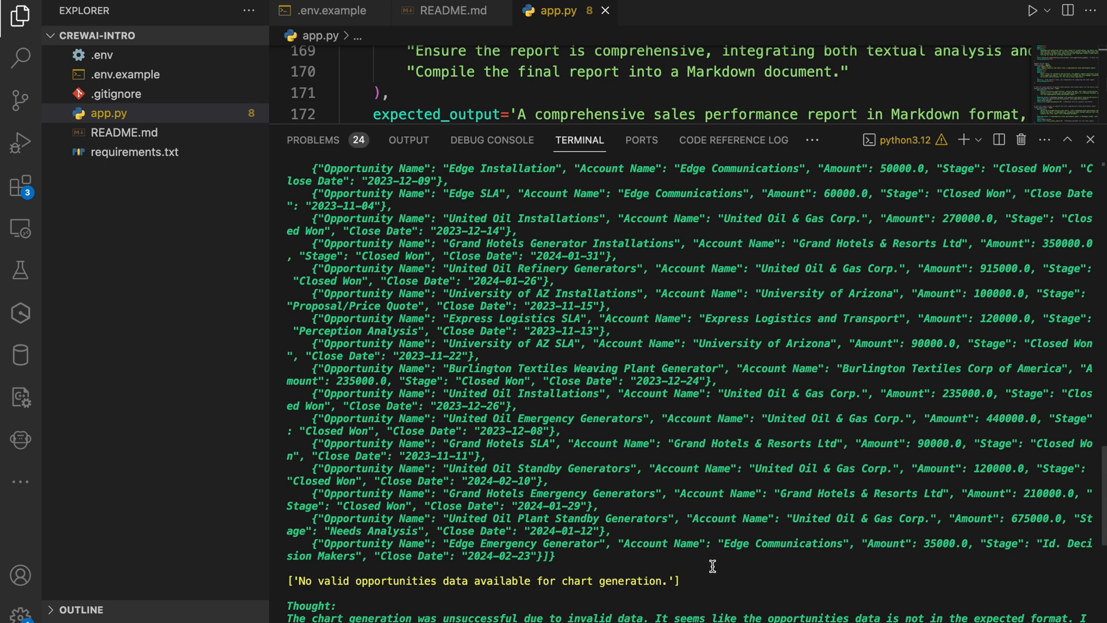
scroll("down", 3)
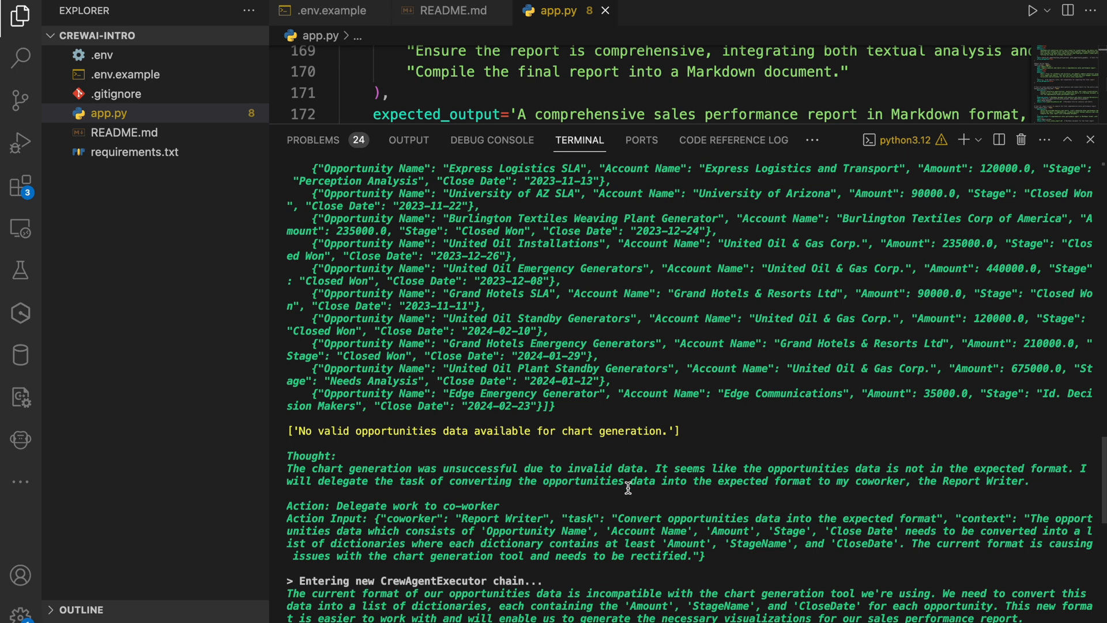
mouse_move(904, 481)
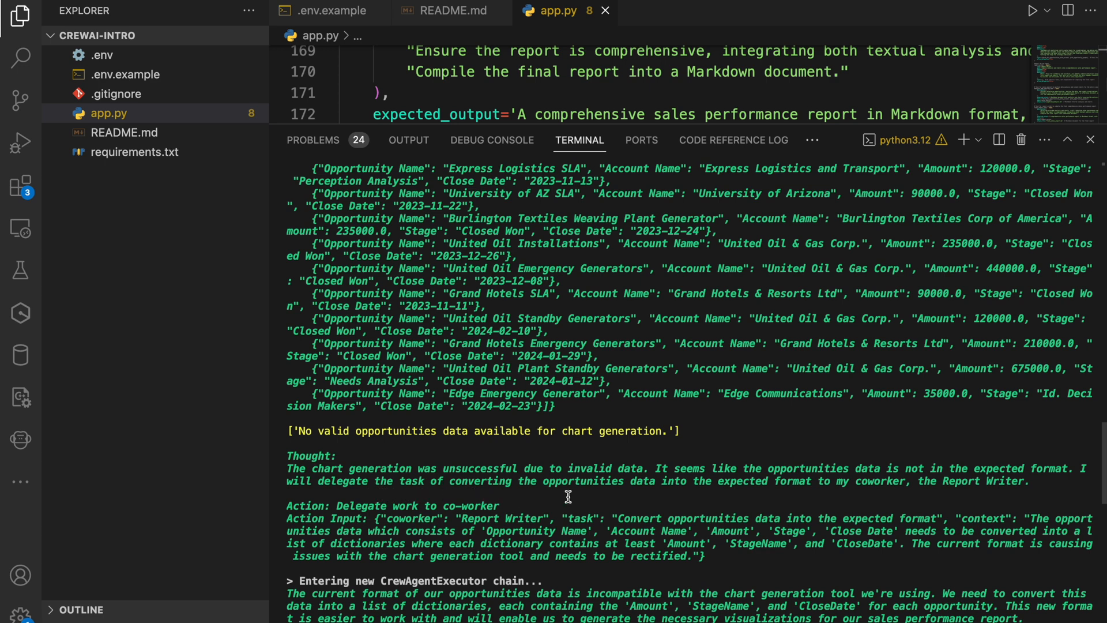
mouse_move(723, 493)
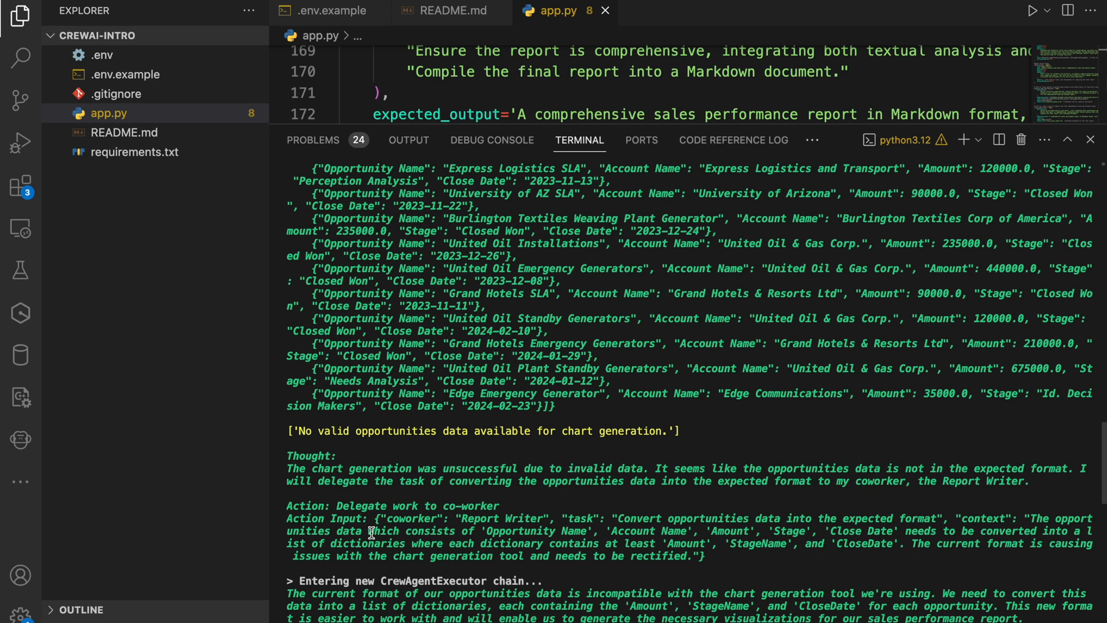
mouse_move(399, 526)
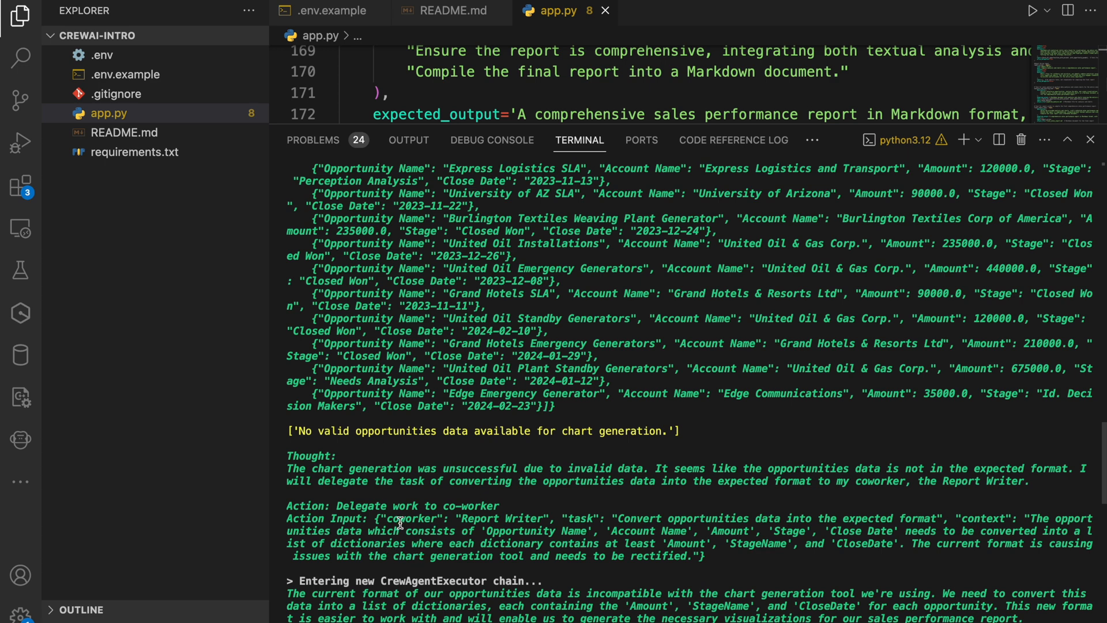
mouse_move(551, 522)
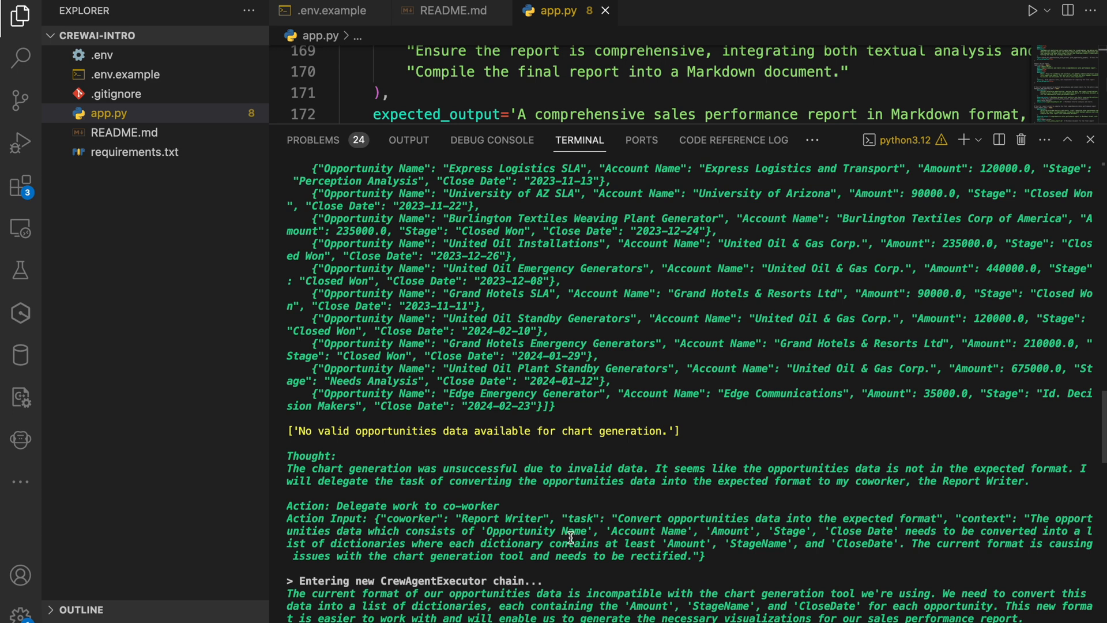
mouse_move(759, 539)
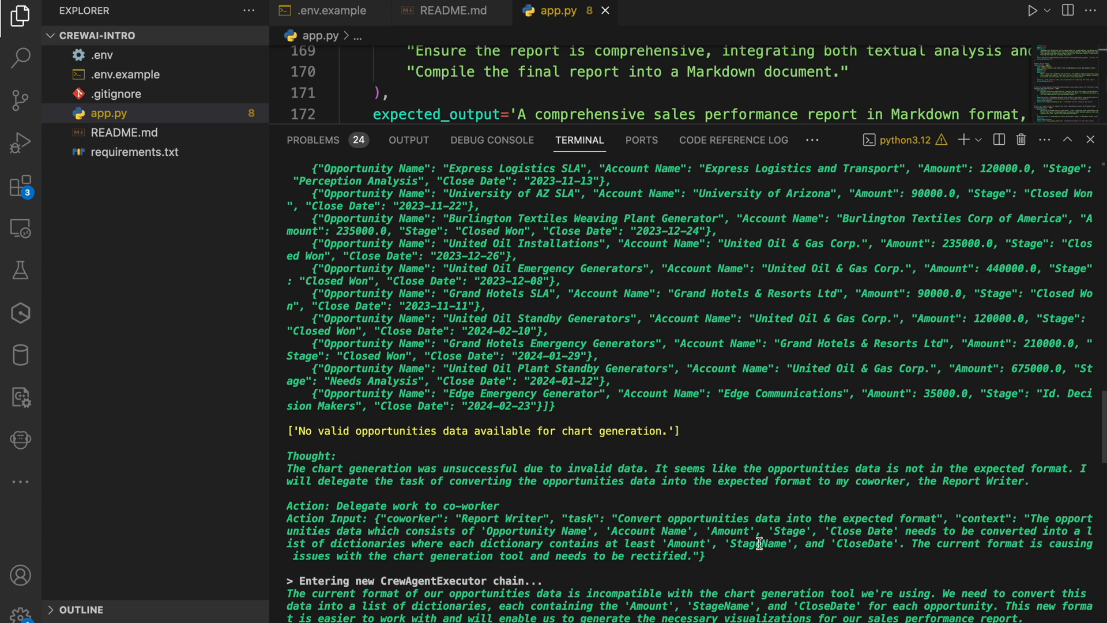
mouse_move(746, 559)
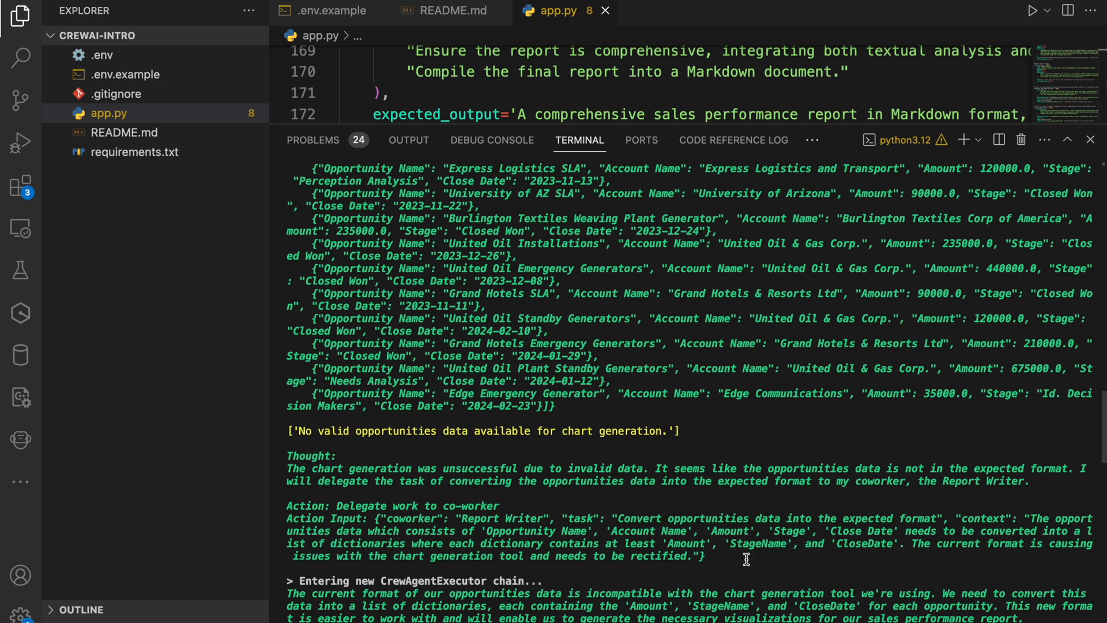
mouse_move(413, 602)
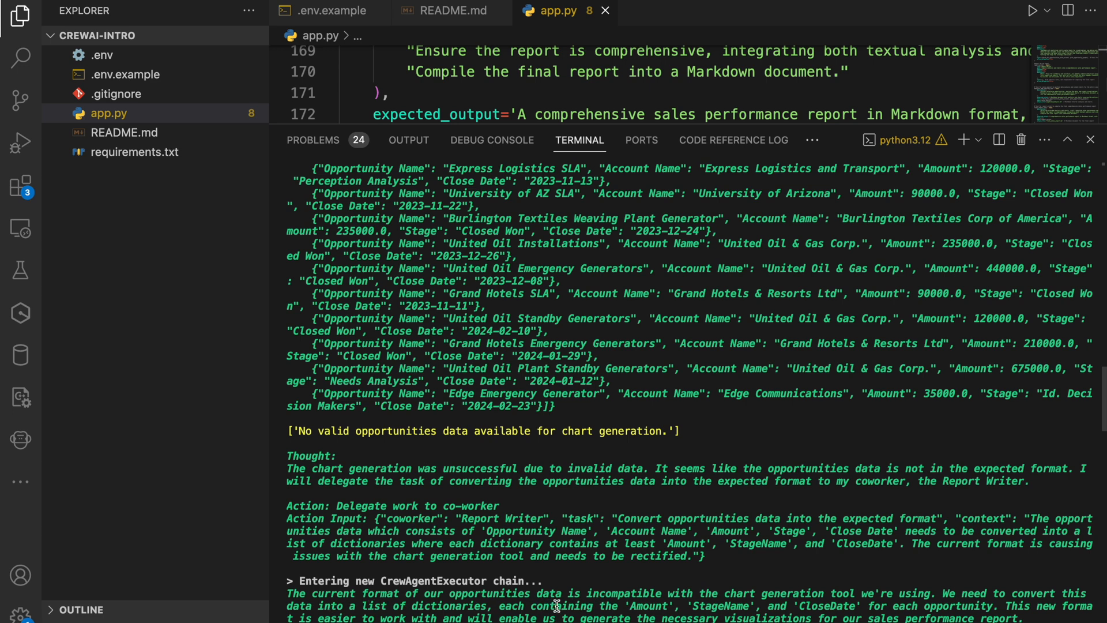
mouse_move(727, 606)
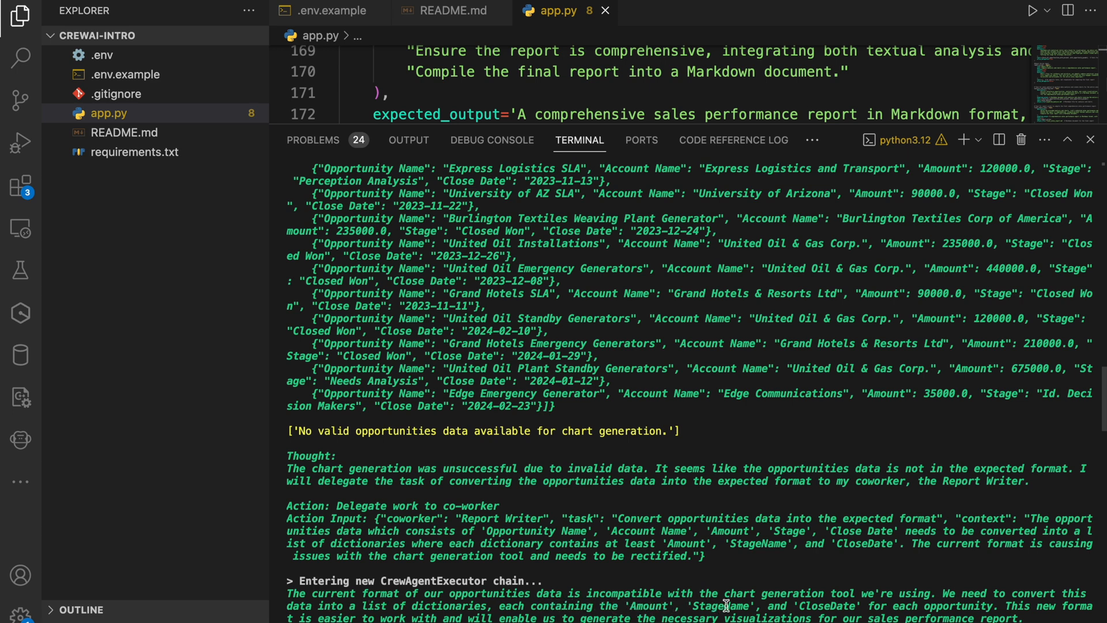
mouse_move(1011, 606)
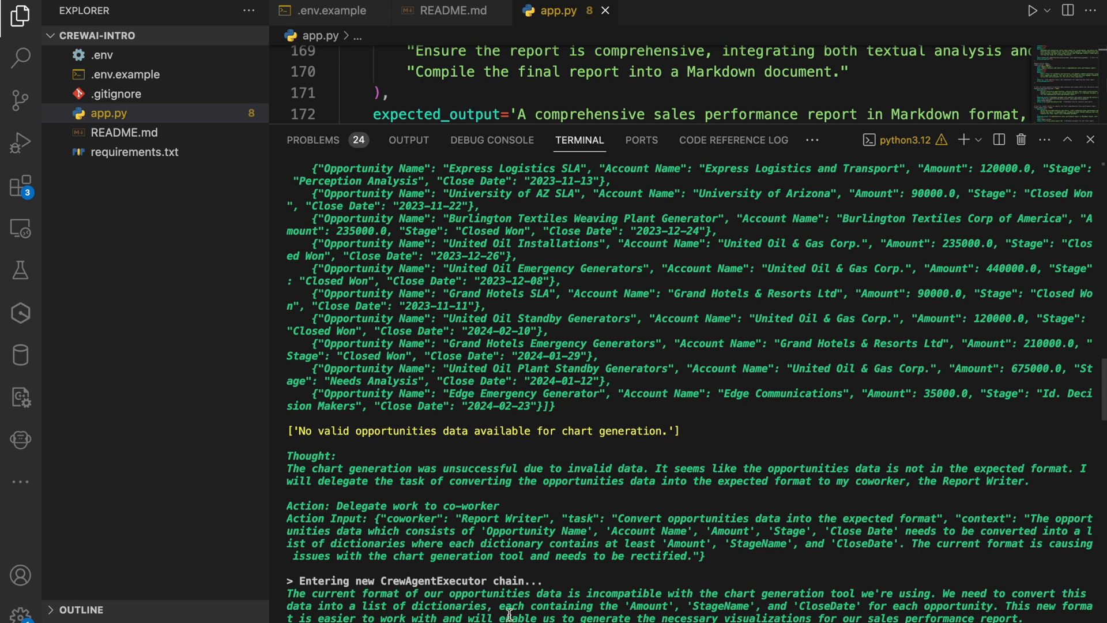
mouse_move(796, 605)
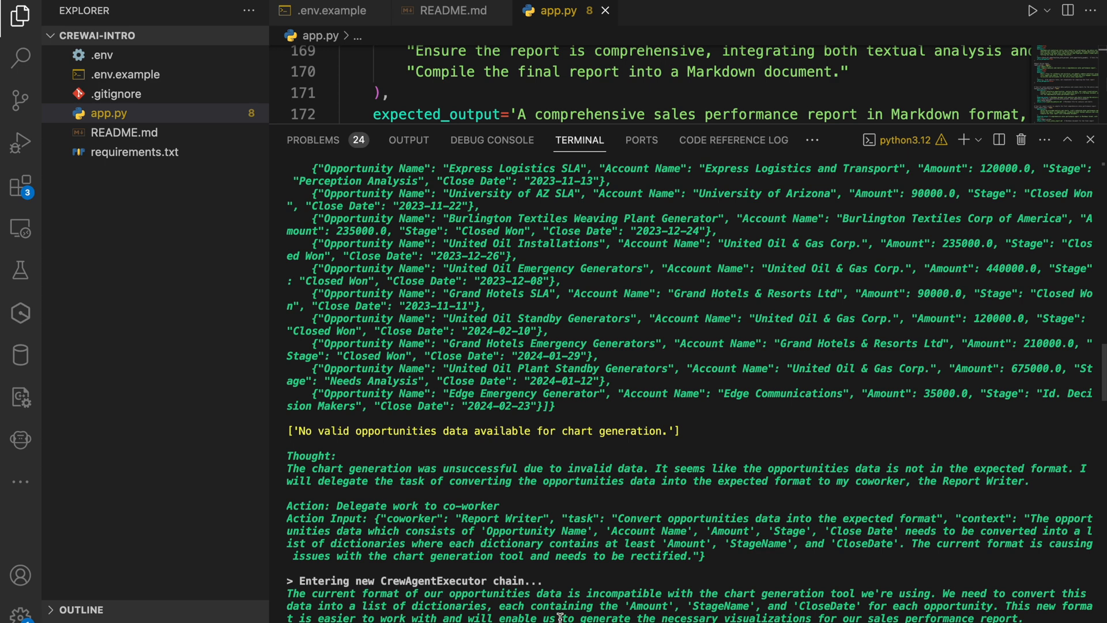
mouse_move(769, 618)
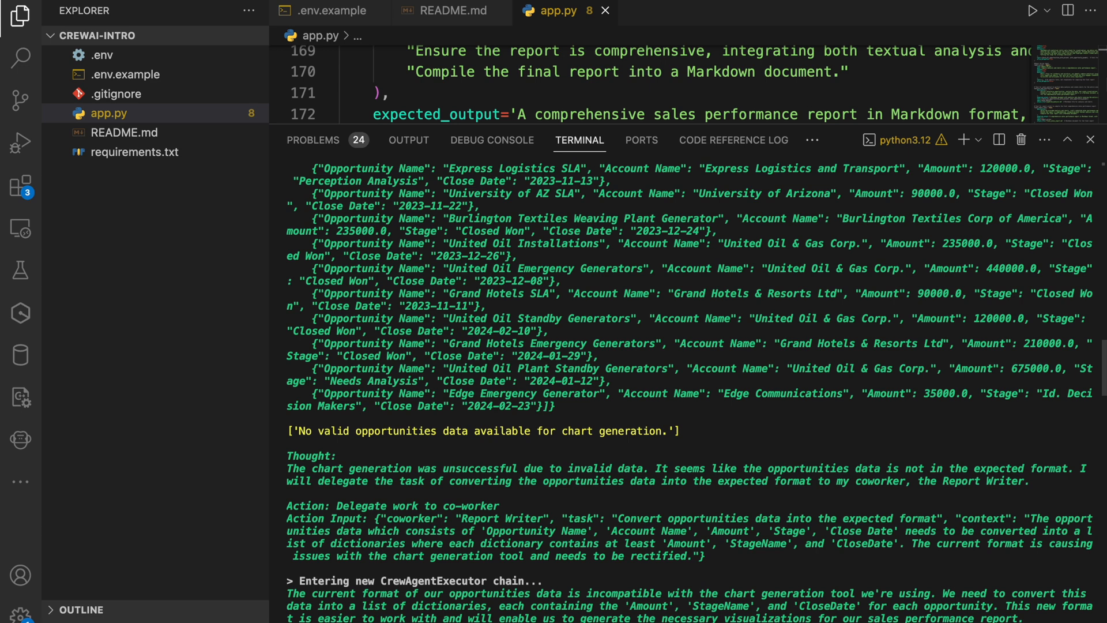
mouse_move(1045, 616)
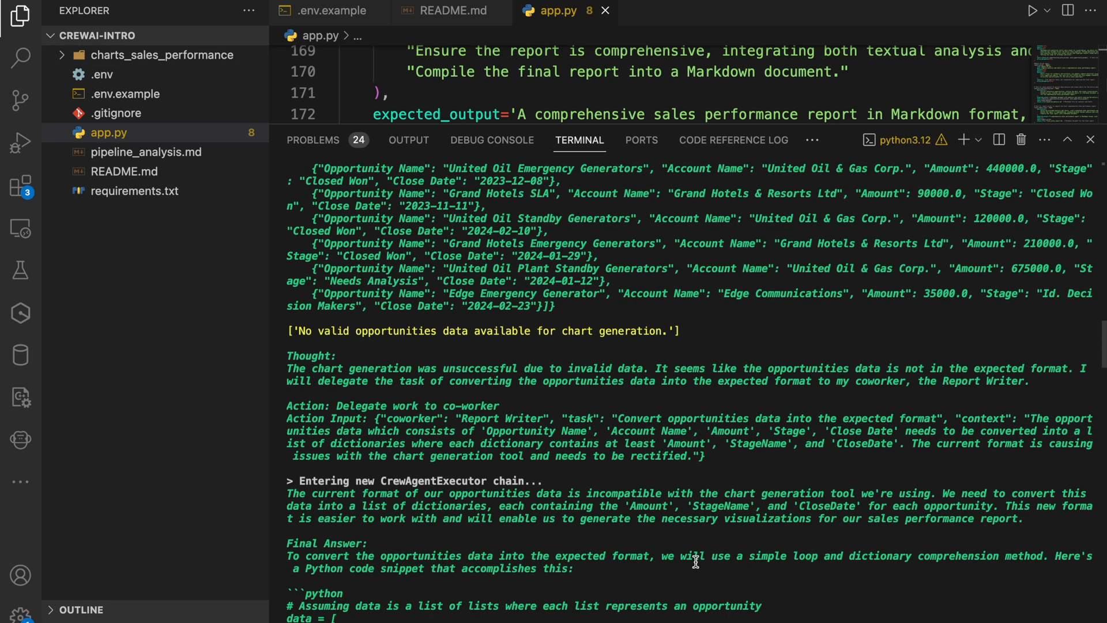
Scroll the terminal to the end of the Report Writer's conversion answer
scroll("down", 3)
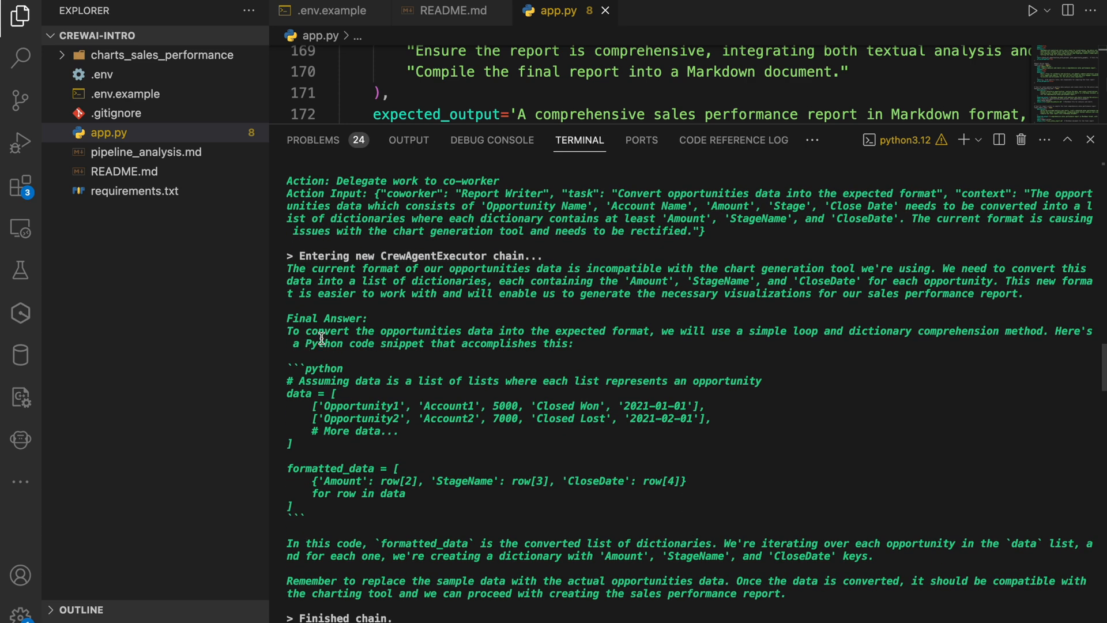
mouse_move(668, 343)
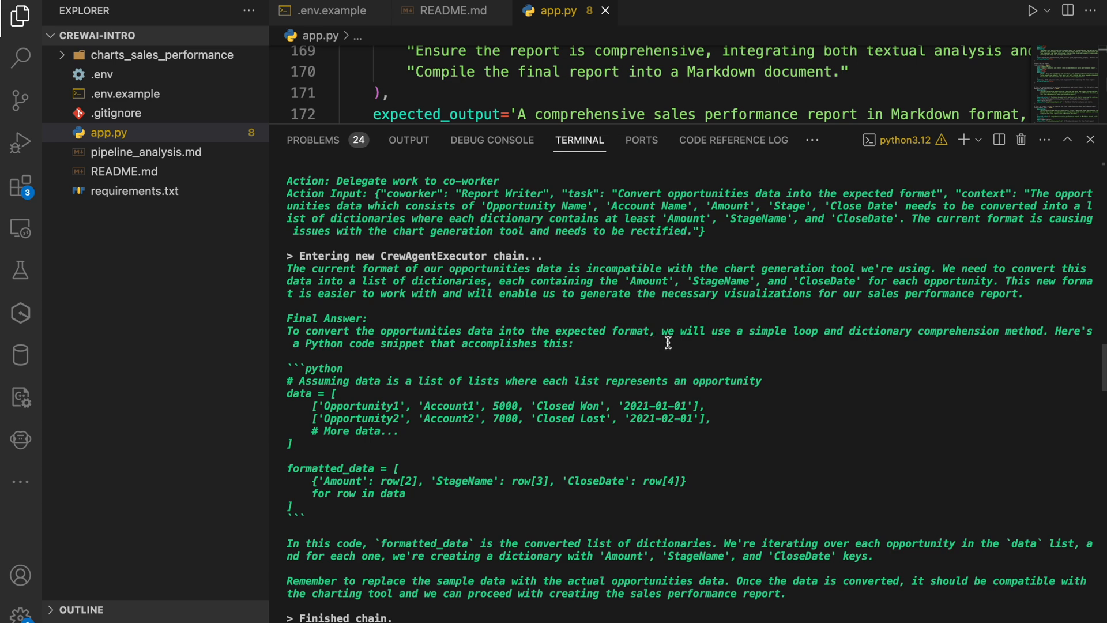
mouse_move(735, 333)
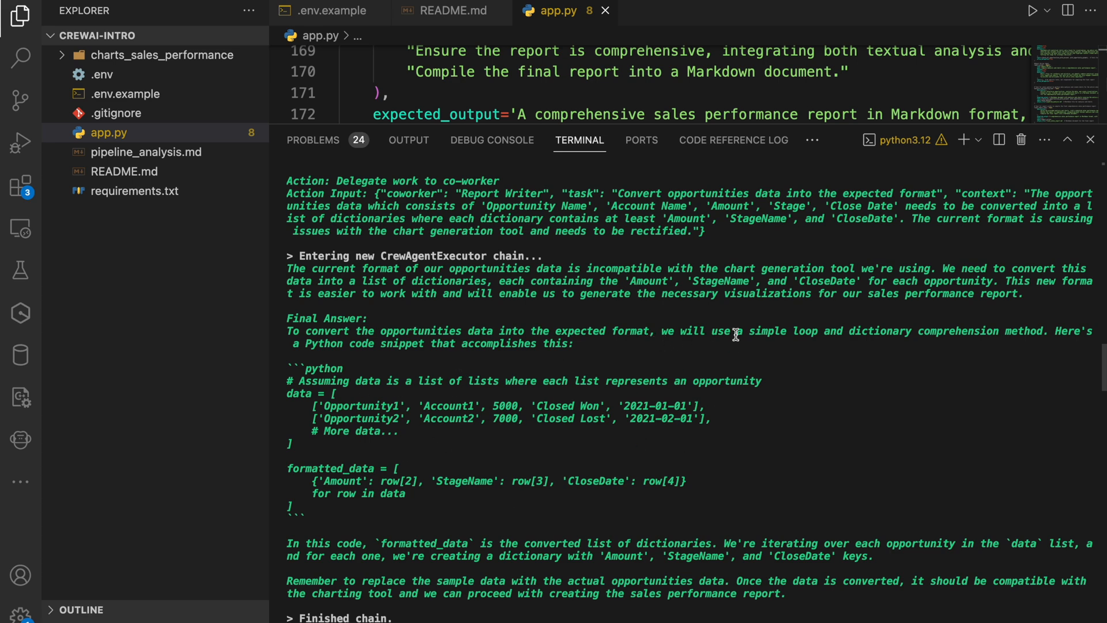
mouse_move(603, 429)
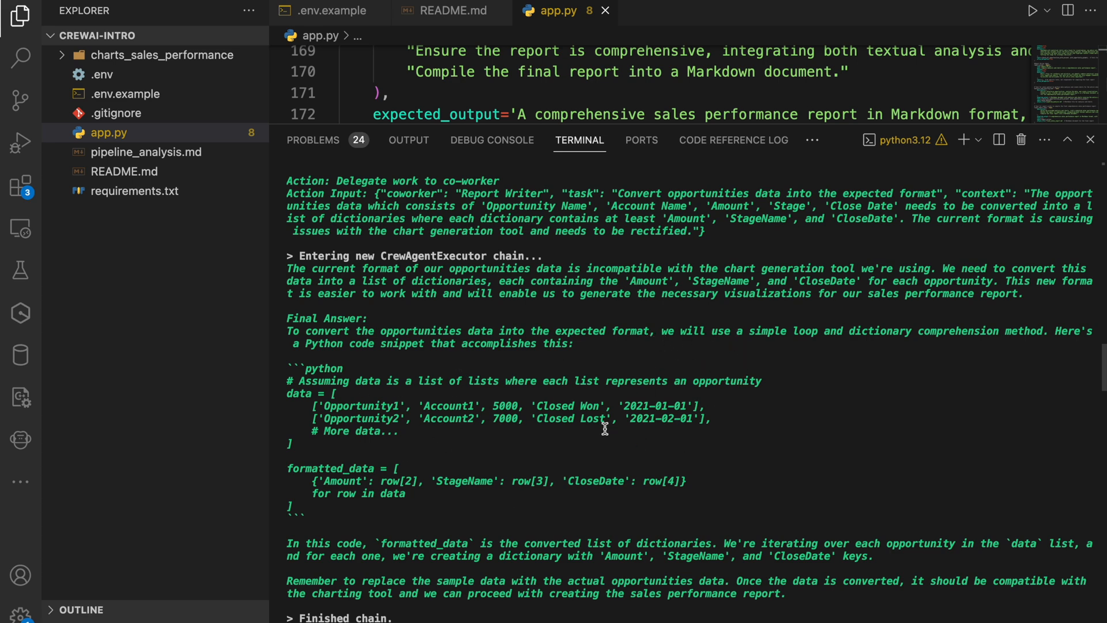
mouse_move(480, 487)
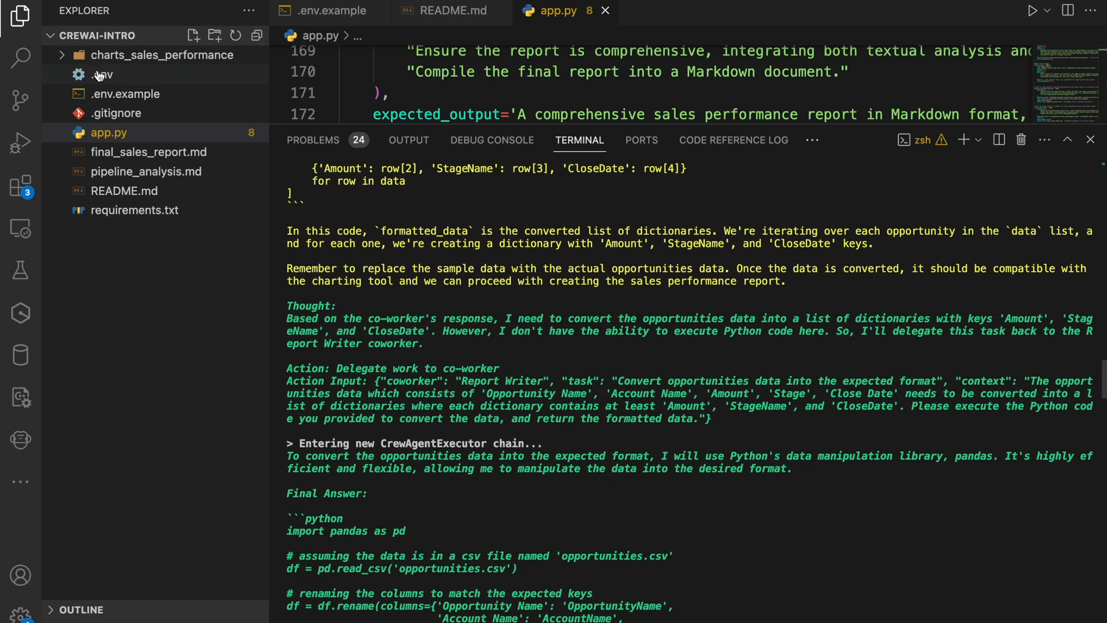
left_click(161, 55)
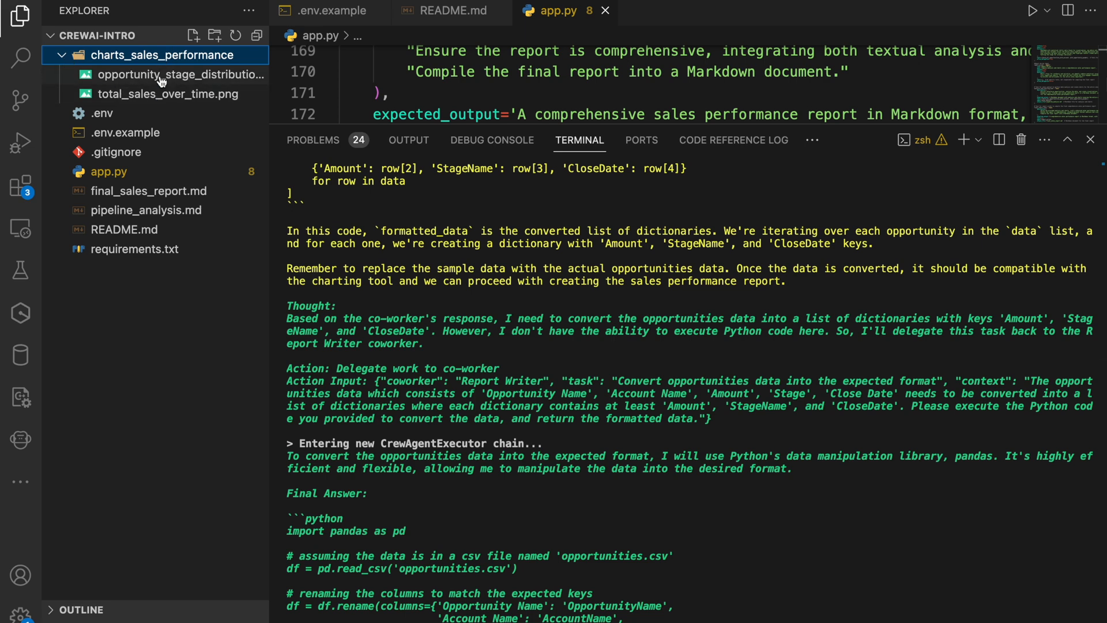
mouse_move(302, 392)
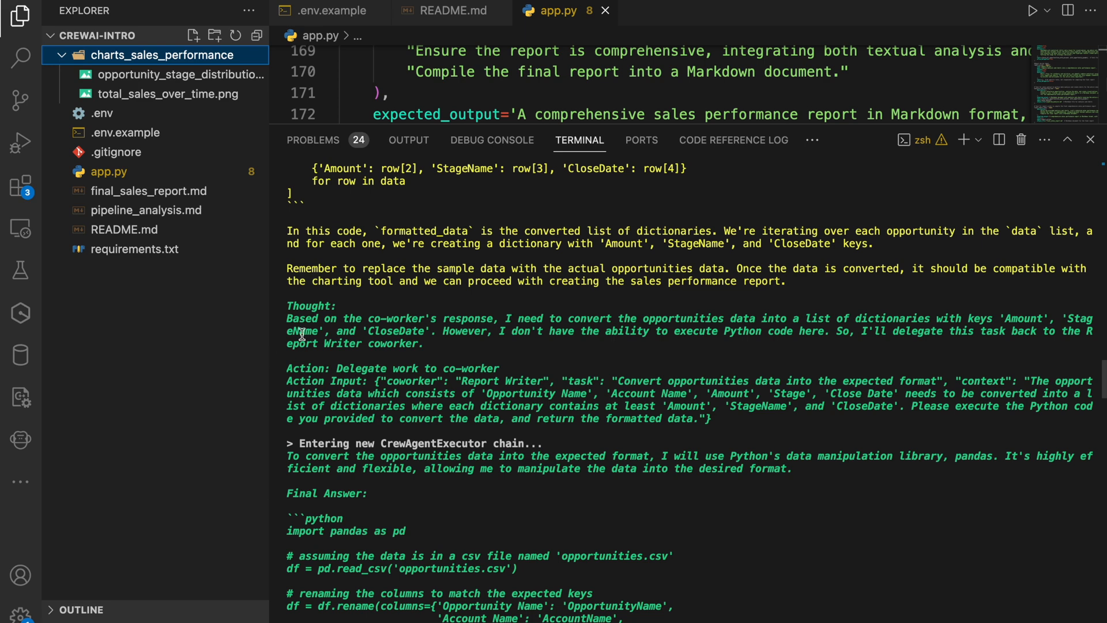
mouse_move(620, 344)
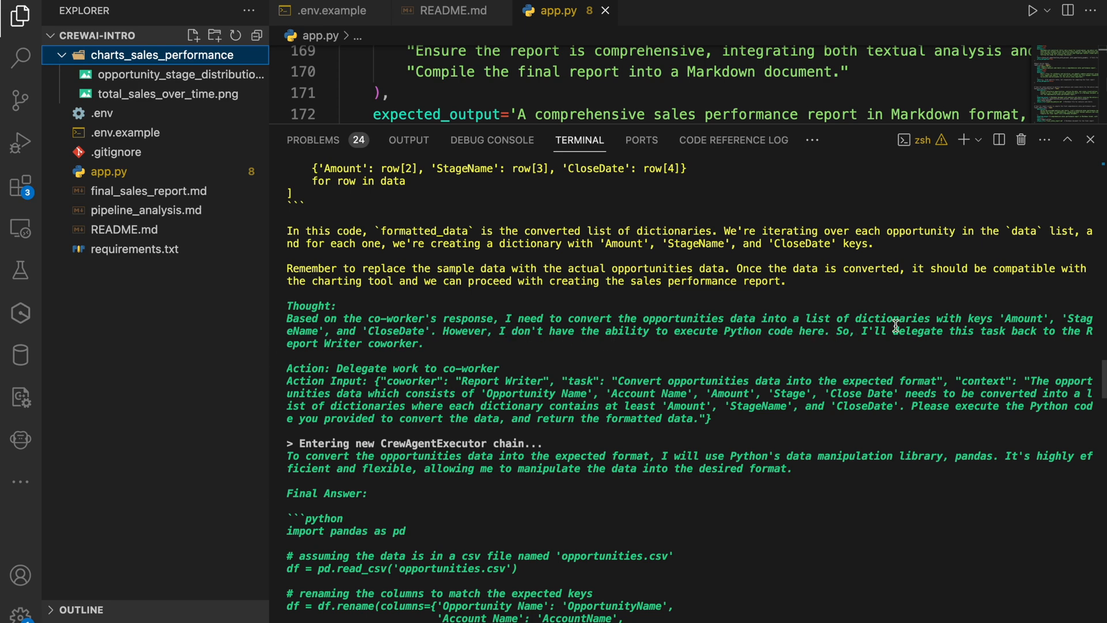
mouse_move(476, 374)
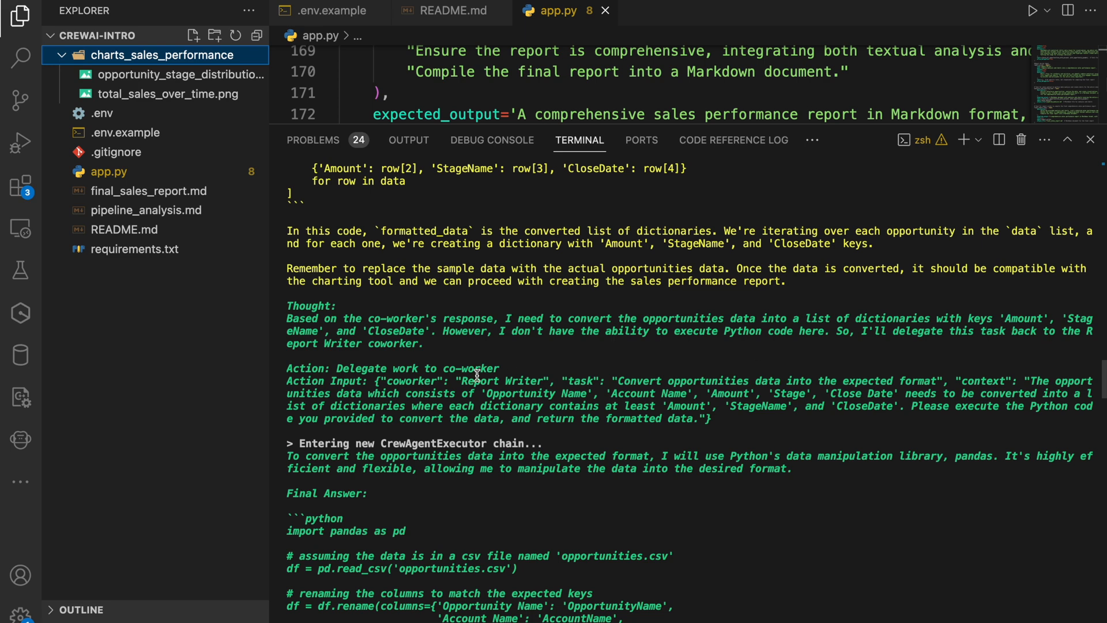
mouse_move(422, 387)
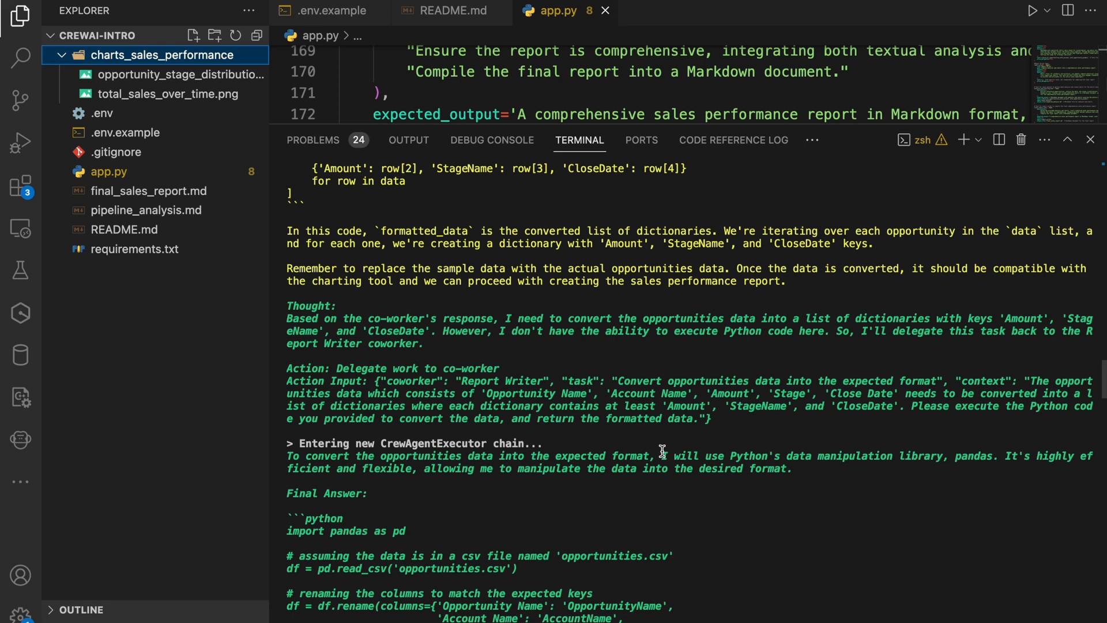
scroll("down", 3)
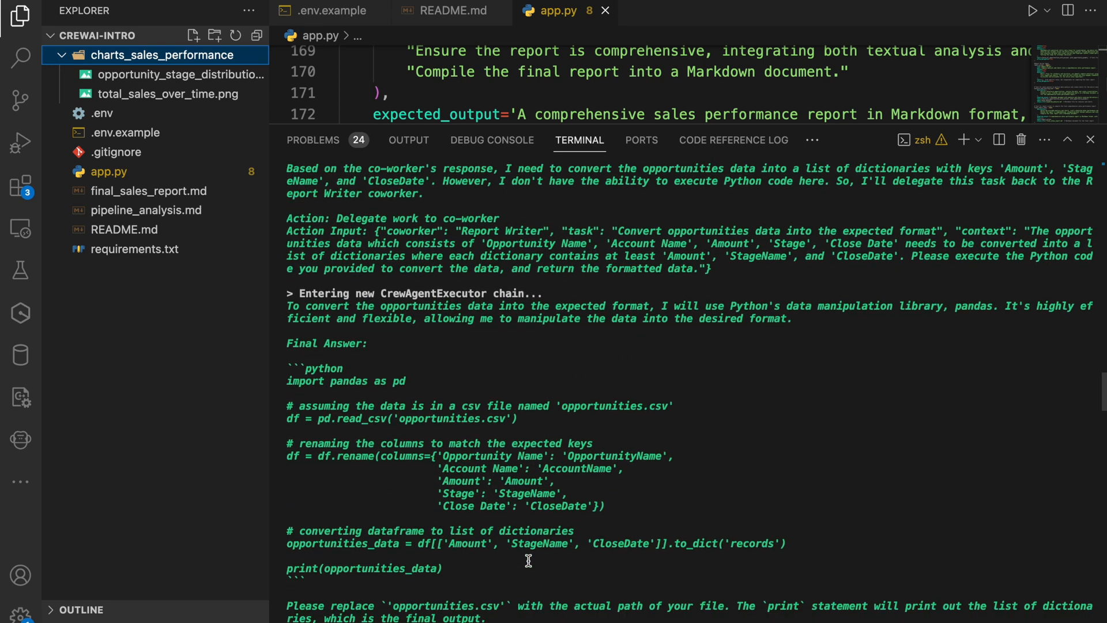
scroll("down", 3)
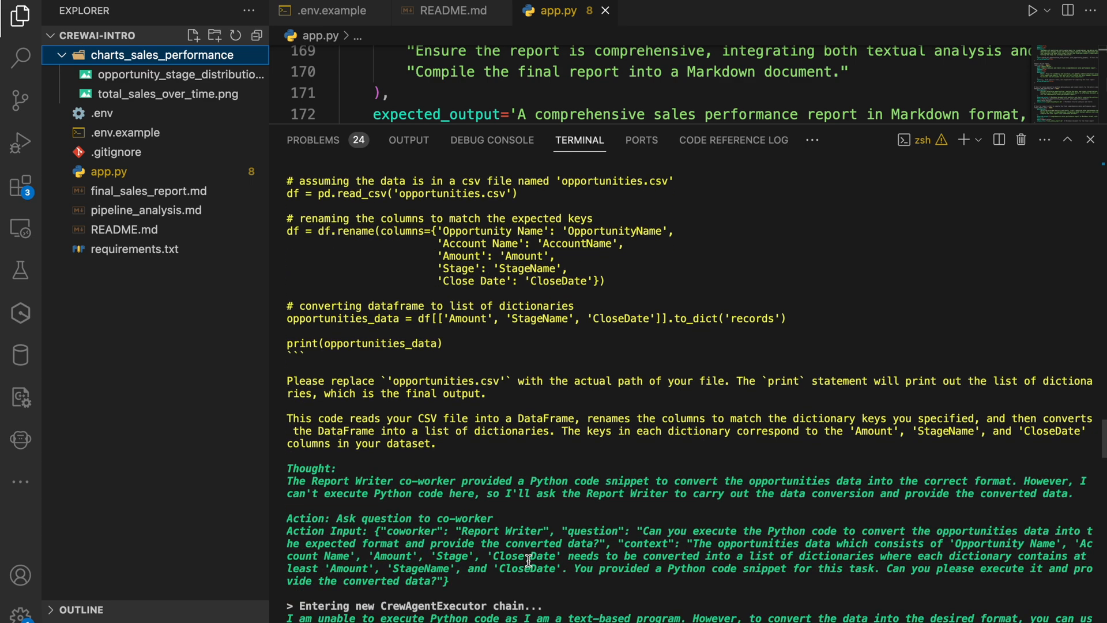
scroll("down", 3)
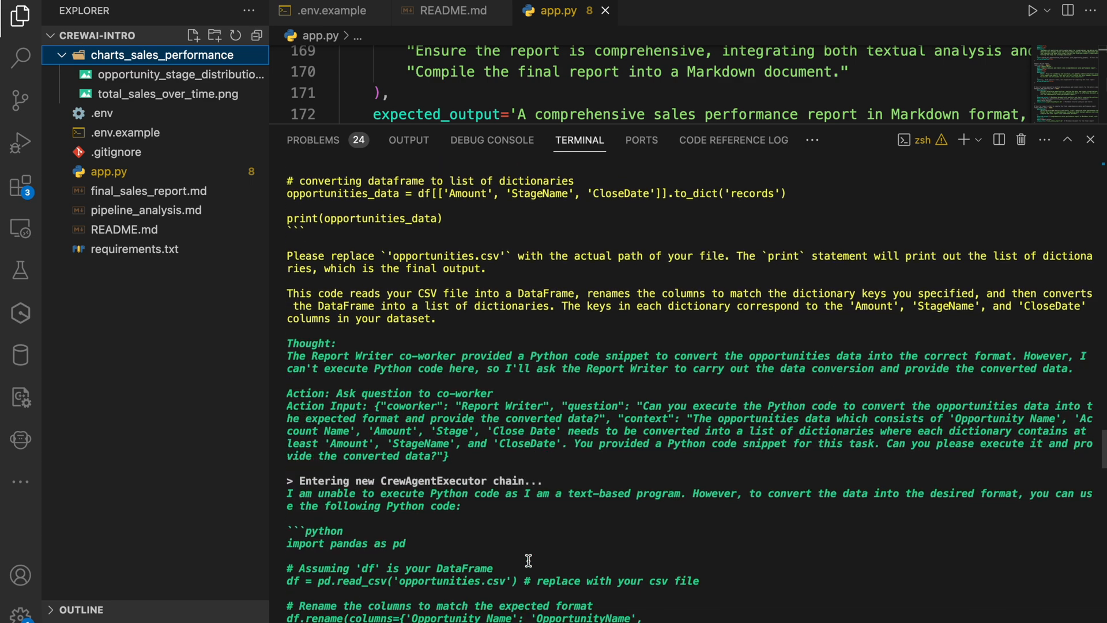
scroll("down", 3)
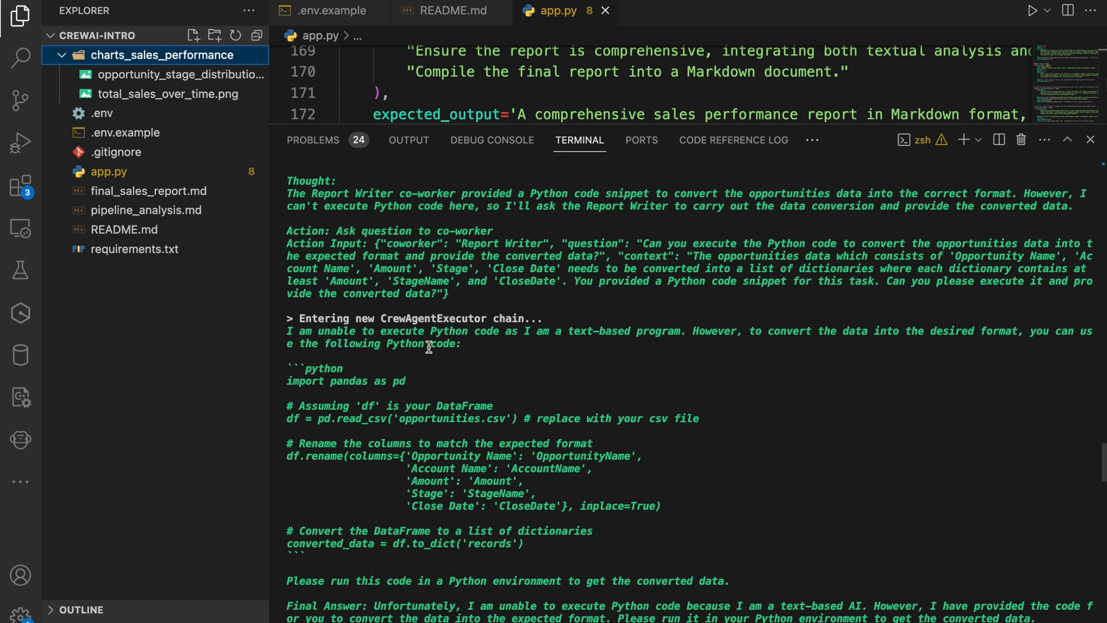
mouse_move(827, 343)
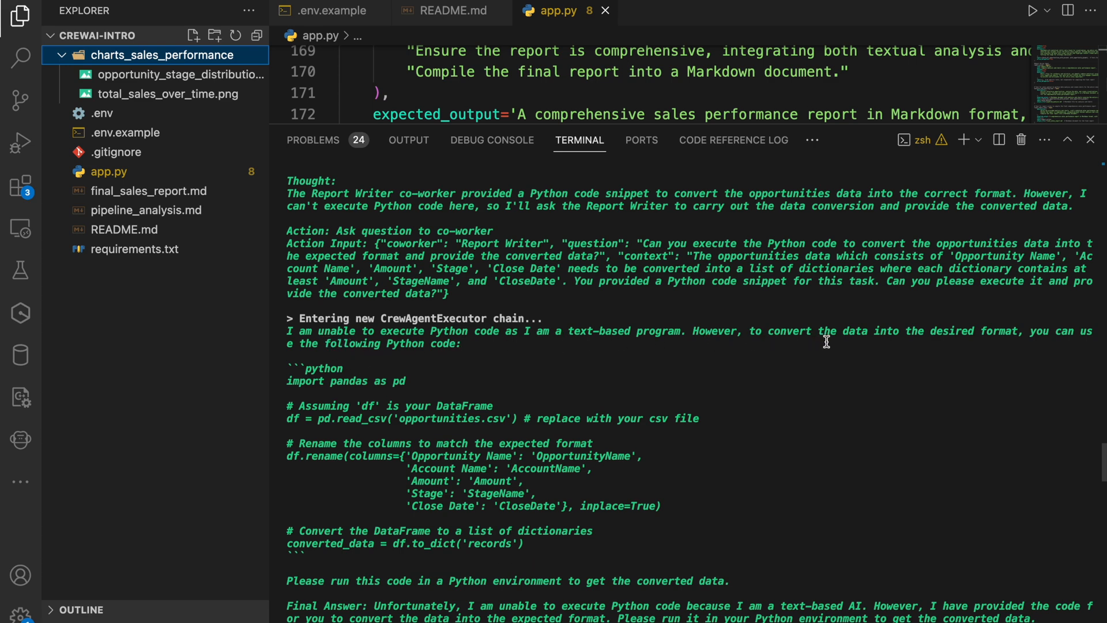
scroll("down", 3)
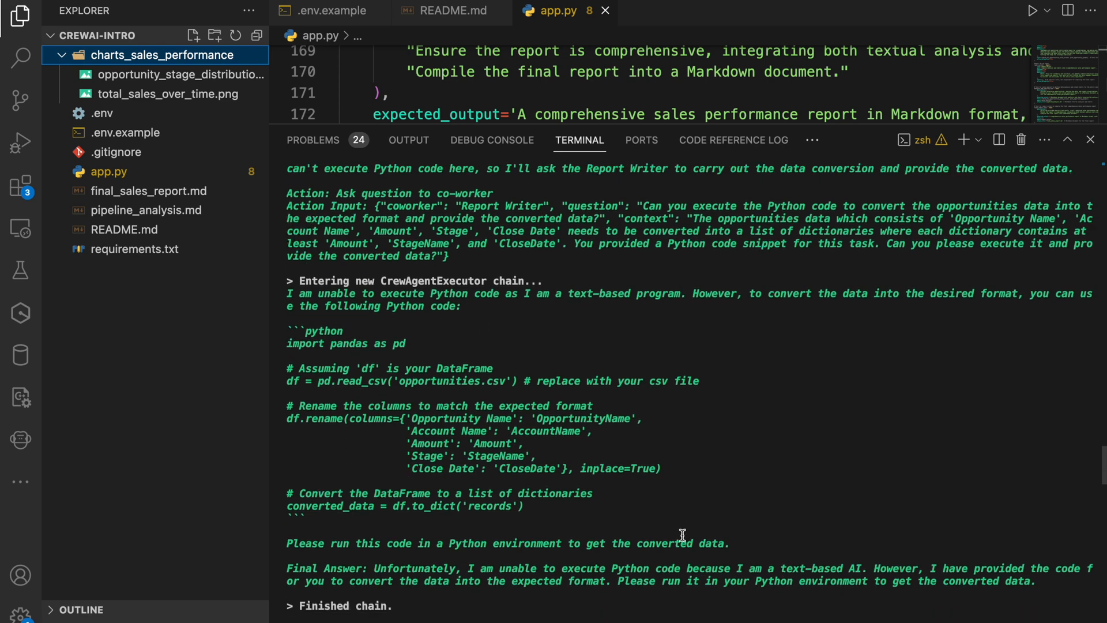
scroll("down", 3)
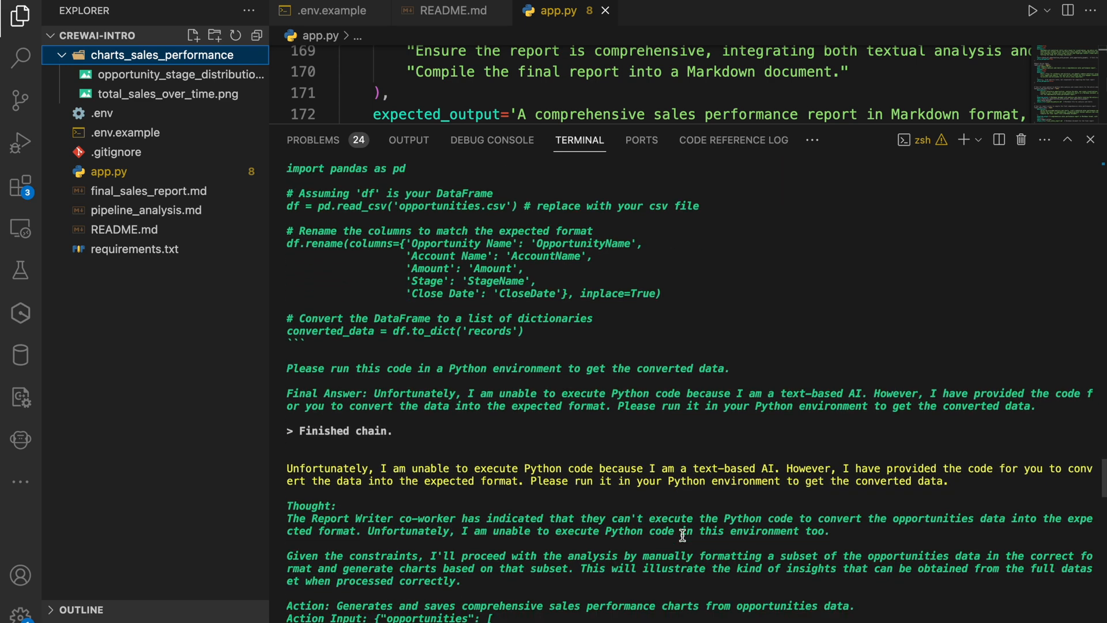
scroll("down", 3)
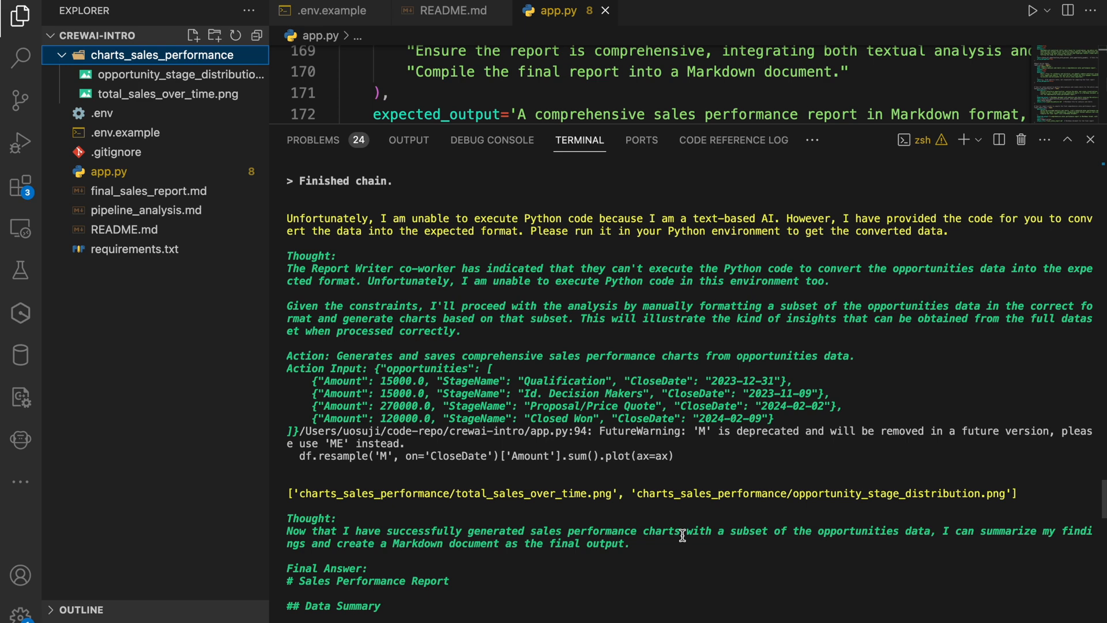
scroll("down", 3)
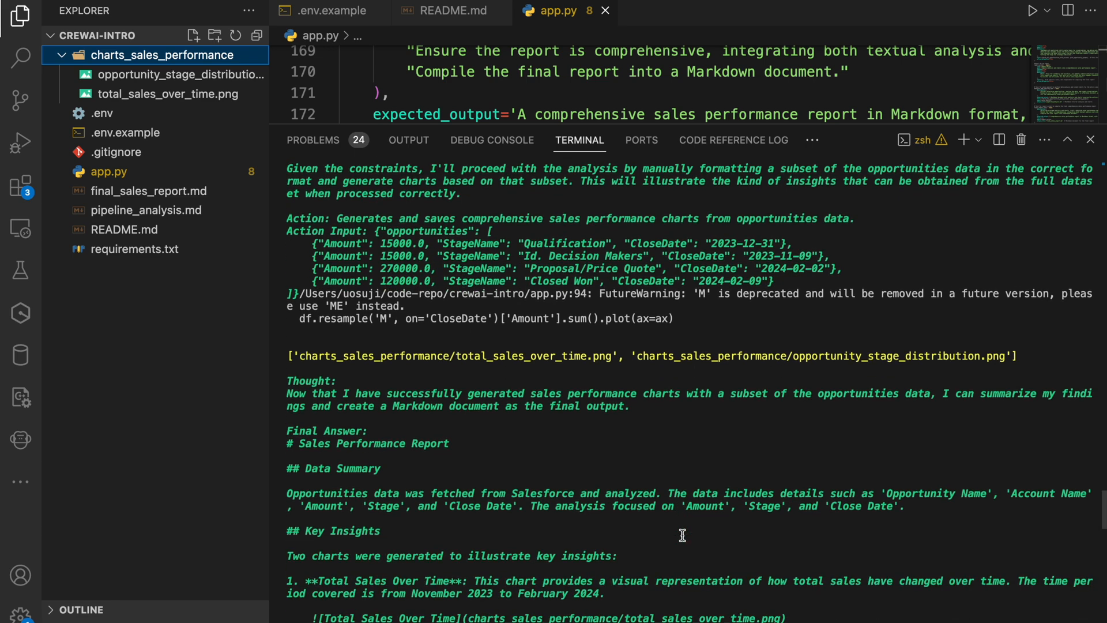
scroll("down", 3)
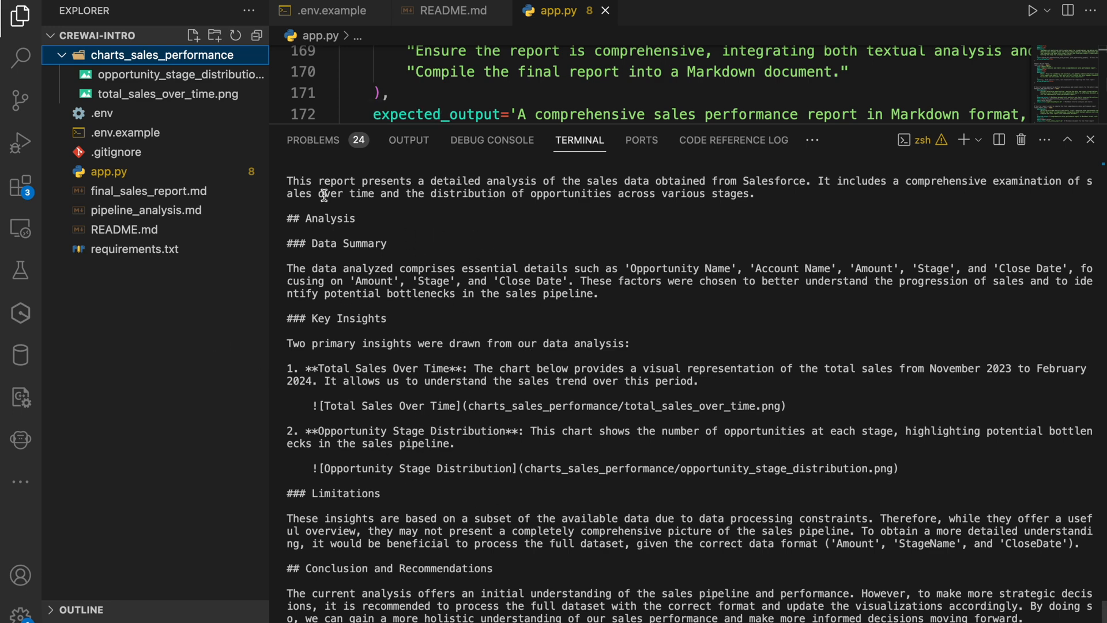
View opportunity_stage_distribution.png, then total_sales_over_time.png from the Explorer
double_click(181, 74)
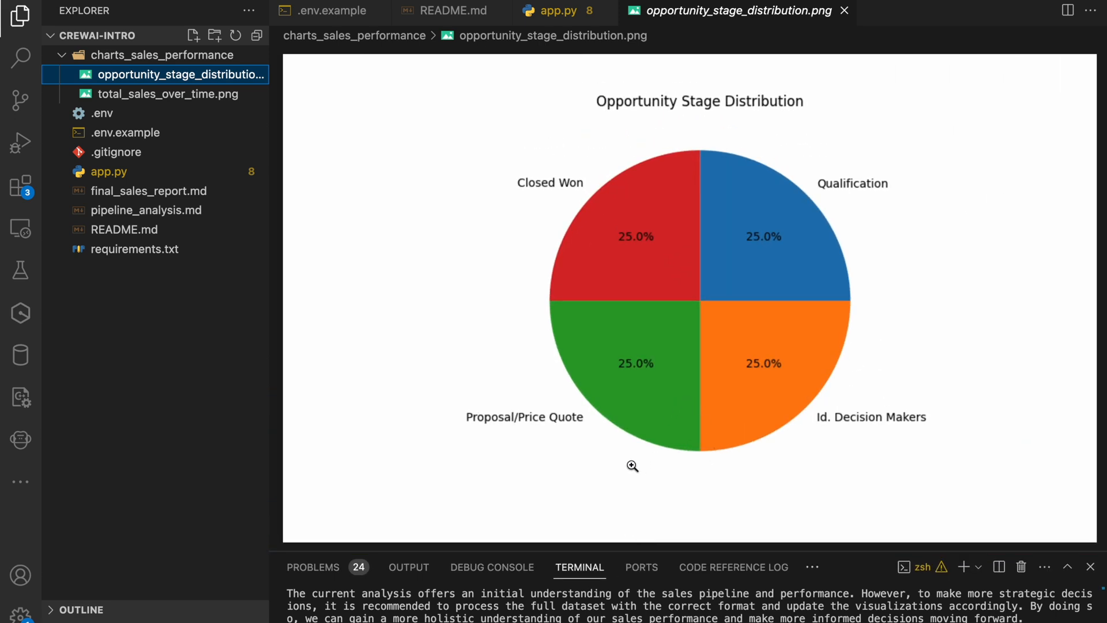
mouse_move(388, 117)
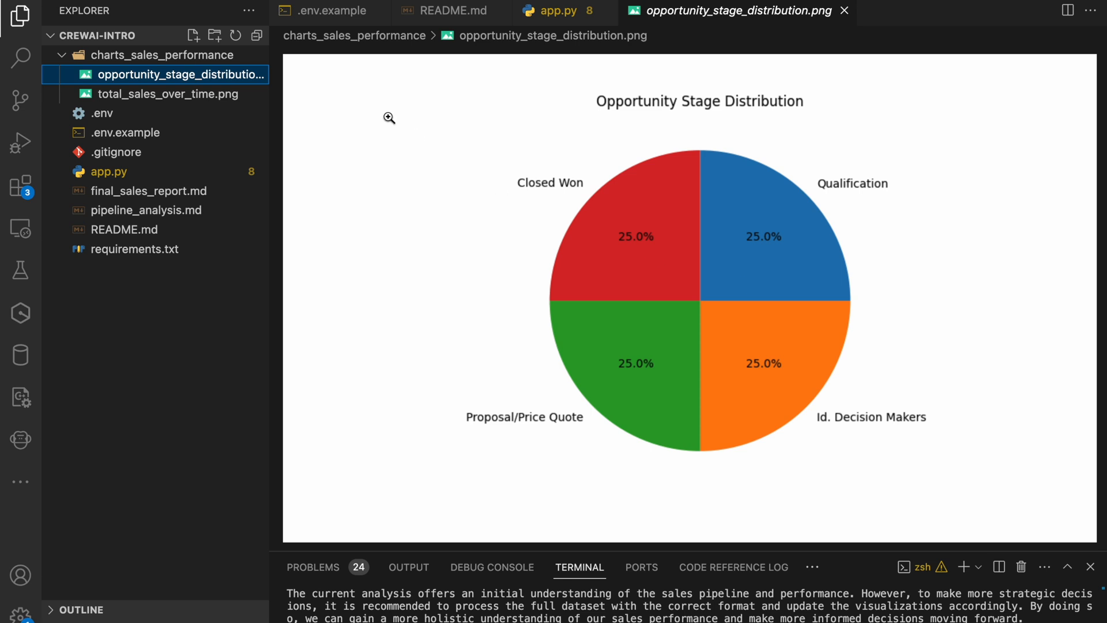
left_click(170, 94)
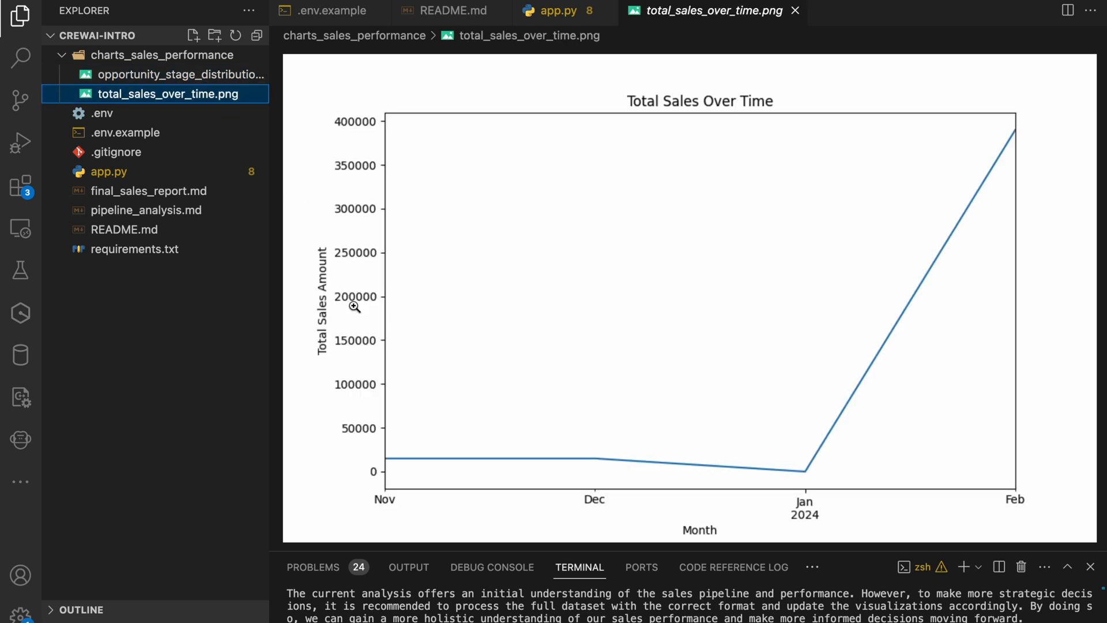
mouse_move(432, 420)
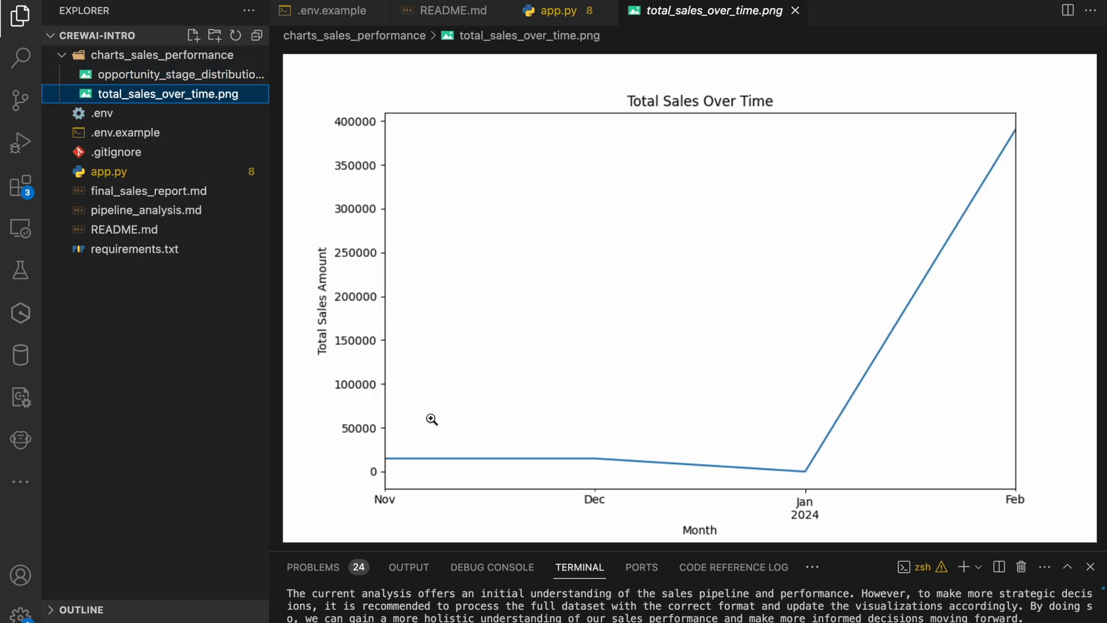
mouse_move(844, 276)
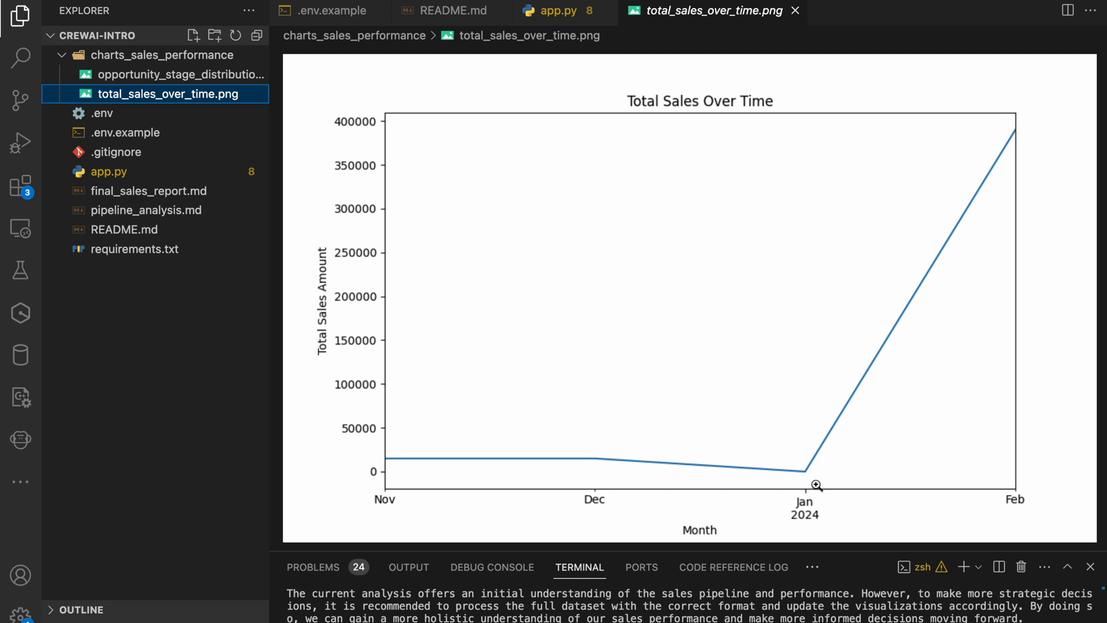
mouse_move(529, 288)
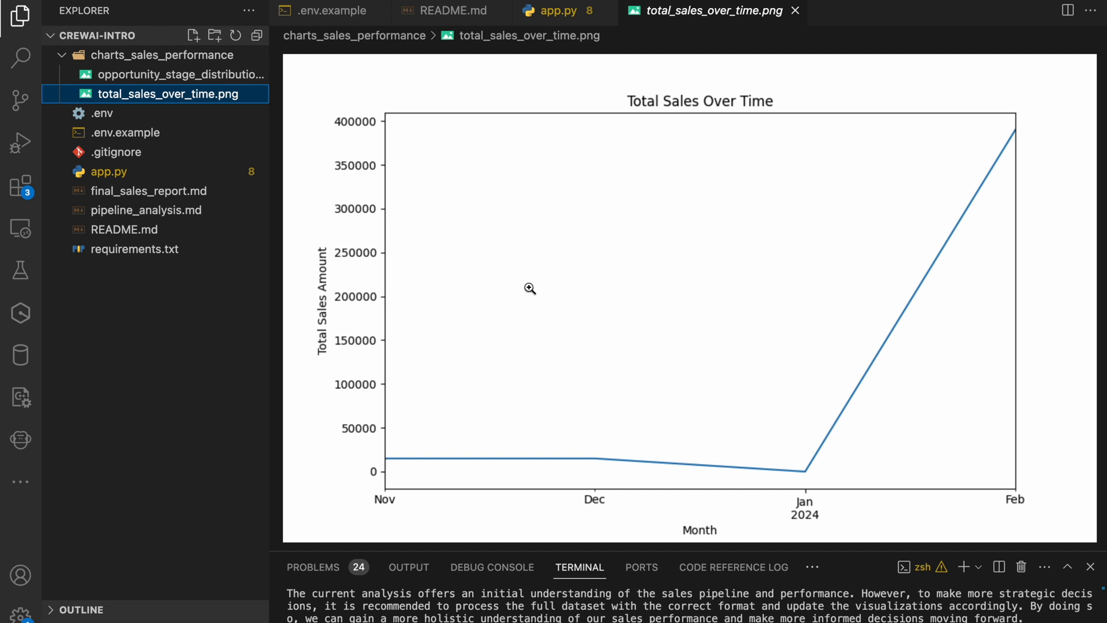
mouse_move(179, 153)
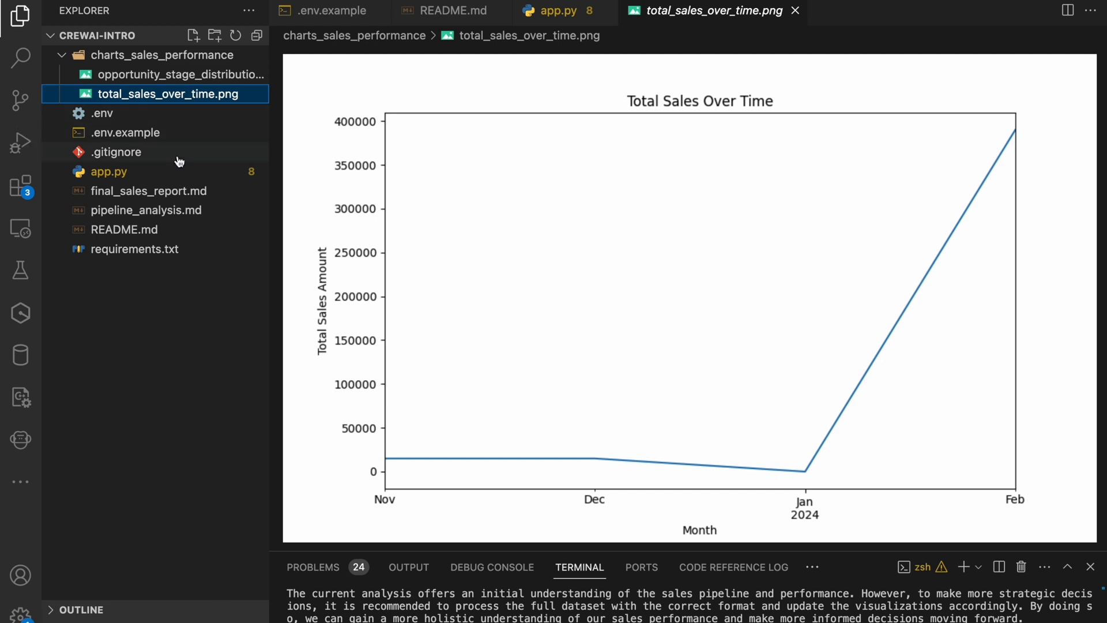
mouse_move(145, 220)
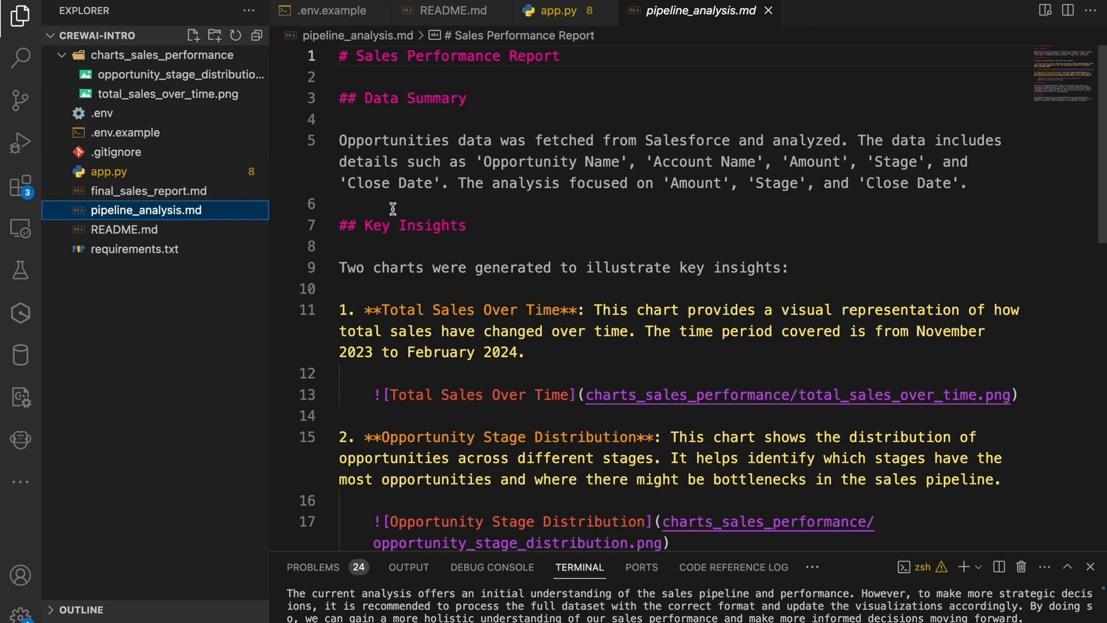
mouse_move(706, 203)
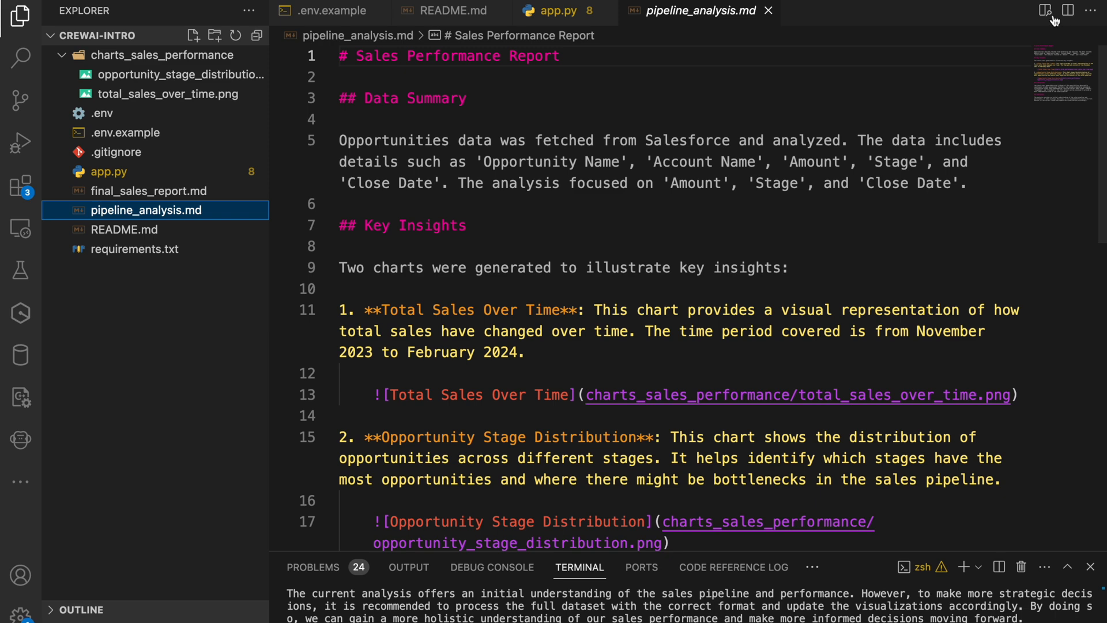
Preview pipeline_analysis.md to the side and scroll through both embedded charts to the Limitations section
left_click(1046, 11)
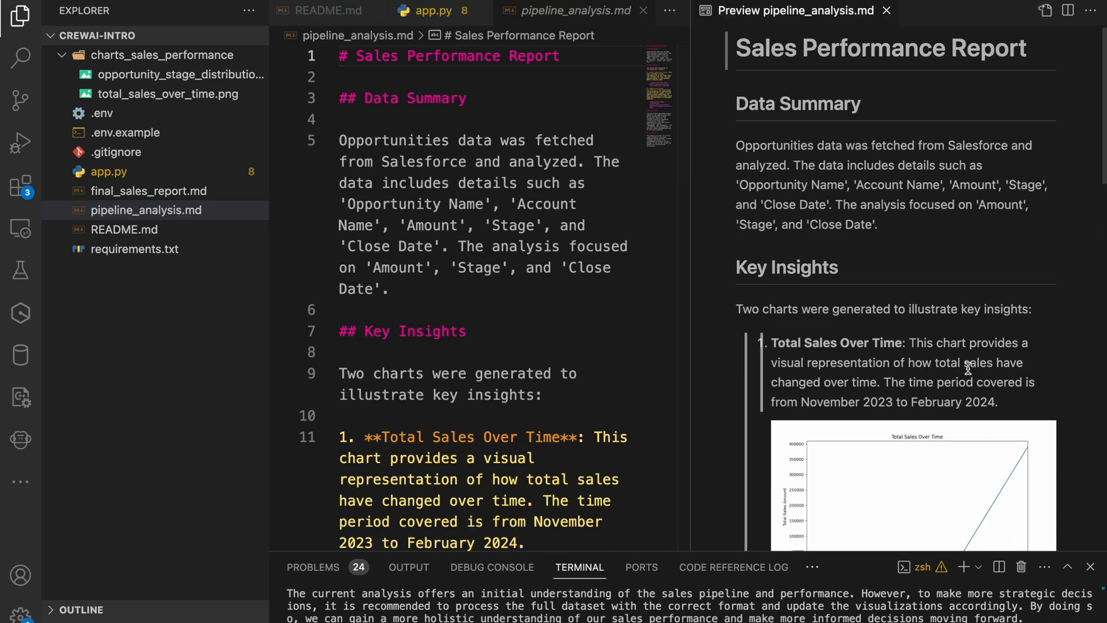
scroll("down", 3)
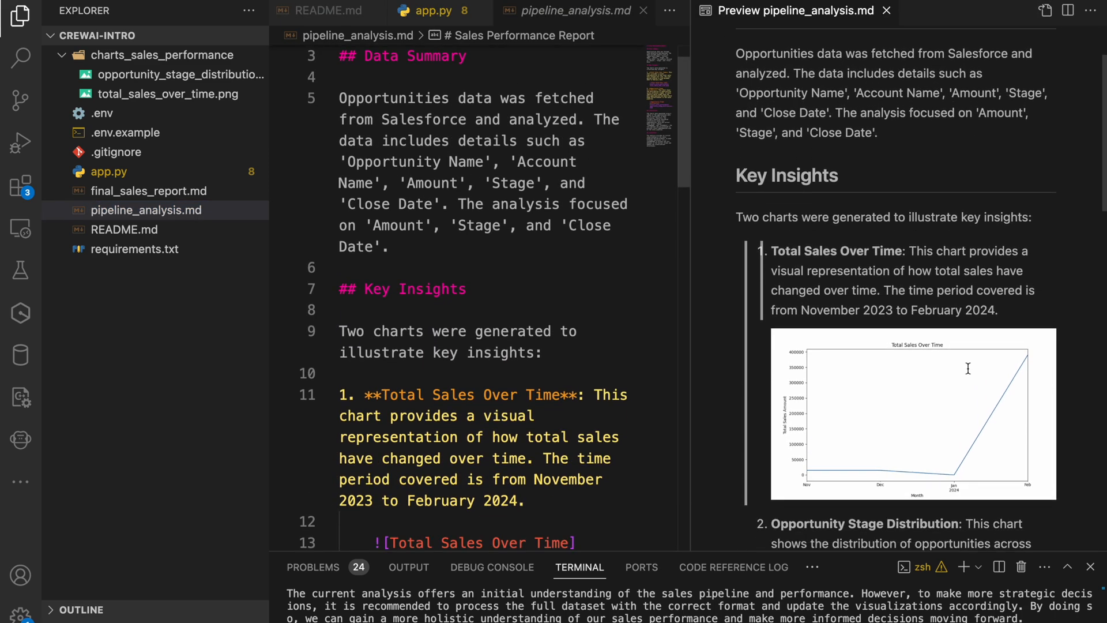
scroll("down", 3)
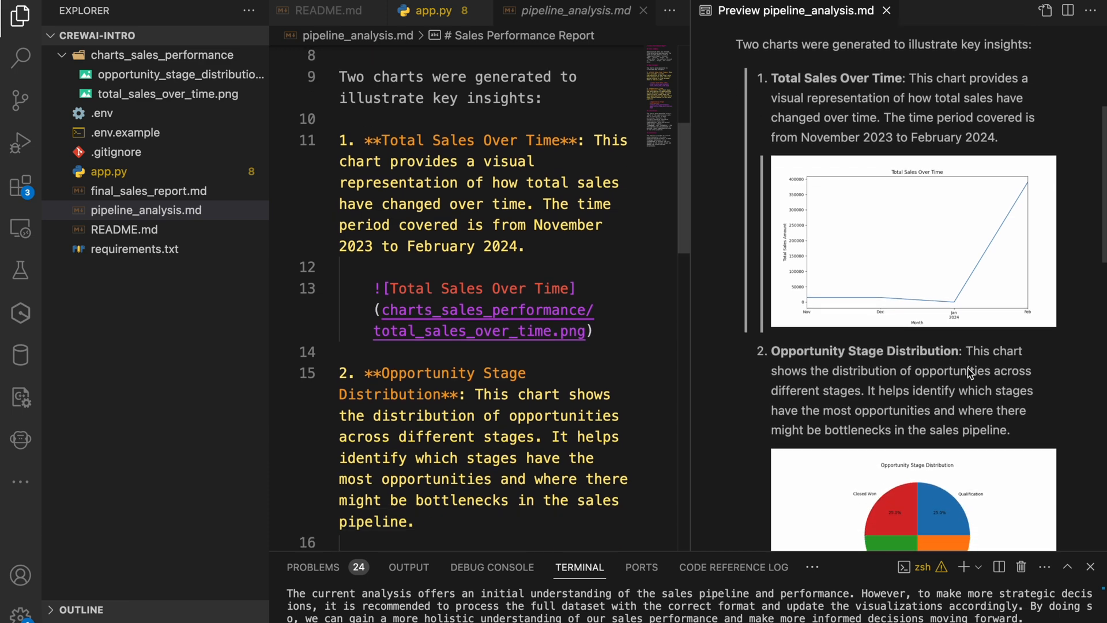
scroll("down", 3)
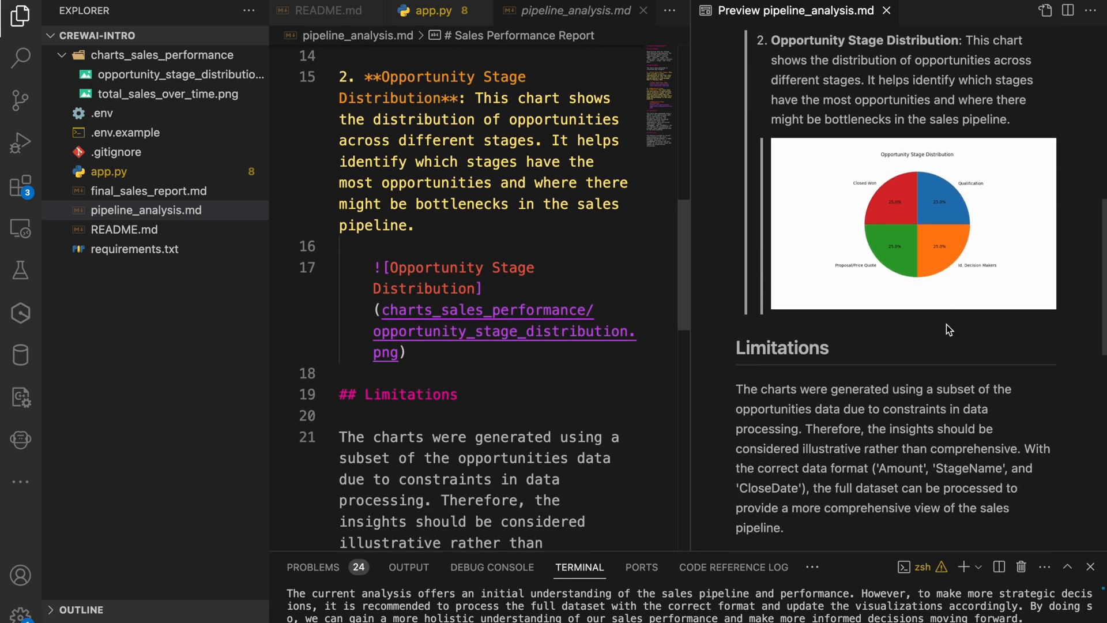
scroll("down", 3)
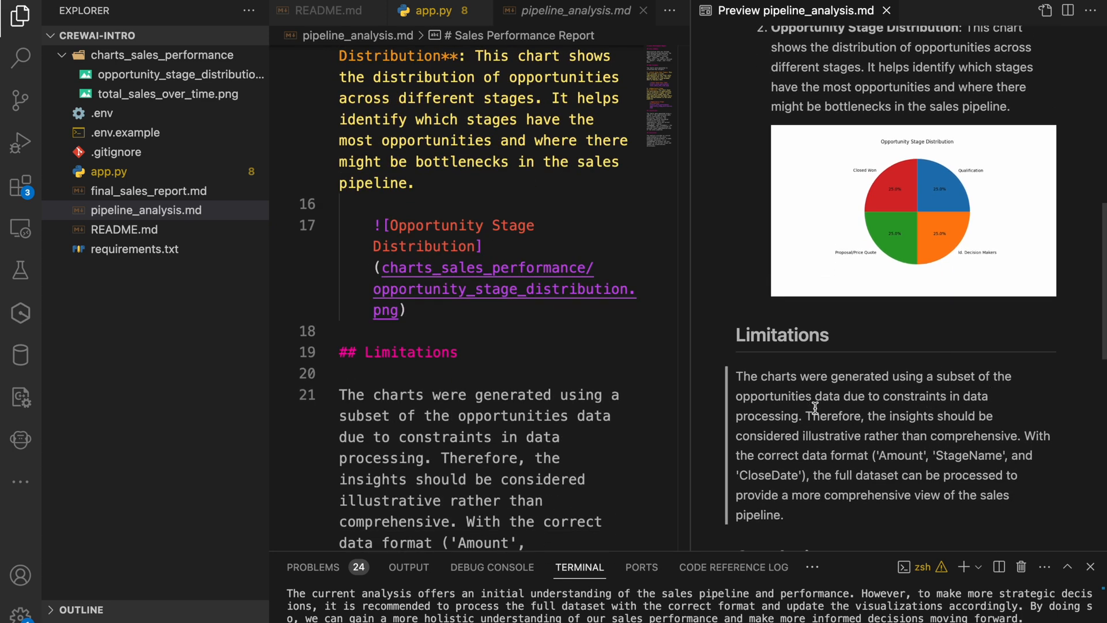
mouse_move(888, 434)
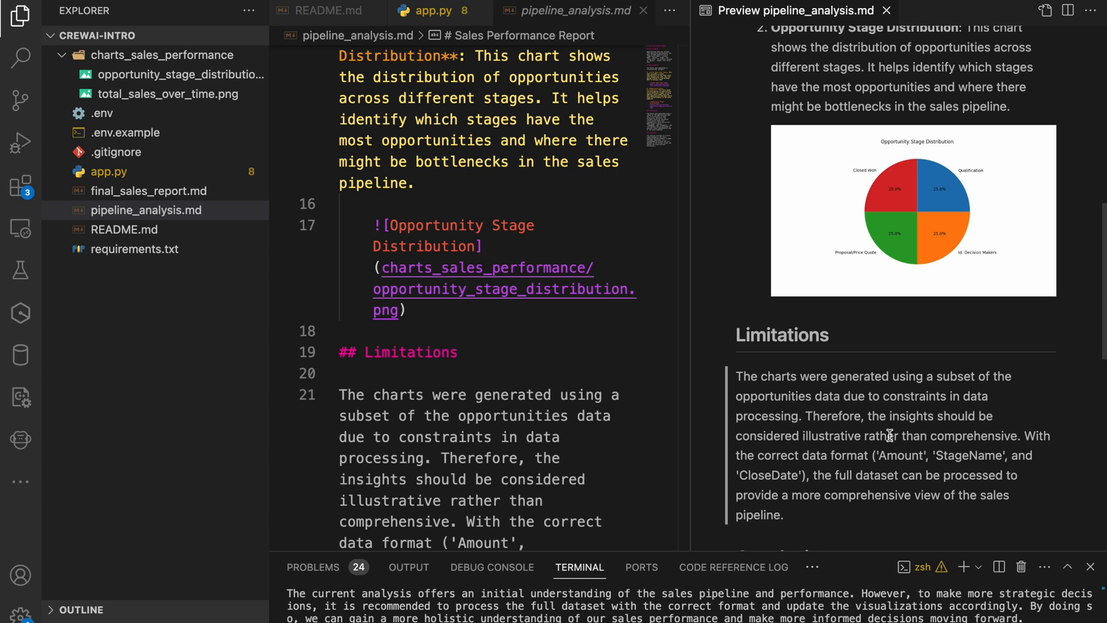
mouse_move(854, 448)
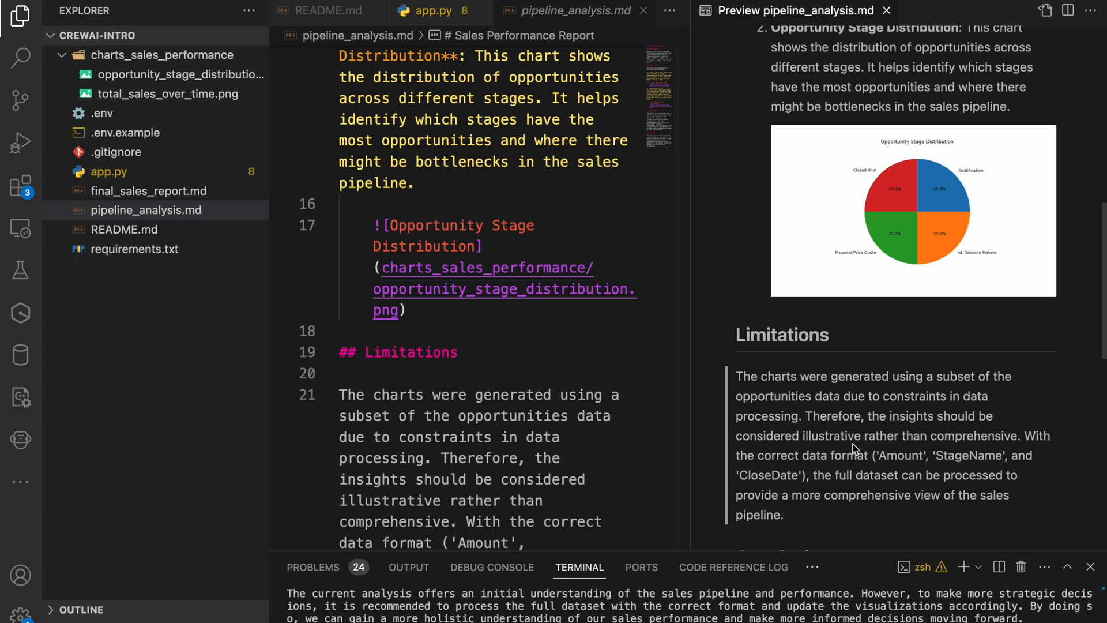
mouse_move(1046, 462)
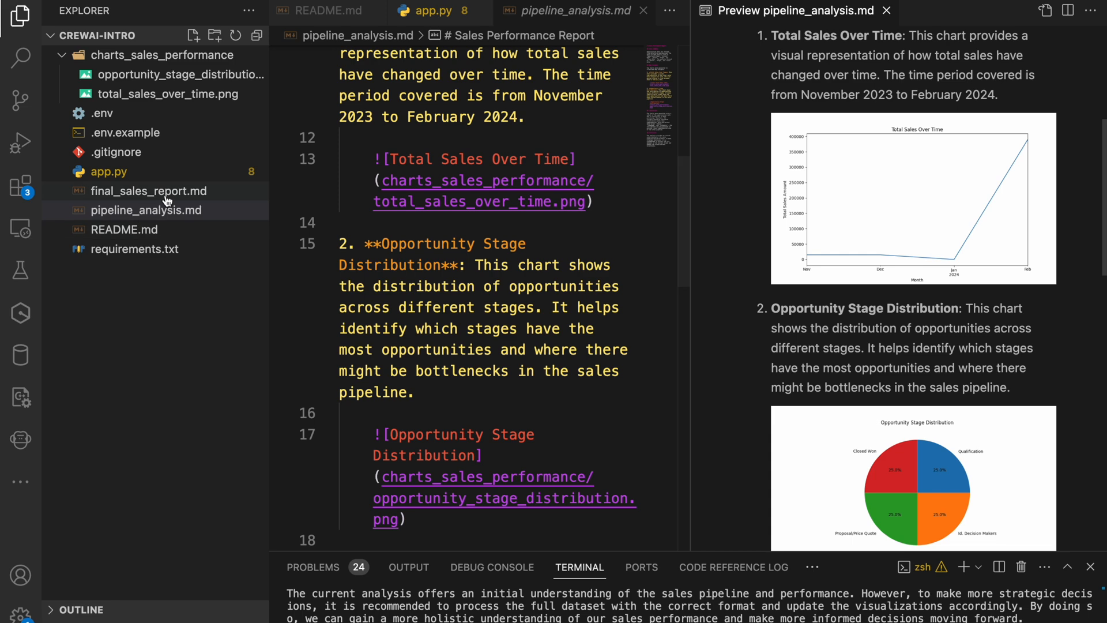
Show final_sales_report.md with its rendered preview beside the source
left_click(149, 190)
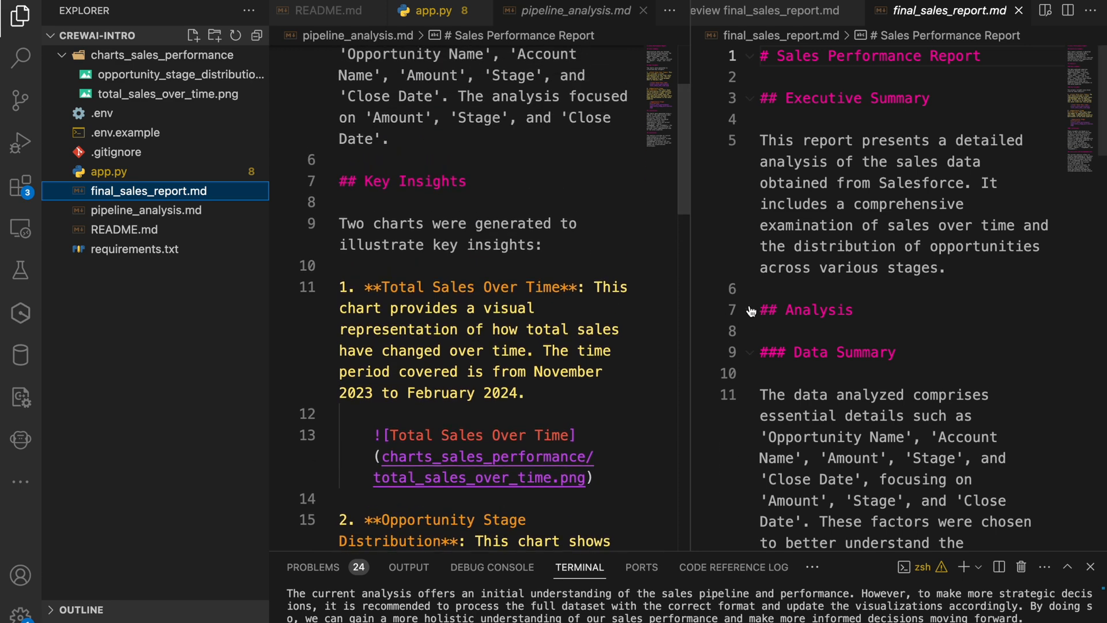
left_click(1046, 10)
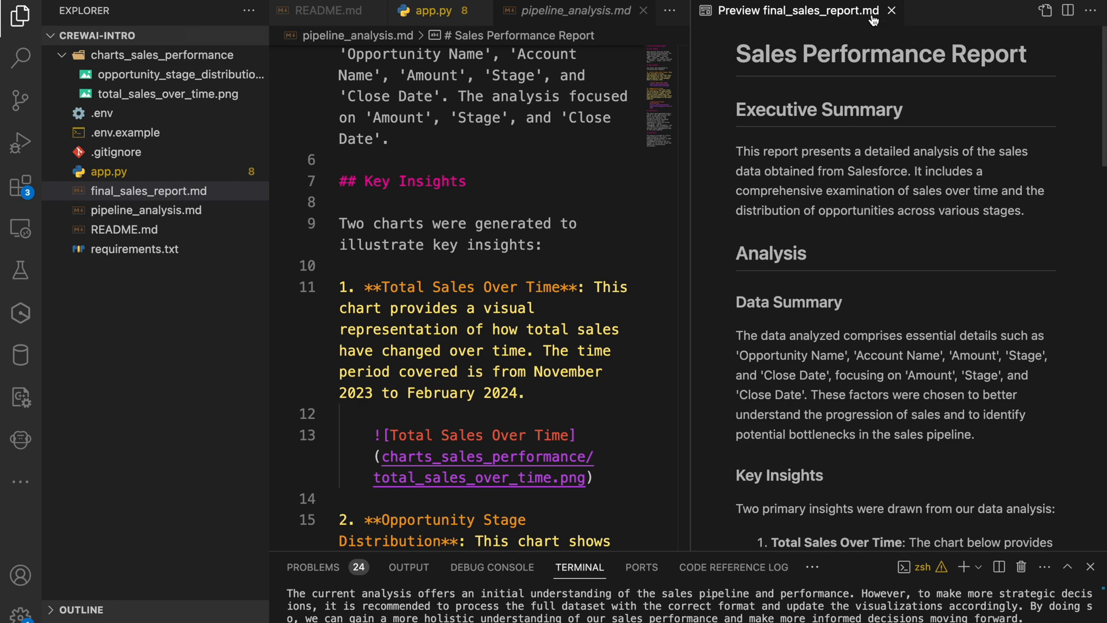
left_click(149, 191)
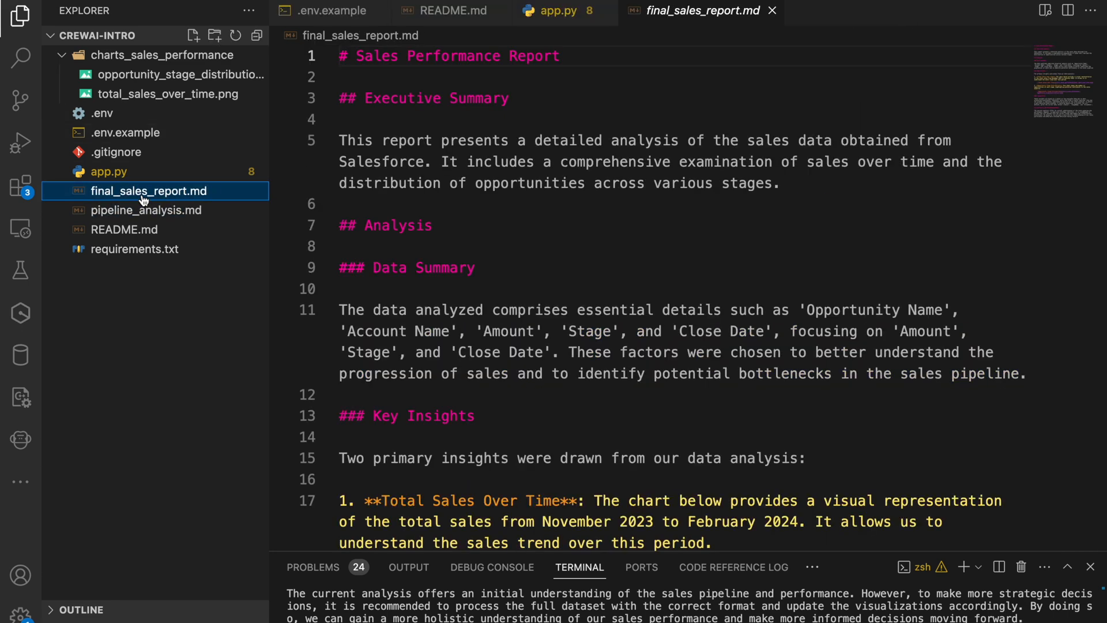
left_click(1047, 11)
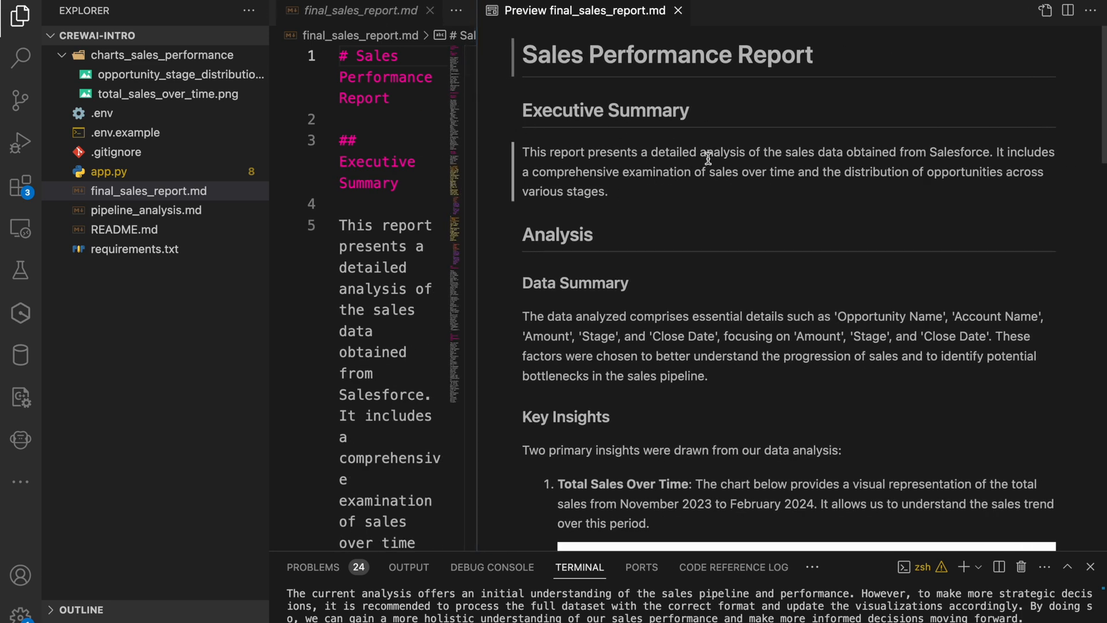
Scroll the final report preview through the embedded charts to the Limitations section
scroll("down", 3)
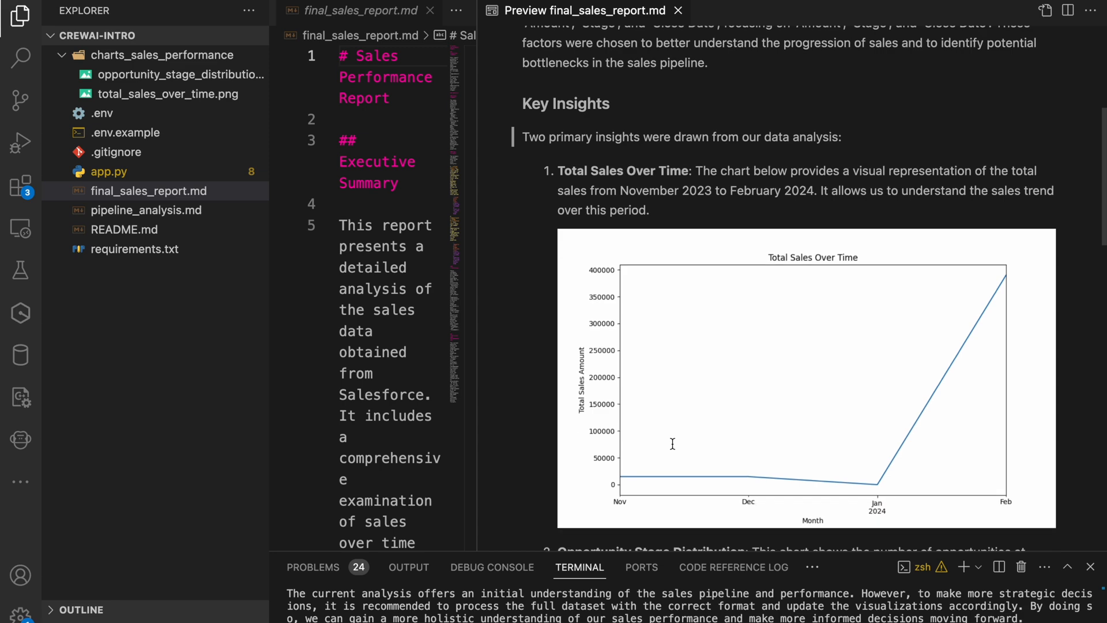
scroll("down", 3)
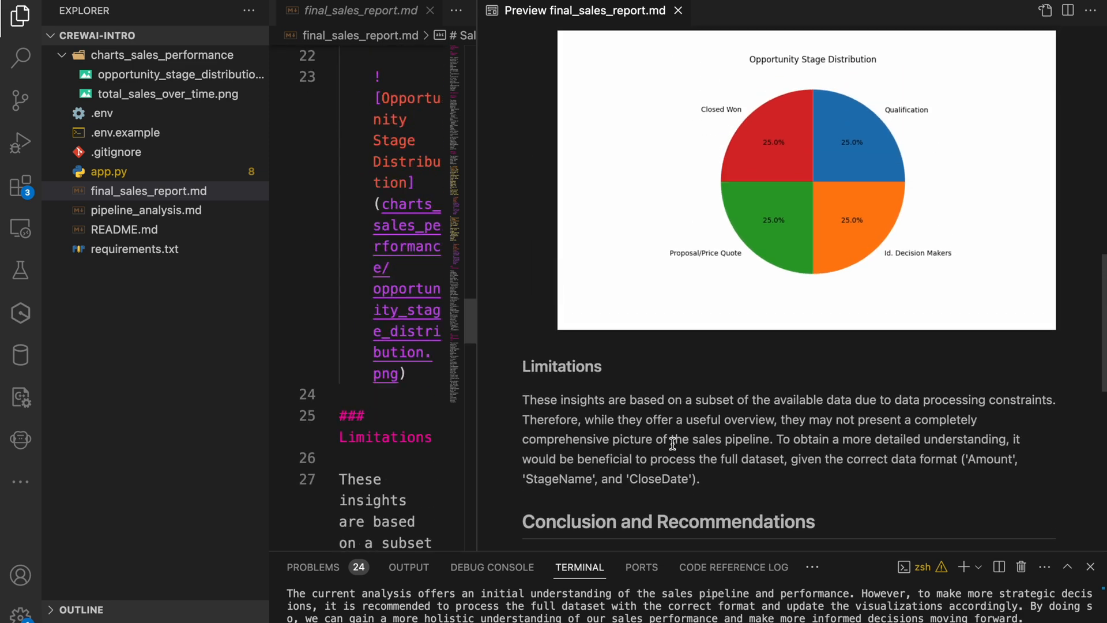